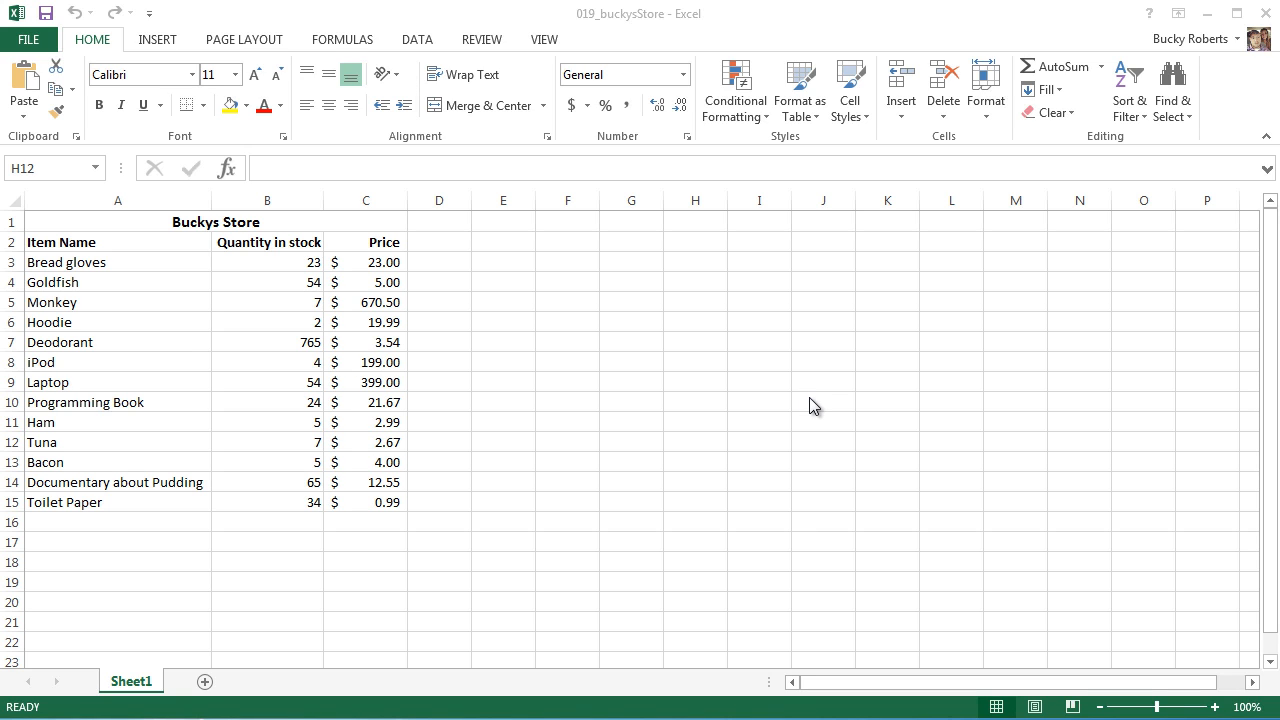
pyautogui.moveTo(762, 421)
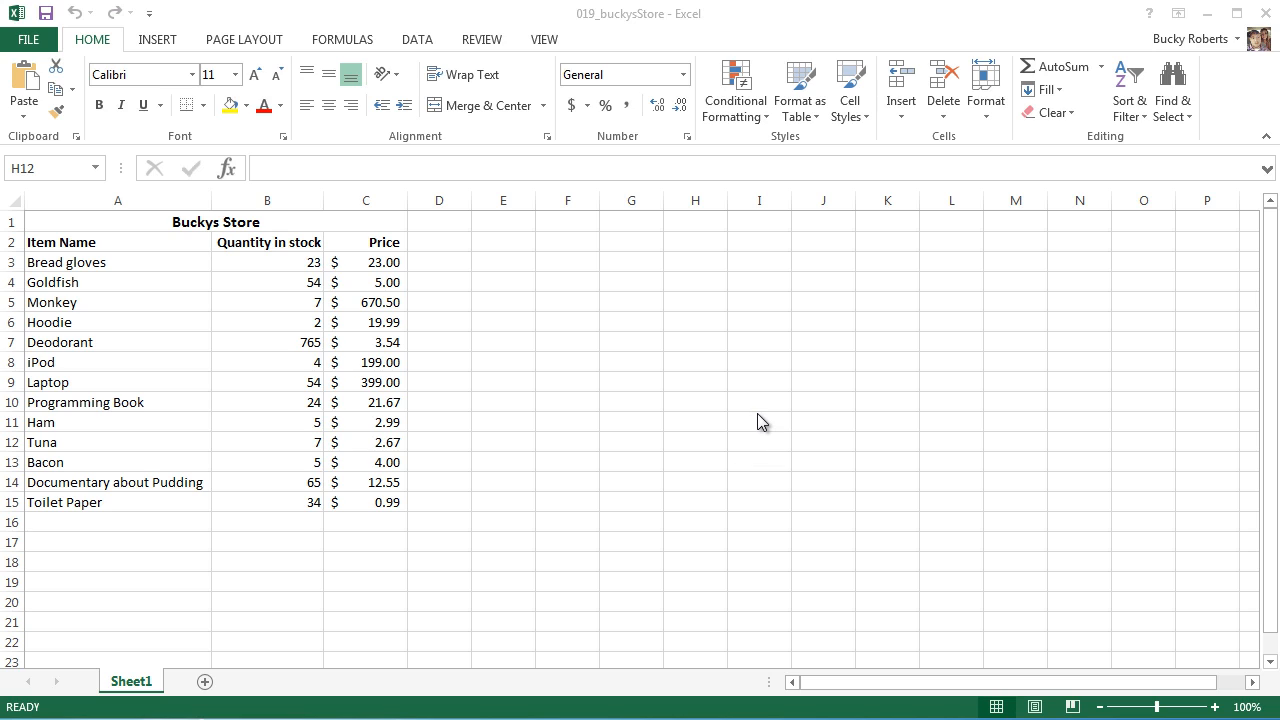
pyautogui.moveTo(1066, 410)
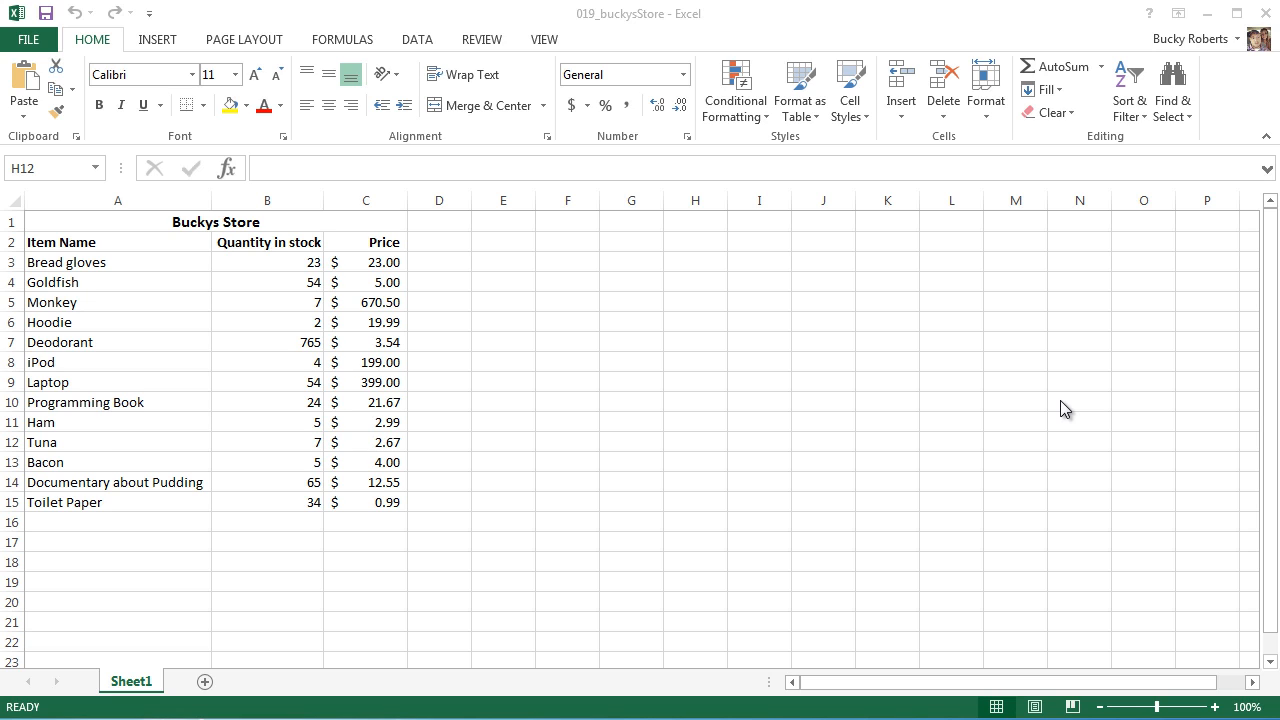
pyautogui.moveTo(1141, 475)
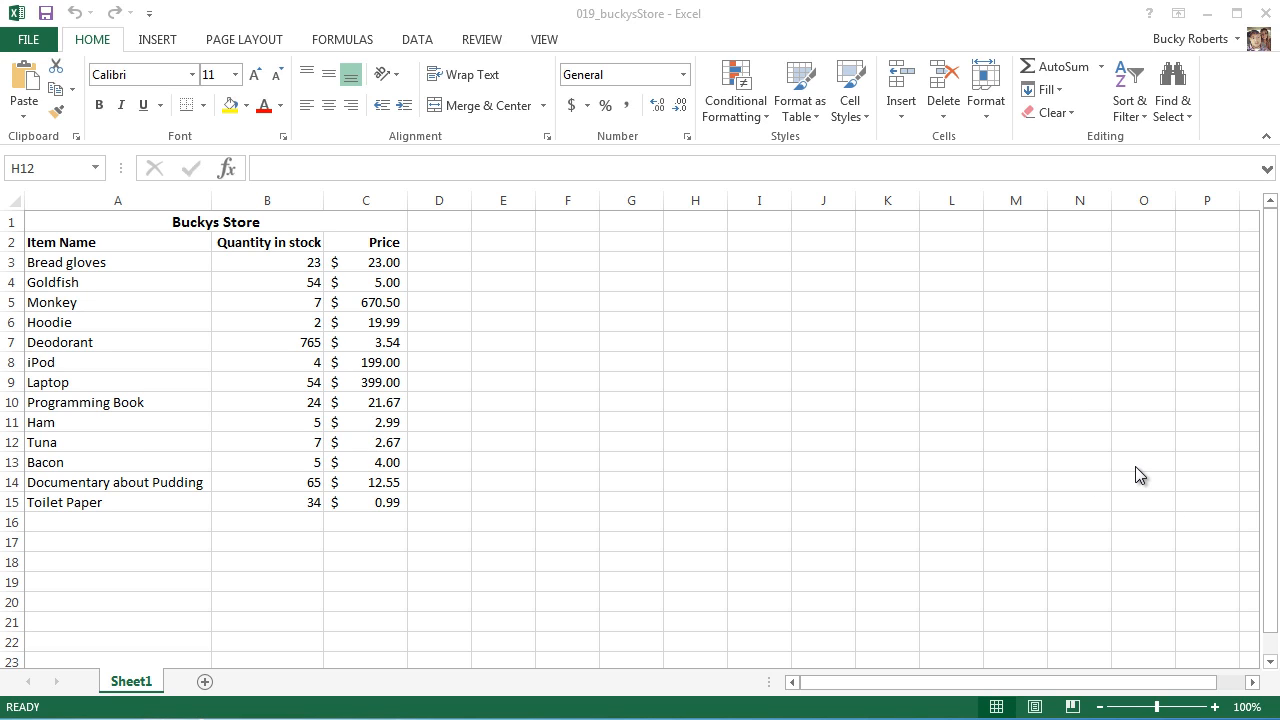
pyautogui.moveTo(1228, 442)
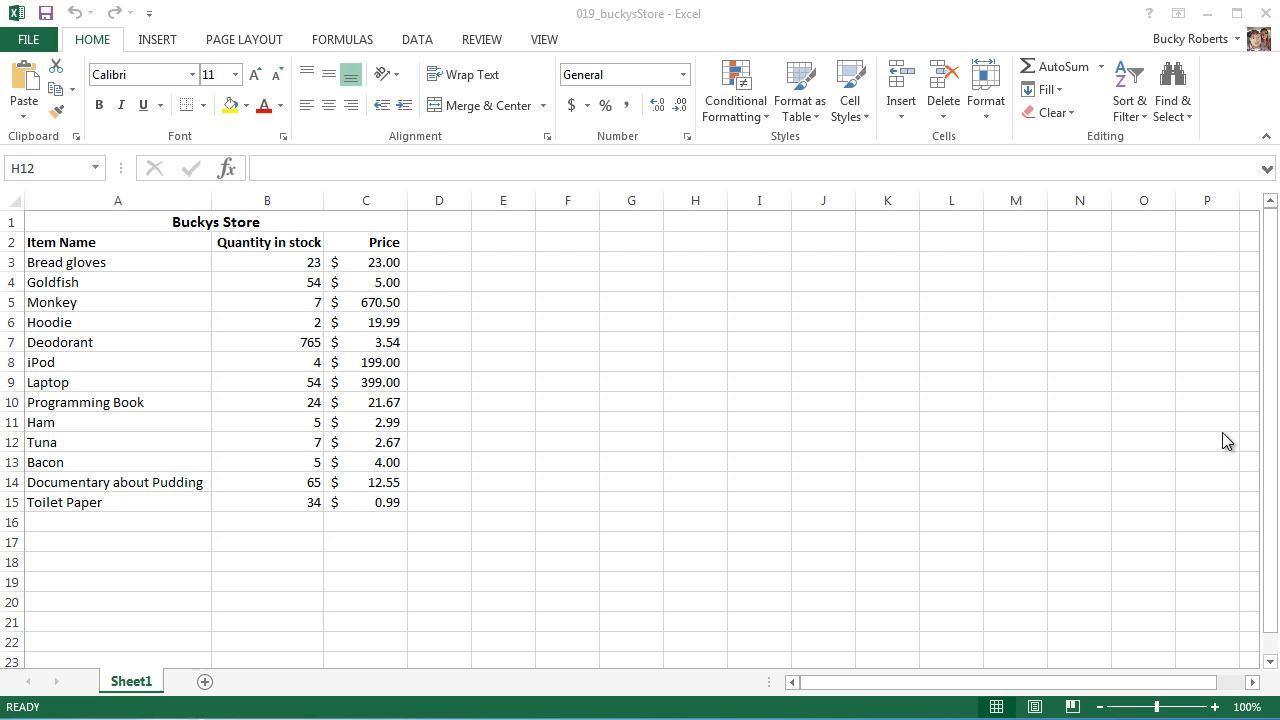
pyautogui.moveTo(281, 531)
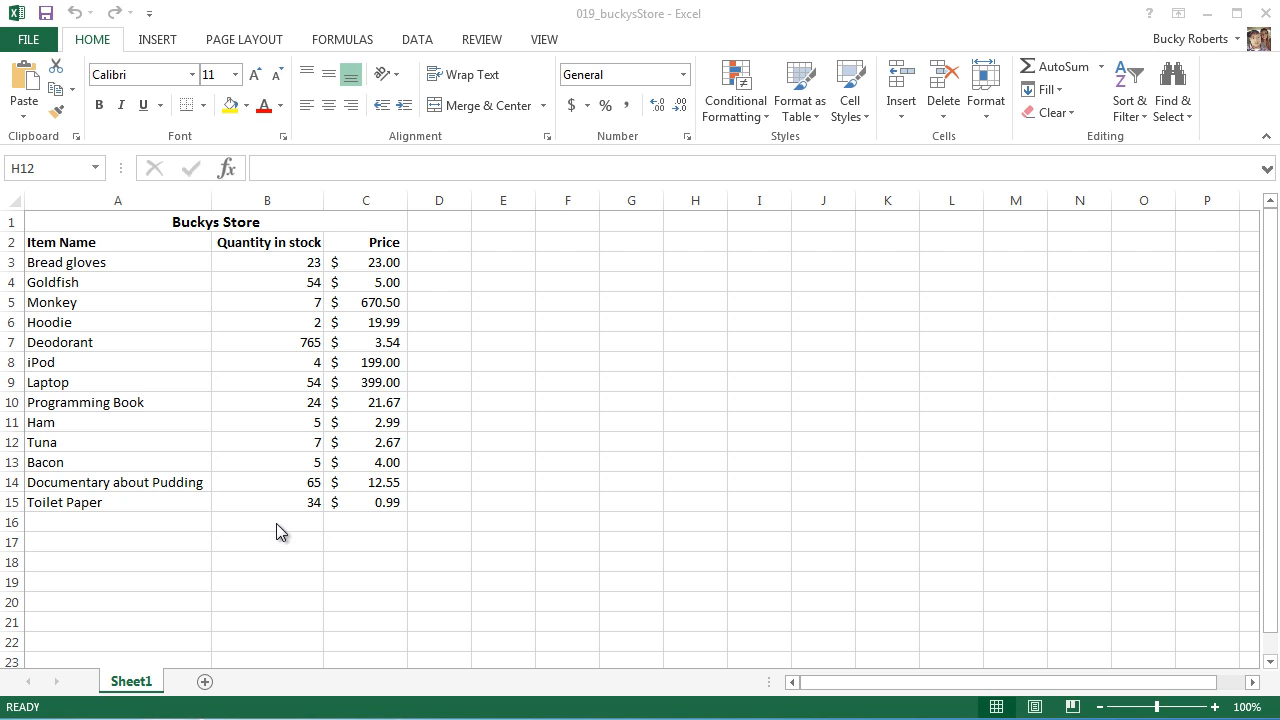
# Step: Enter the formula =5+10*3 in cell E2, which displays 35
pyautogui.click(695, 441)
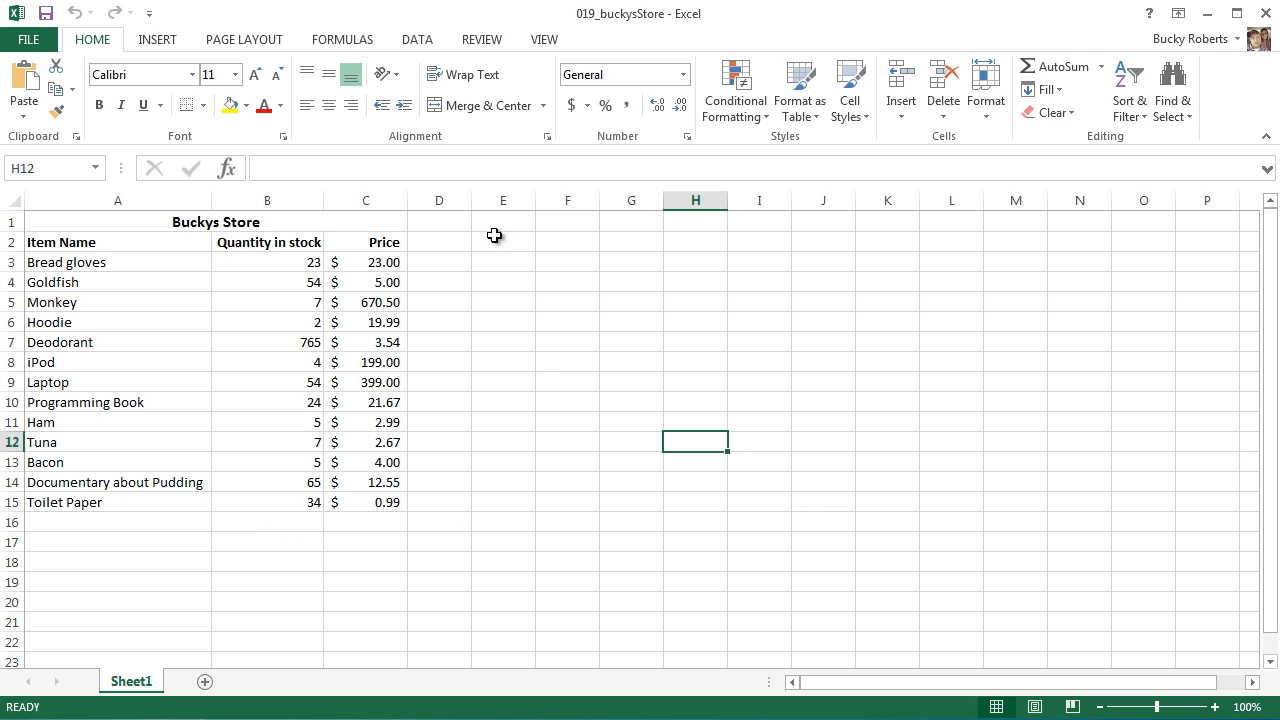
pyautogui.click(503, 241)
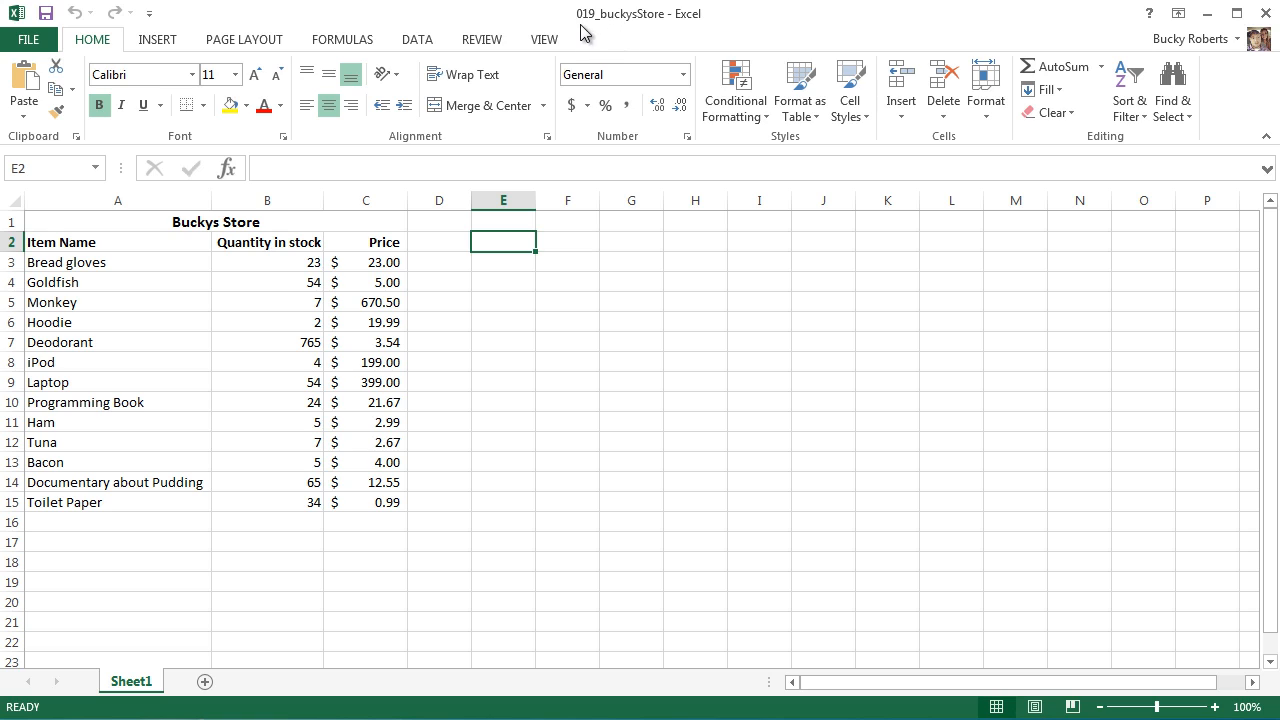
pyautogui.moveTo(665, 31)
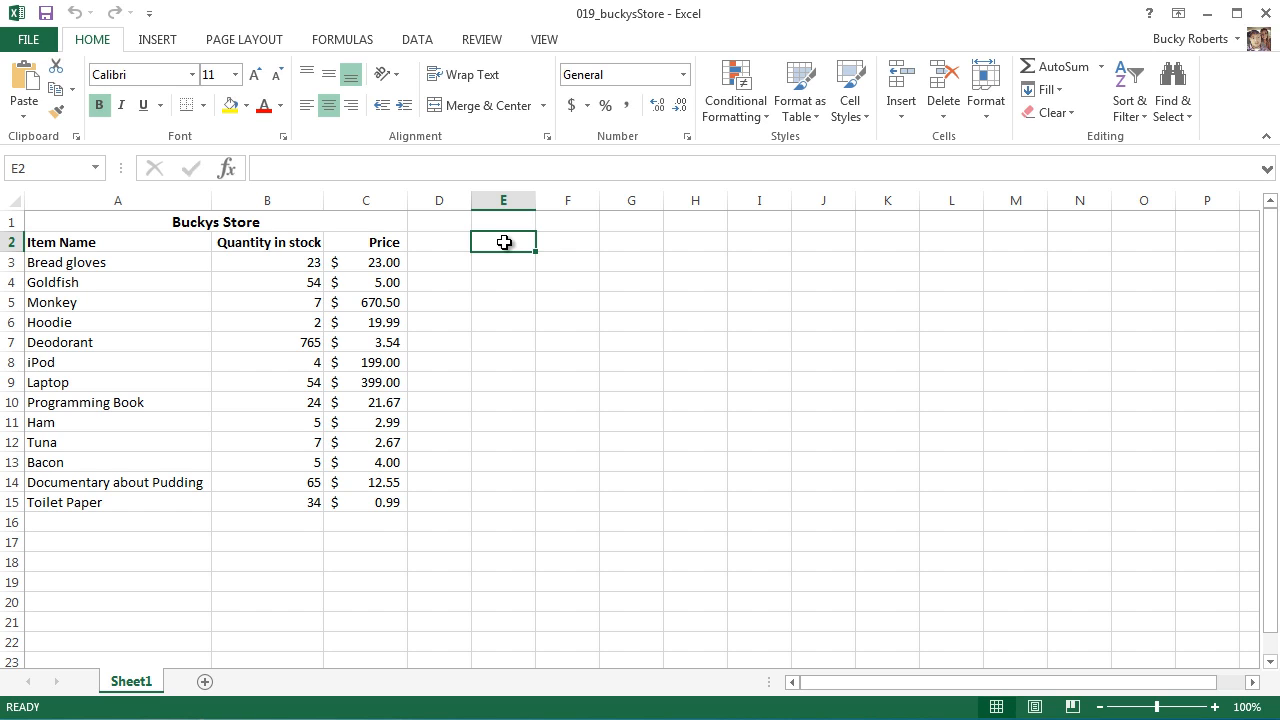
pyautogui.write('=')
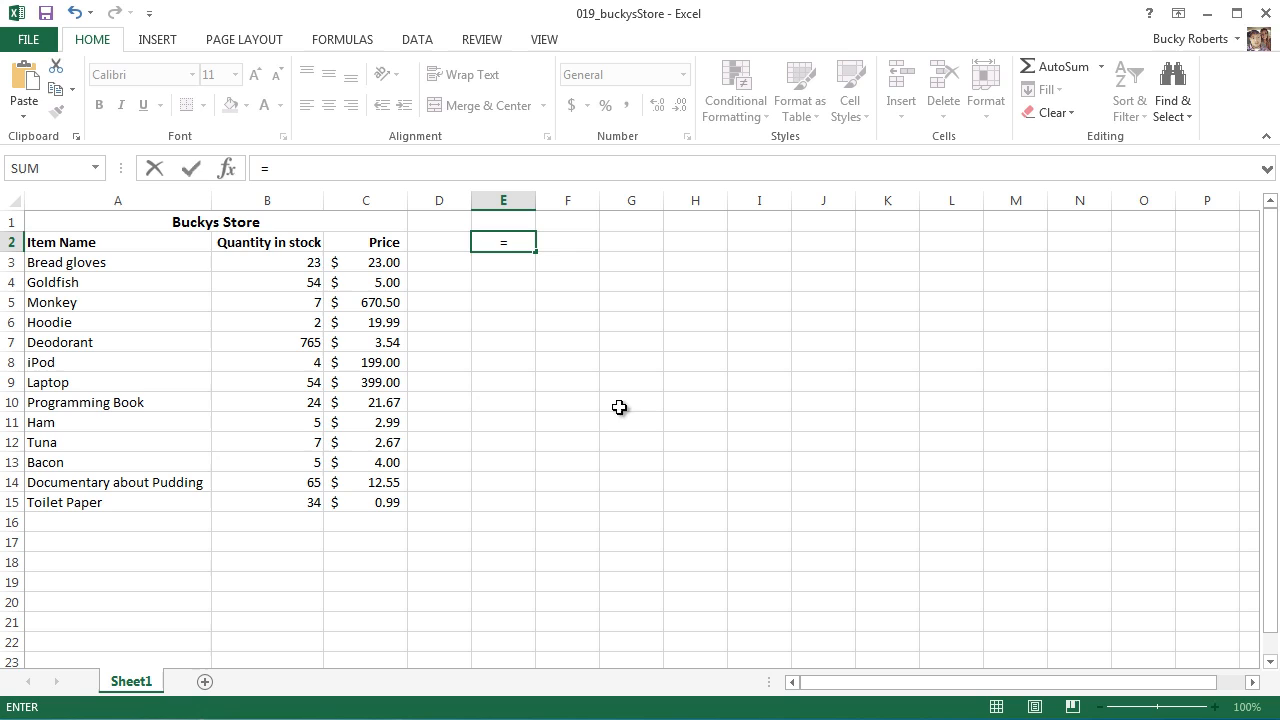
pyautogui.moveTo(473, 417)
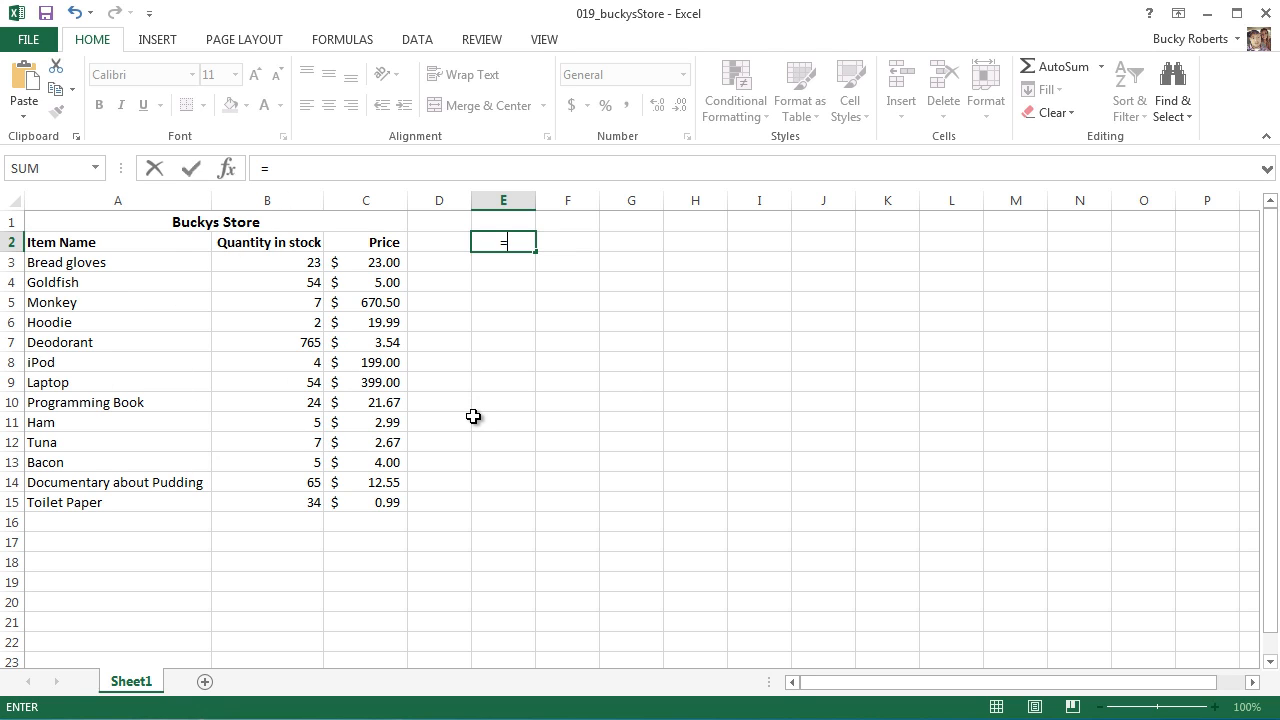
pyautogui.write('5')
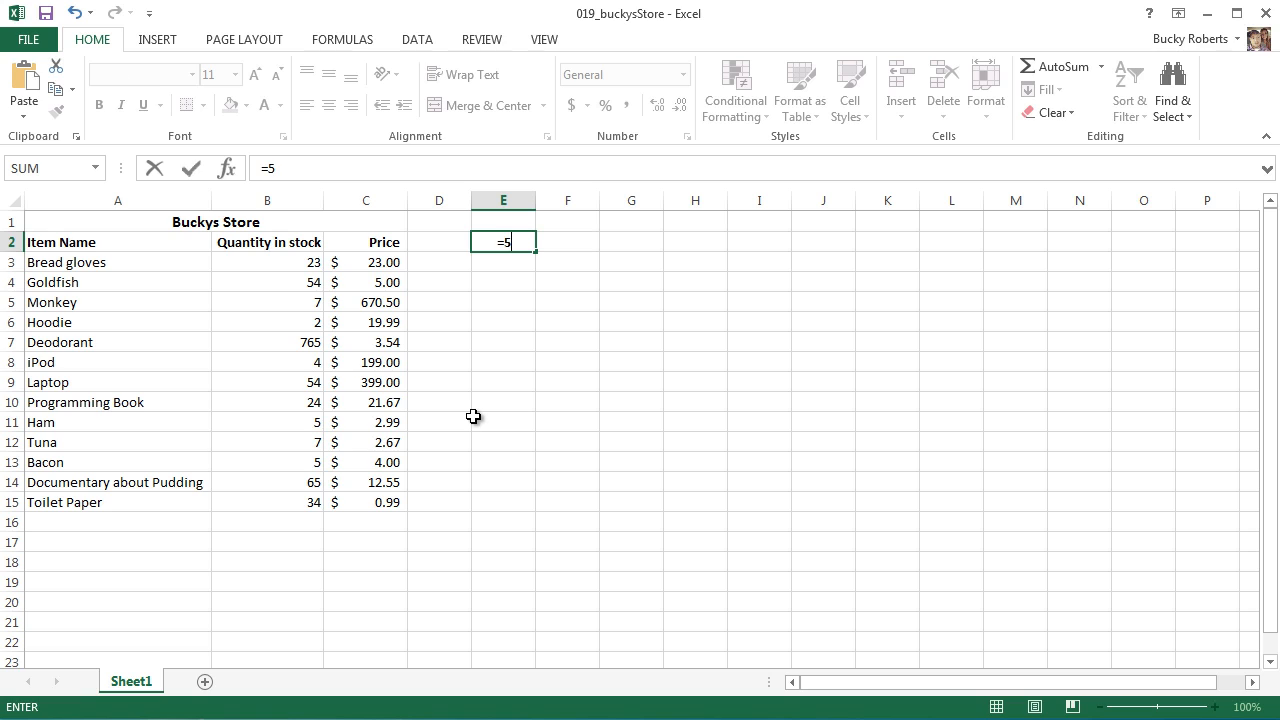
pyautogui.write('+10')
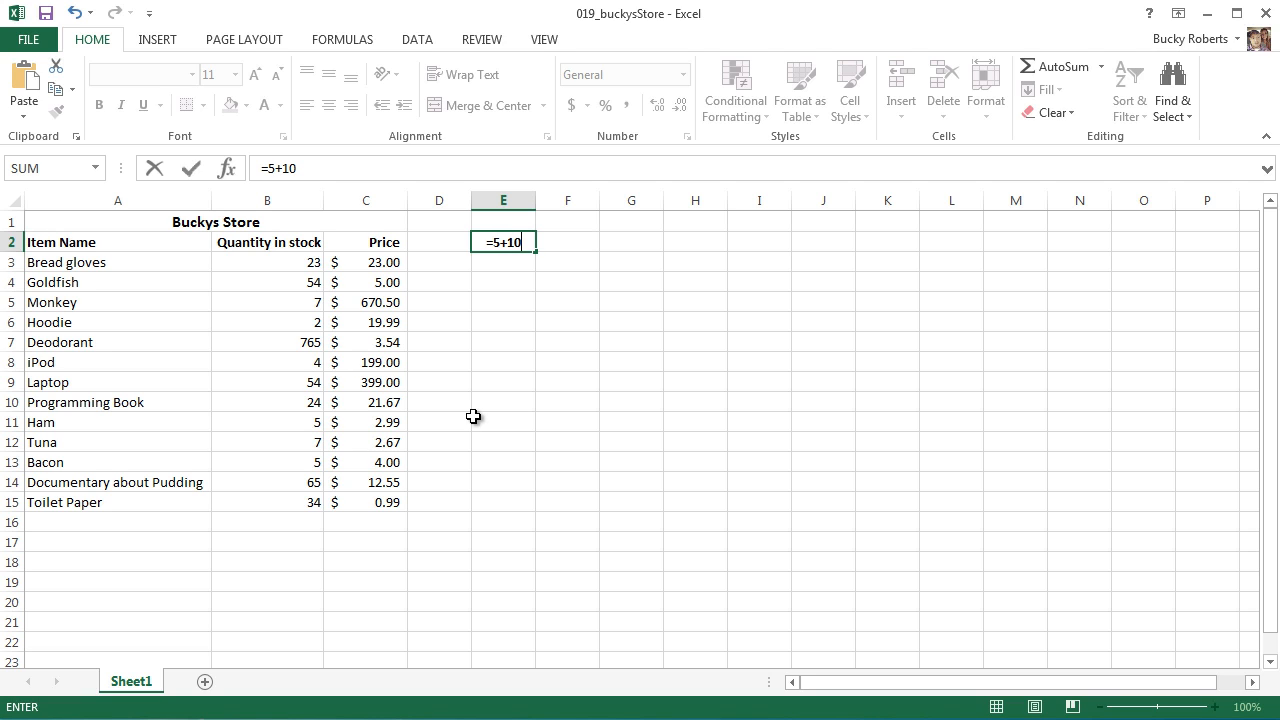
pyautogui.write('*3')
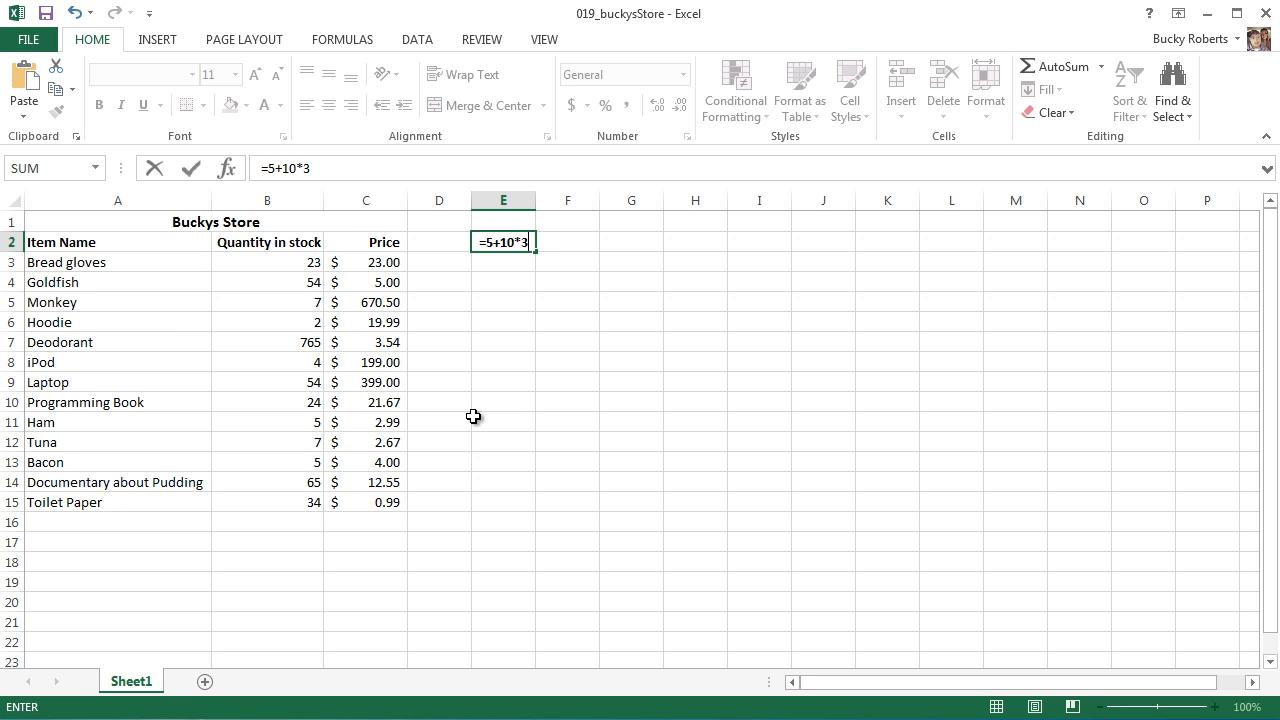
pyautogui.press('enter')
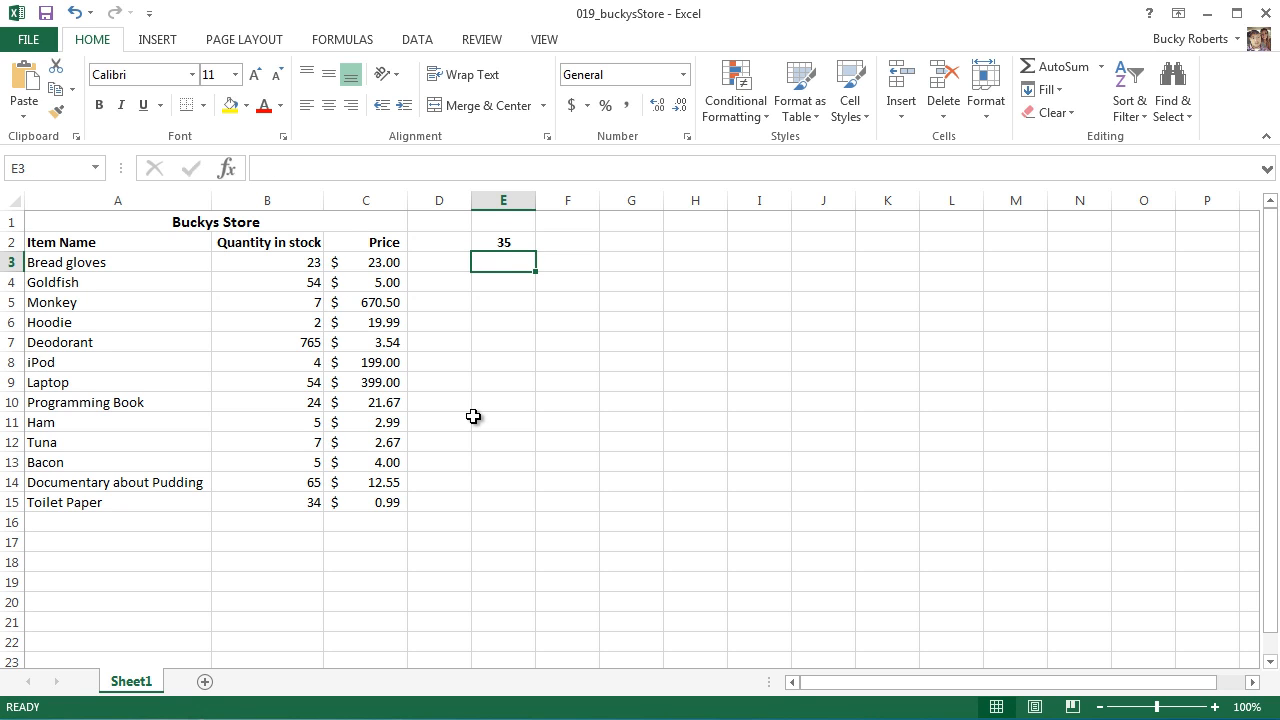
# Step: Select E2 and recommit its =5+10*3 formula unchanged
pyautogui.click(503, 242)
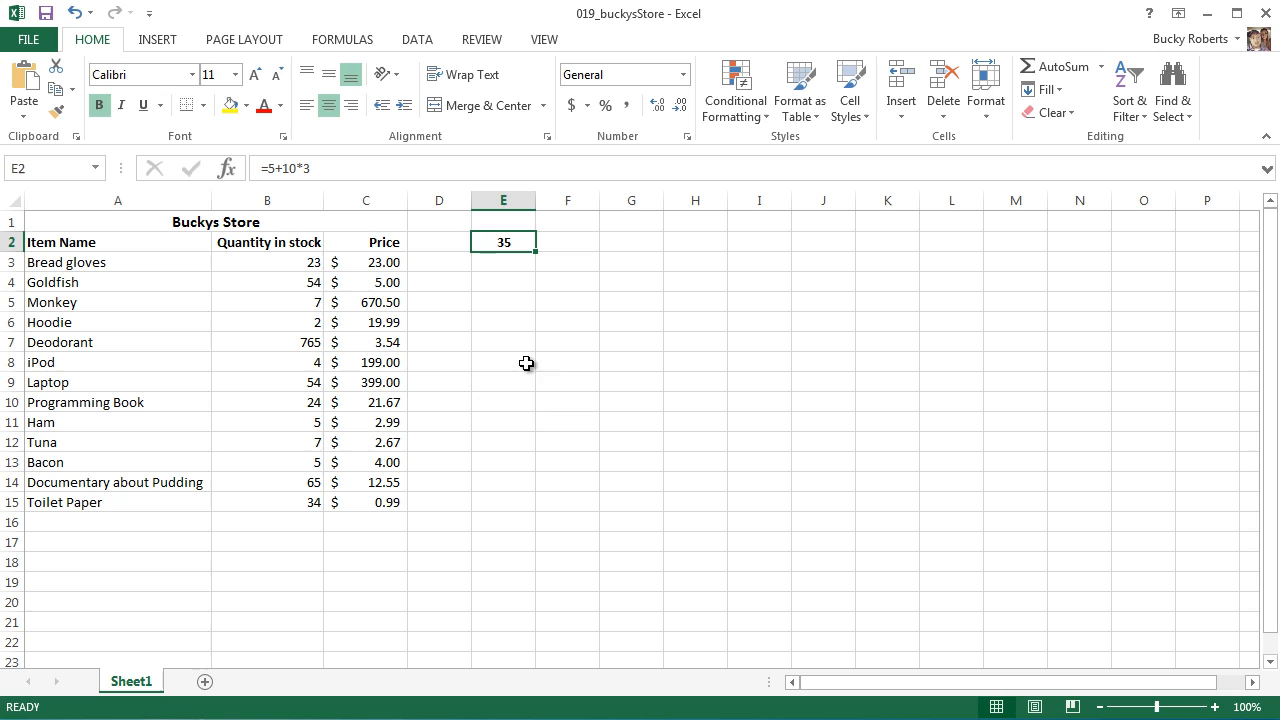
pyautogui.moveTo(524, 426)
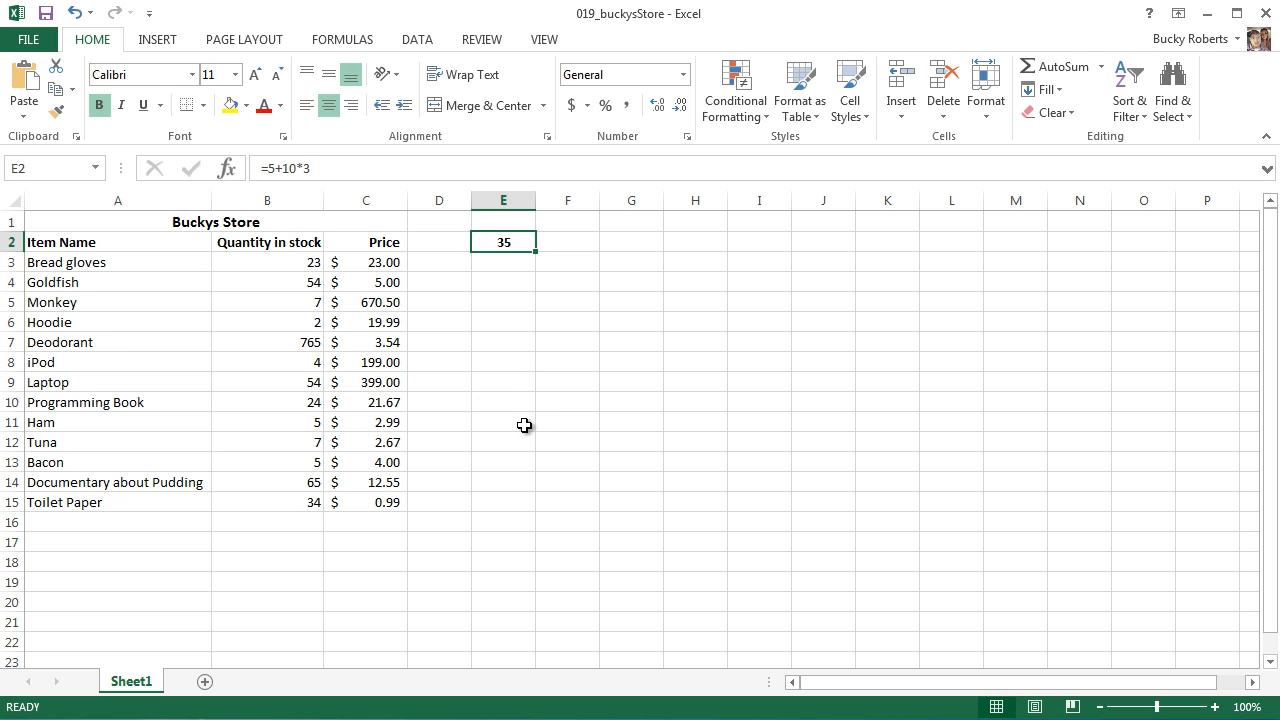
pyautogui.moveTo(280, 167)
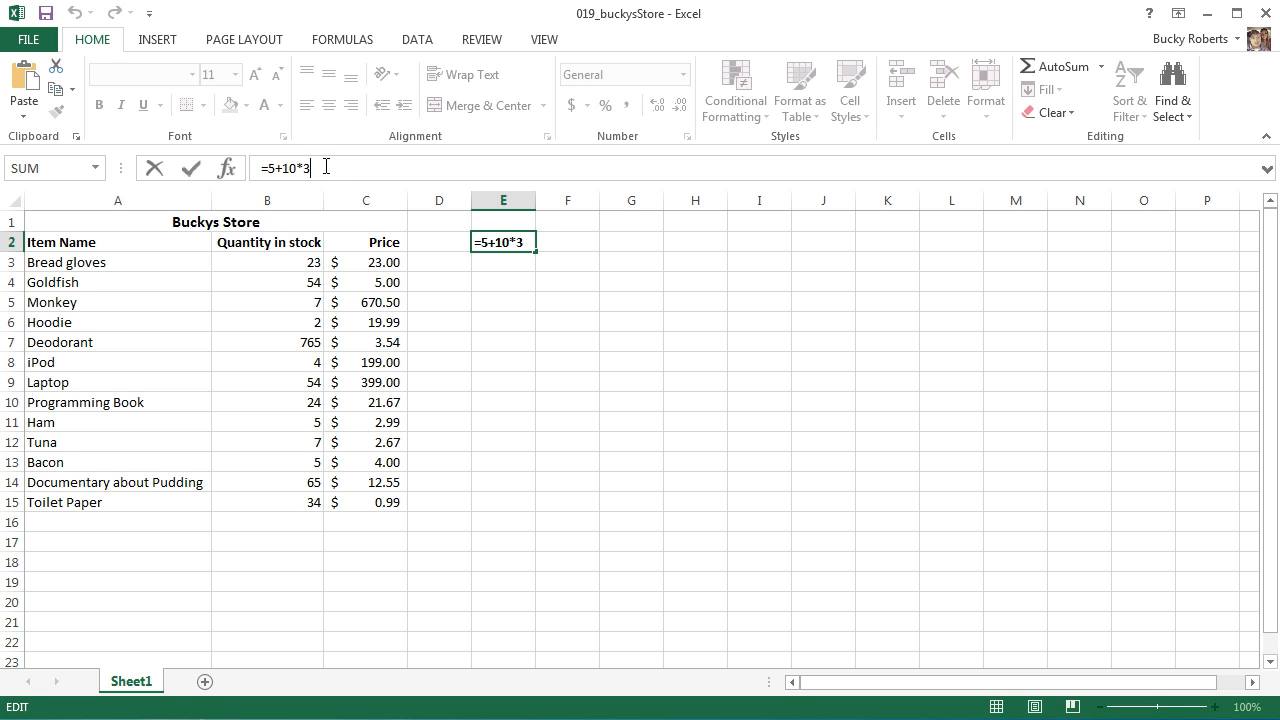
pyautogui.moveTo(366, 168)
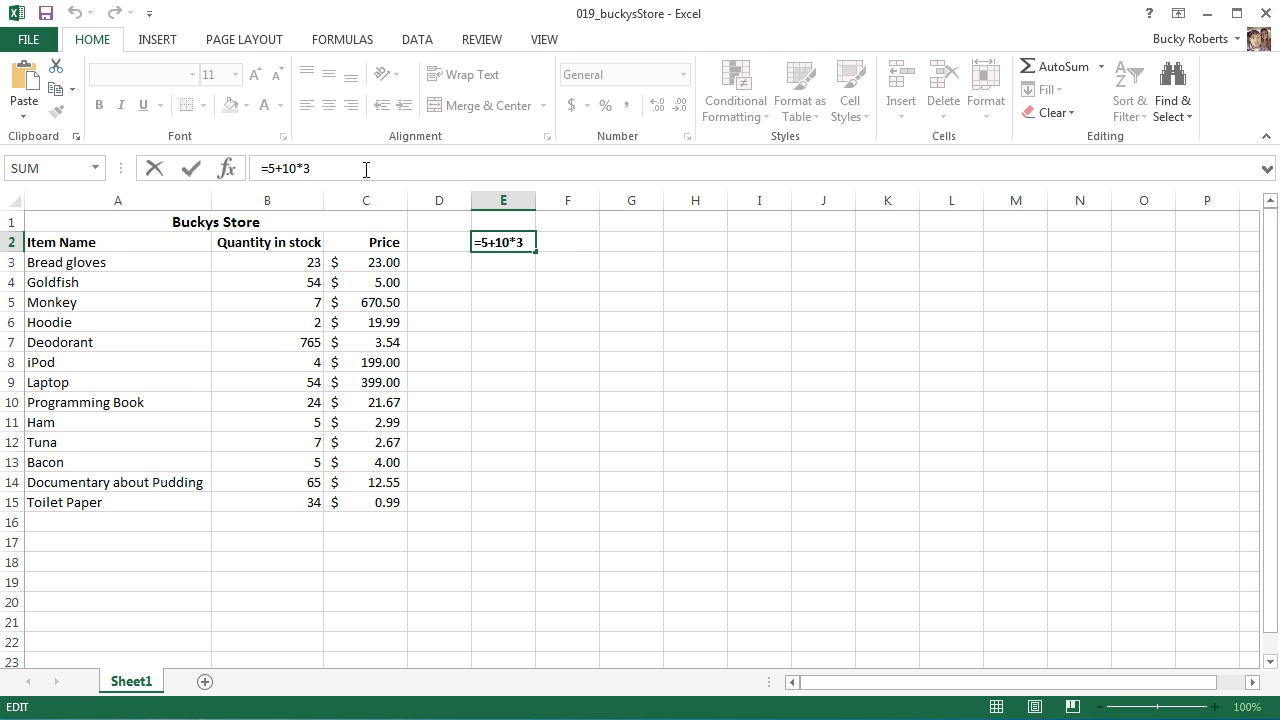
pyautogui.press('enter')
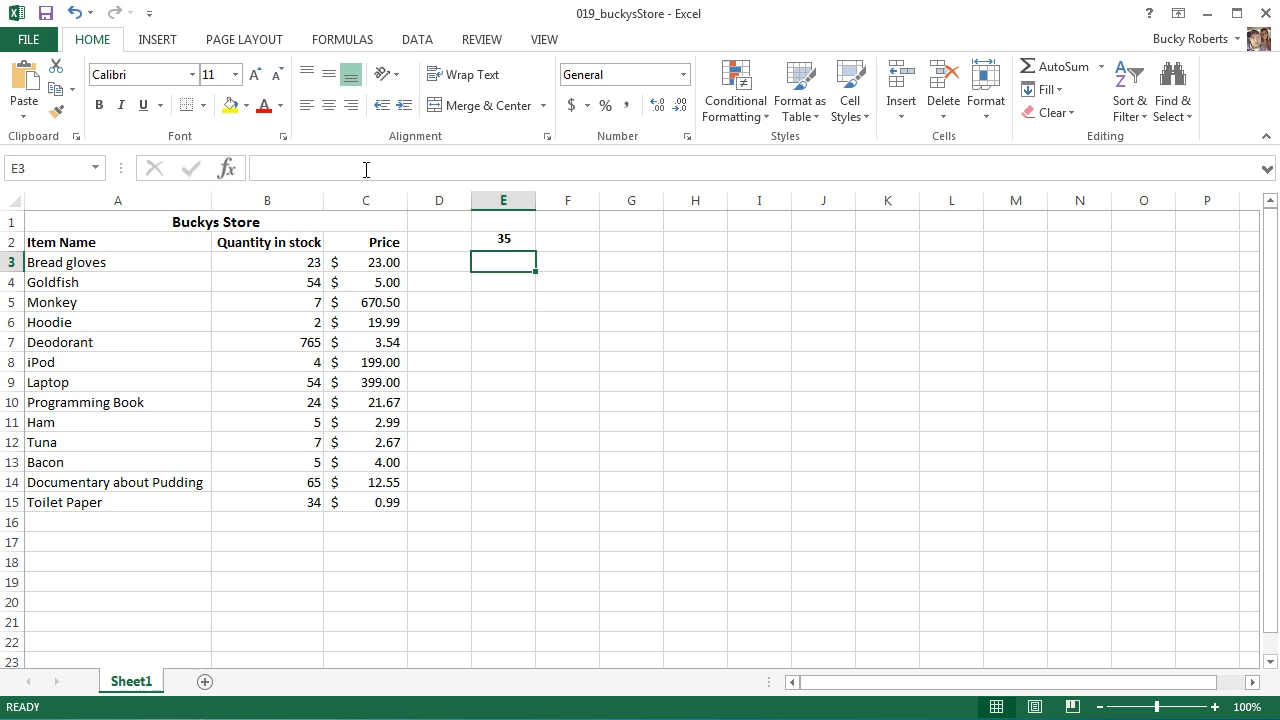
pyautogui.moveTo(503, 242)
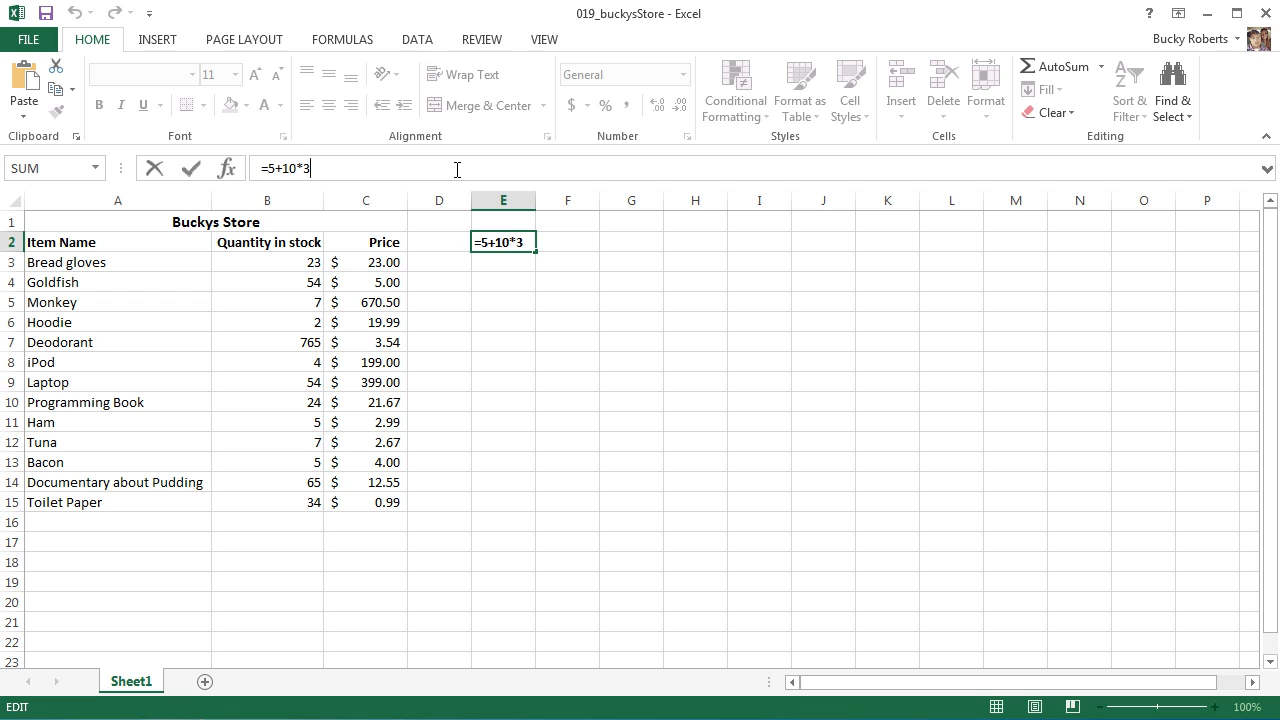
pyautogui.press('enter')
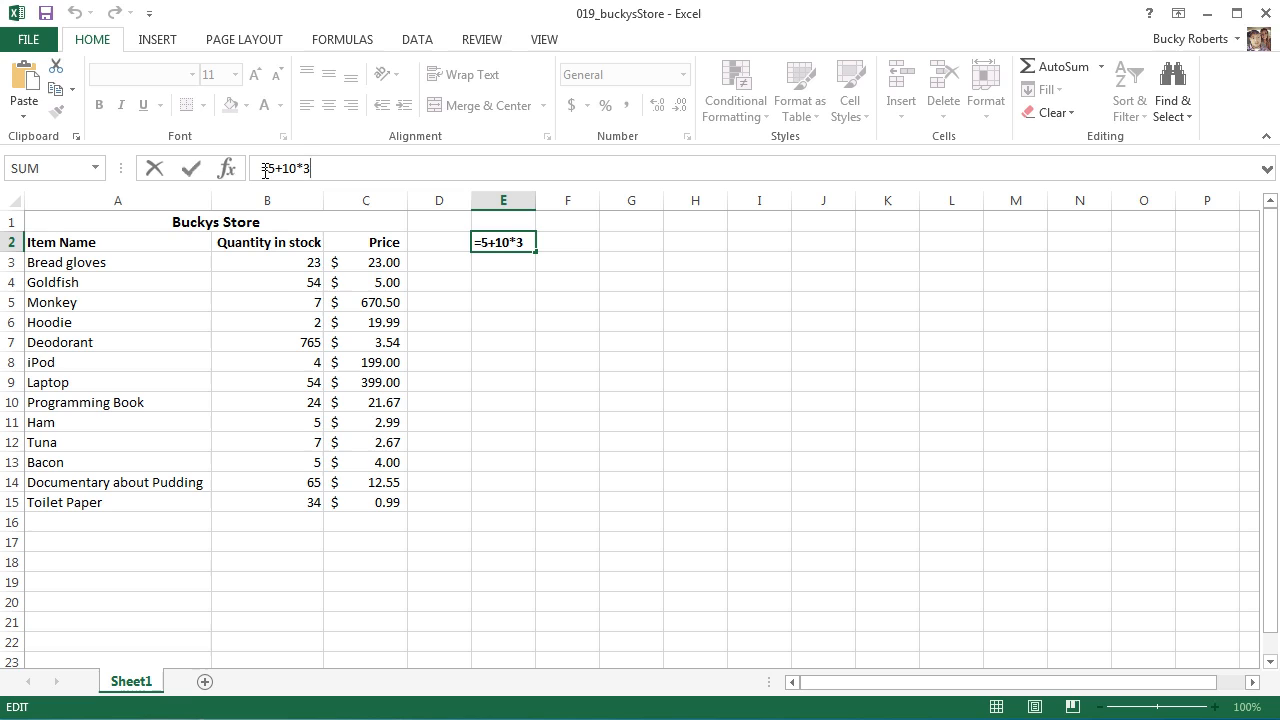
pyautogui.moveTo(849, 235)
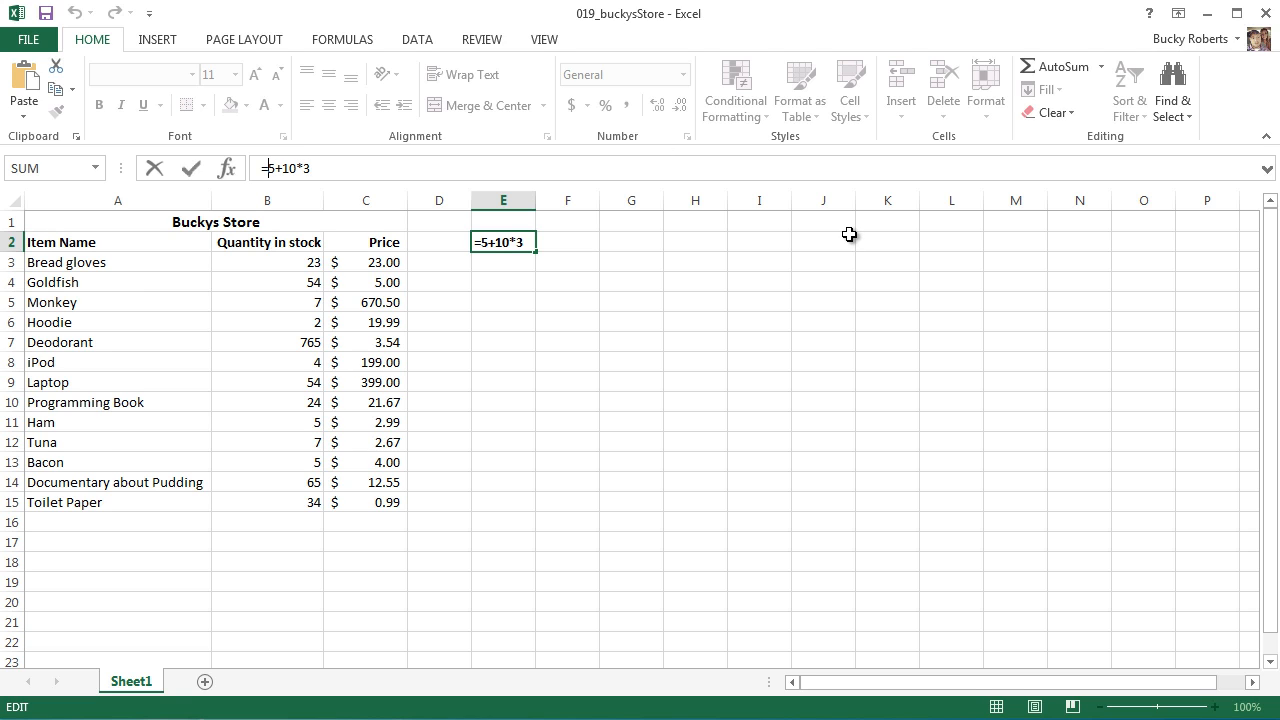
# Step: Wrap 5+10 in parentheses so E2 reads =(5+10)*3, giving 45
pyautogui.write('(')
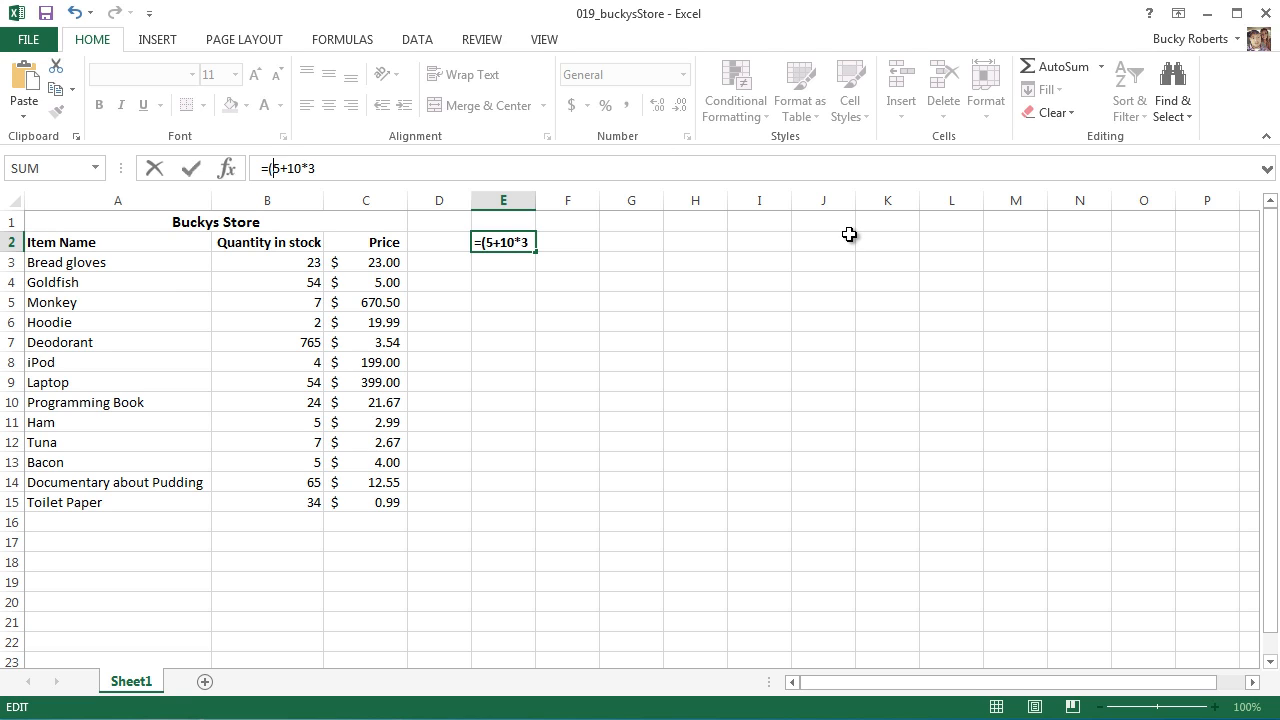
pyautogui.write(')')
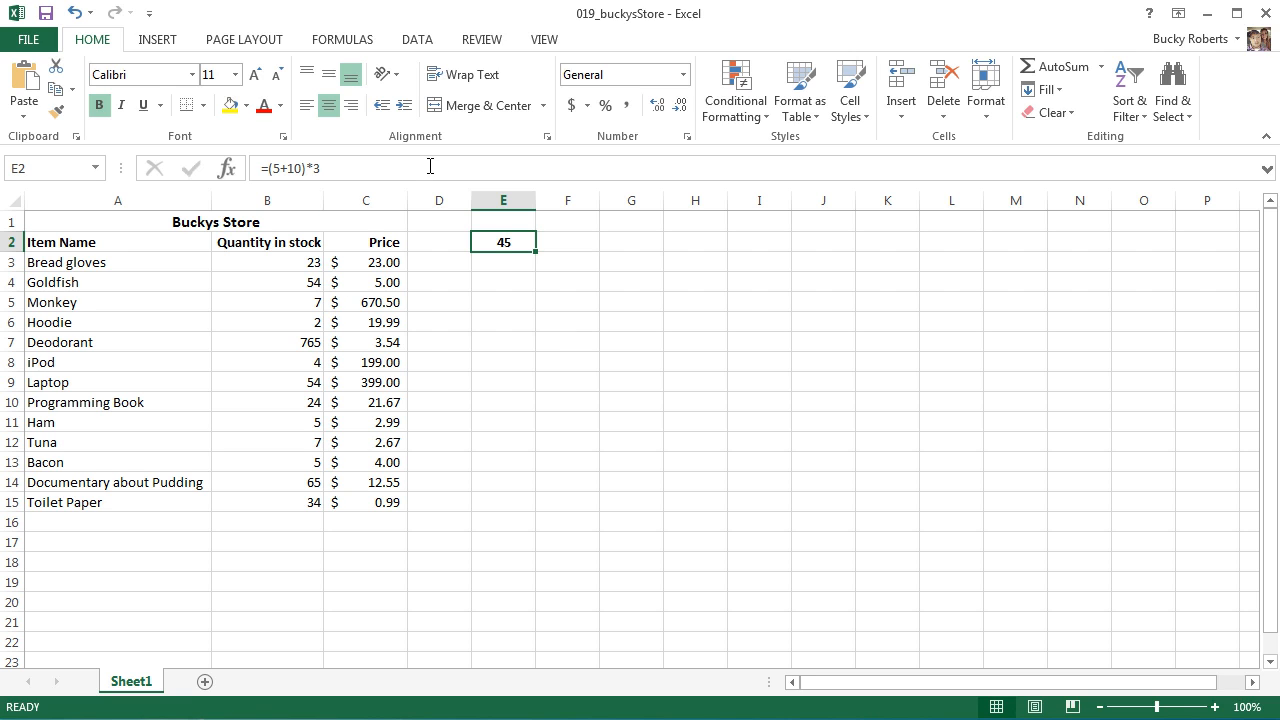
pyautogui.moveTo(564, 321)
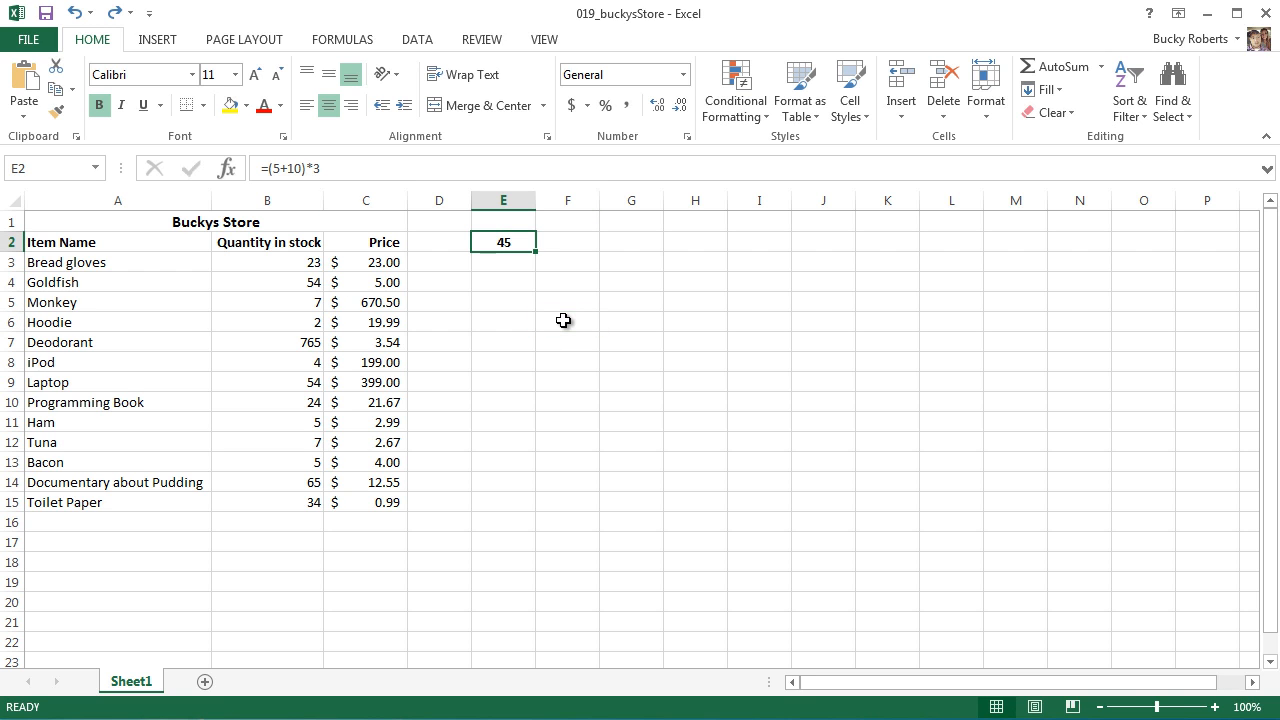
# Step: Rewrite the E2 formula as =5+(10*3), returning 35
pyautogui.doubleClick(503, 242)
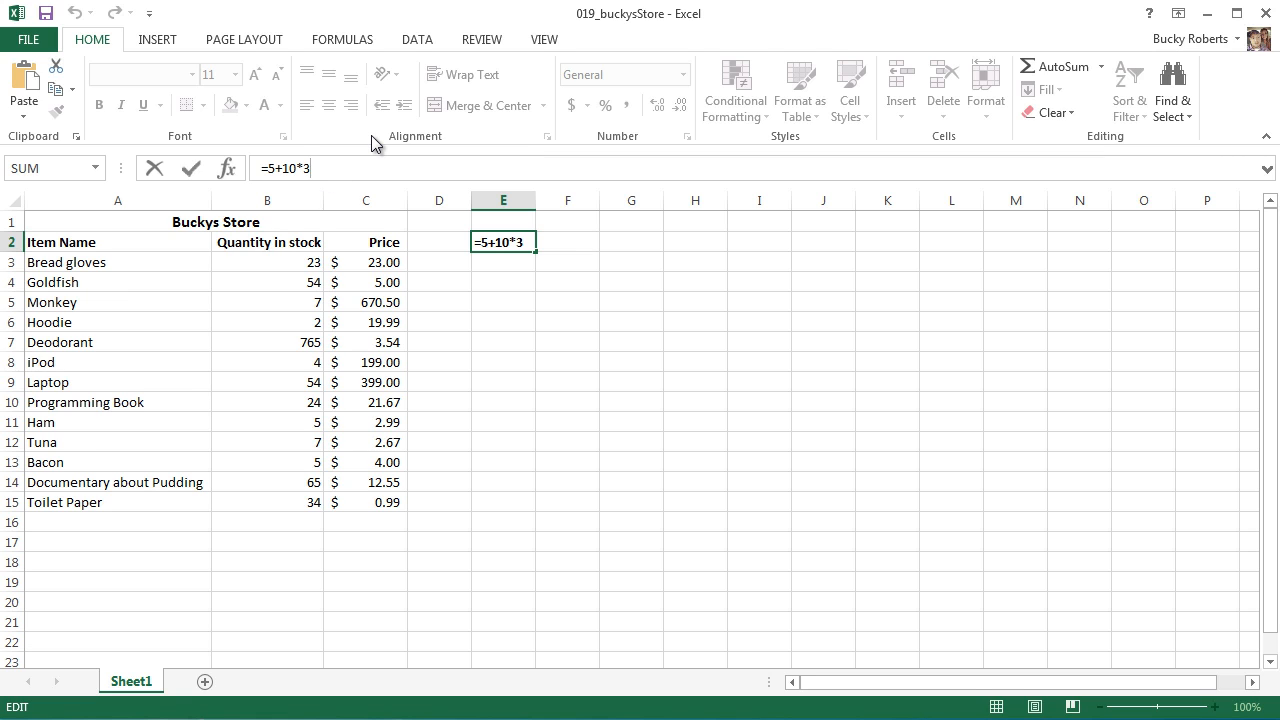
pyautogui.write(')')
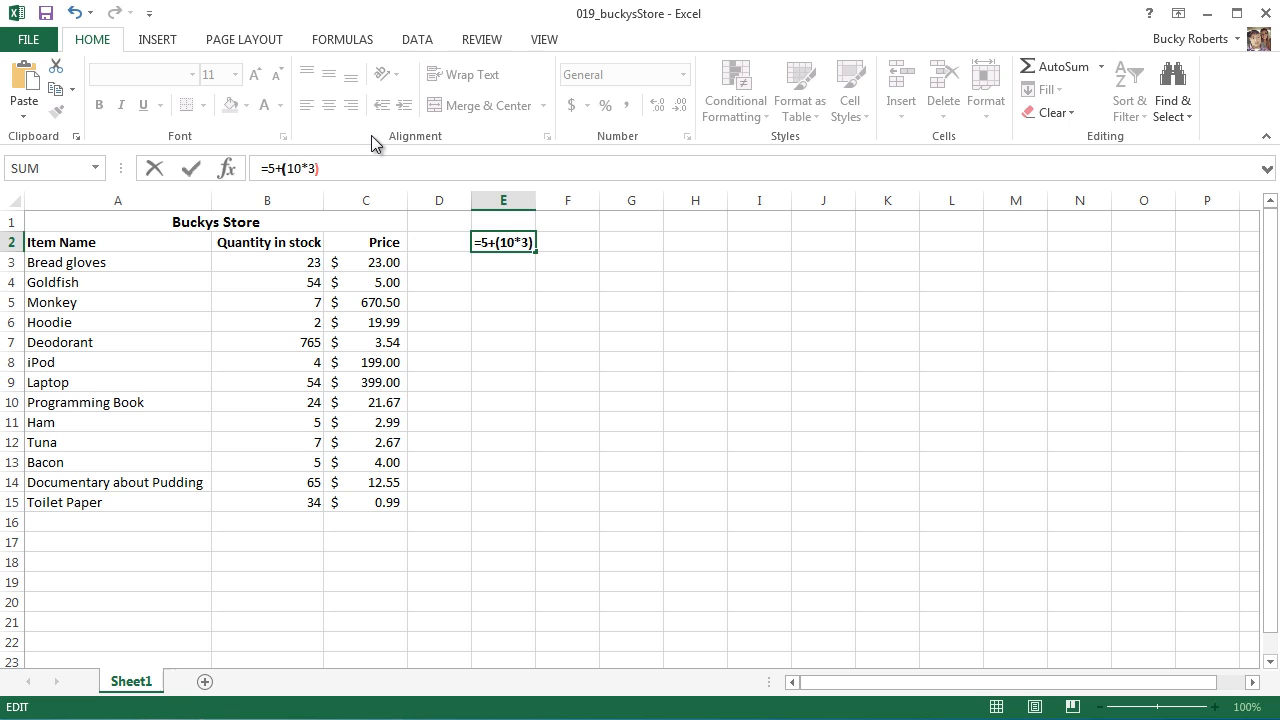
pyautogui.moveTo(537, 286)
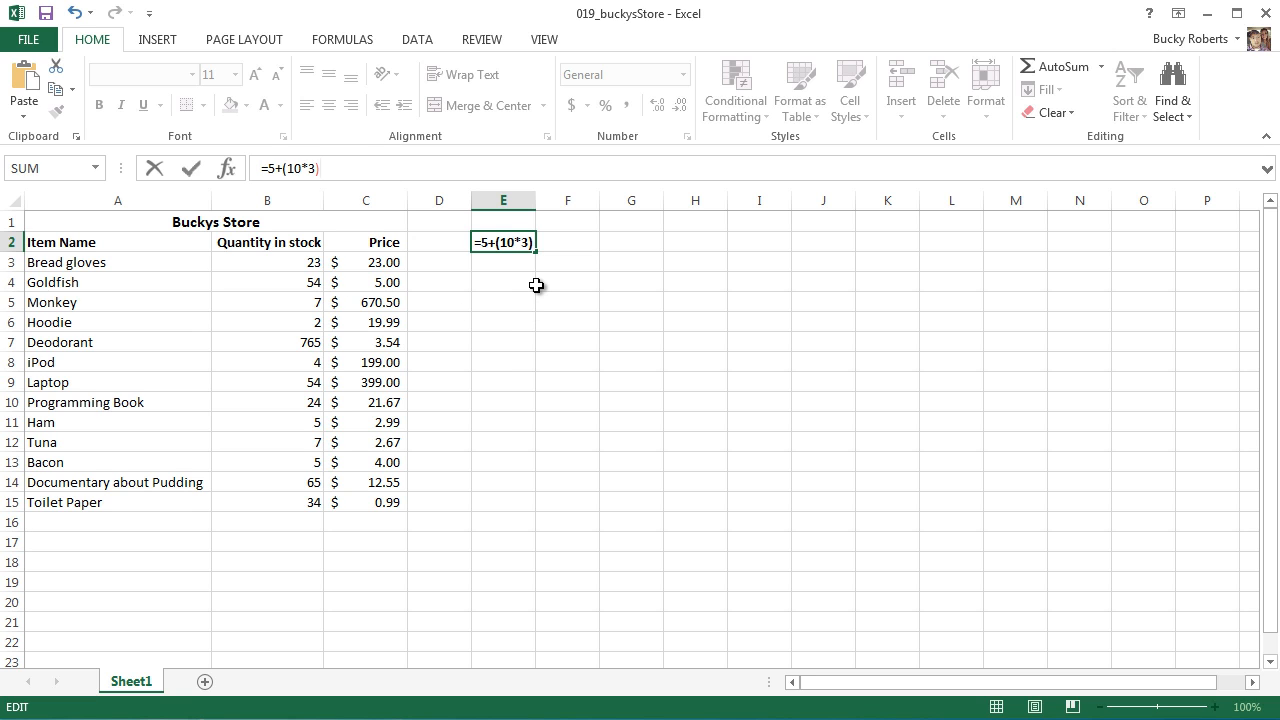
pyautogui.press('enter')
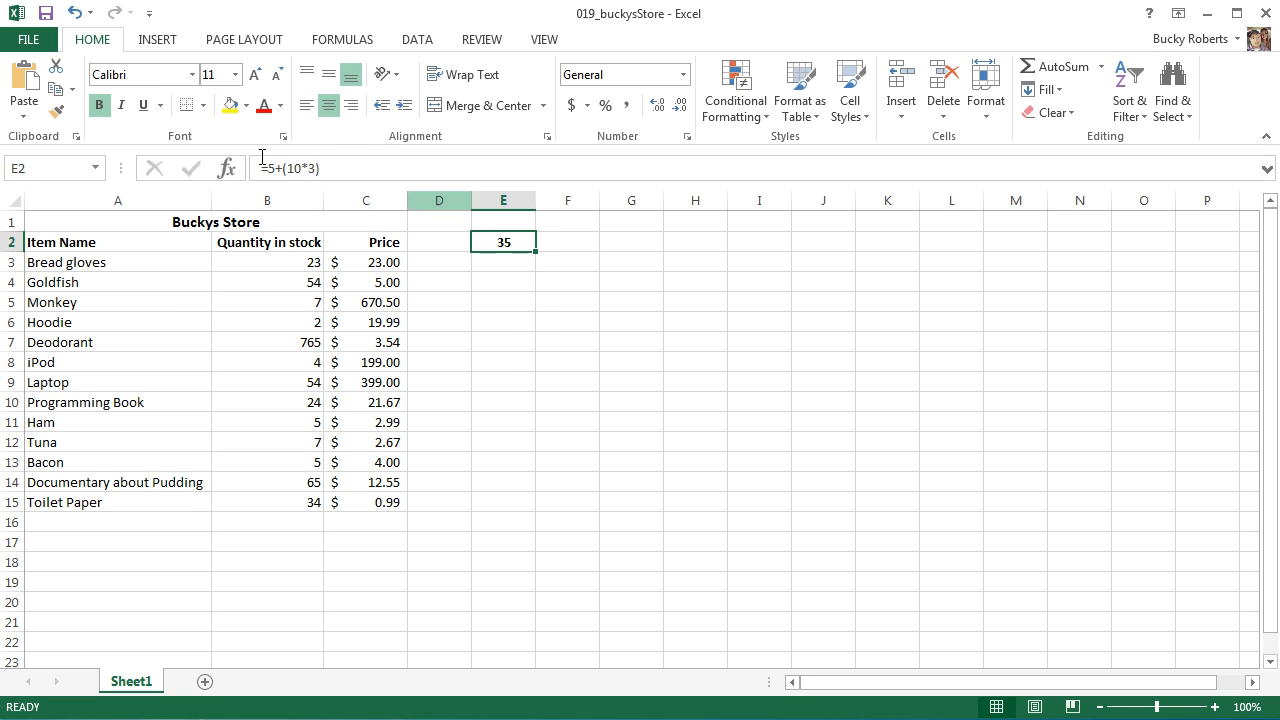
# Step: Review the E2 formula once more, then select E2 for clearing
pyautogui.doubleClick(503, 242)
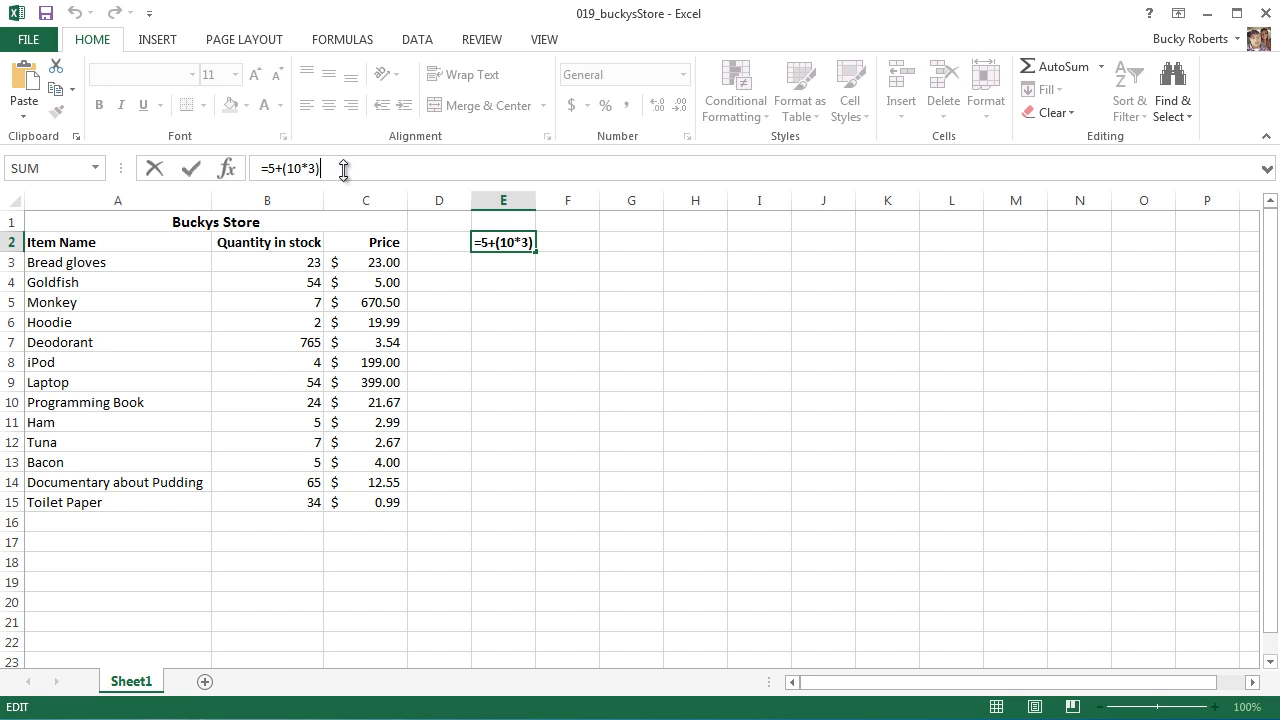
pyautogui.moveTo(510, 255)
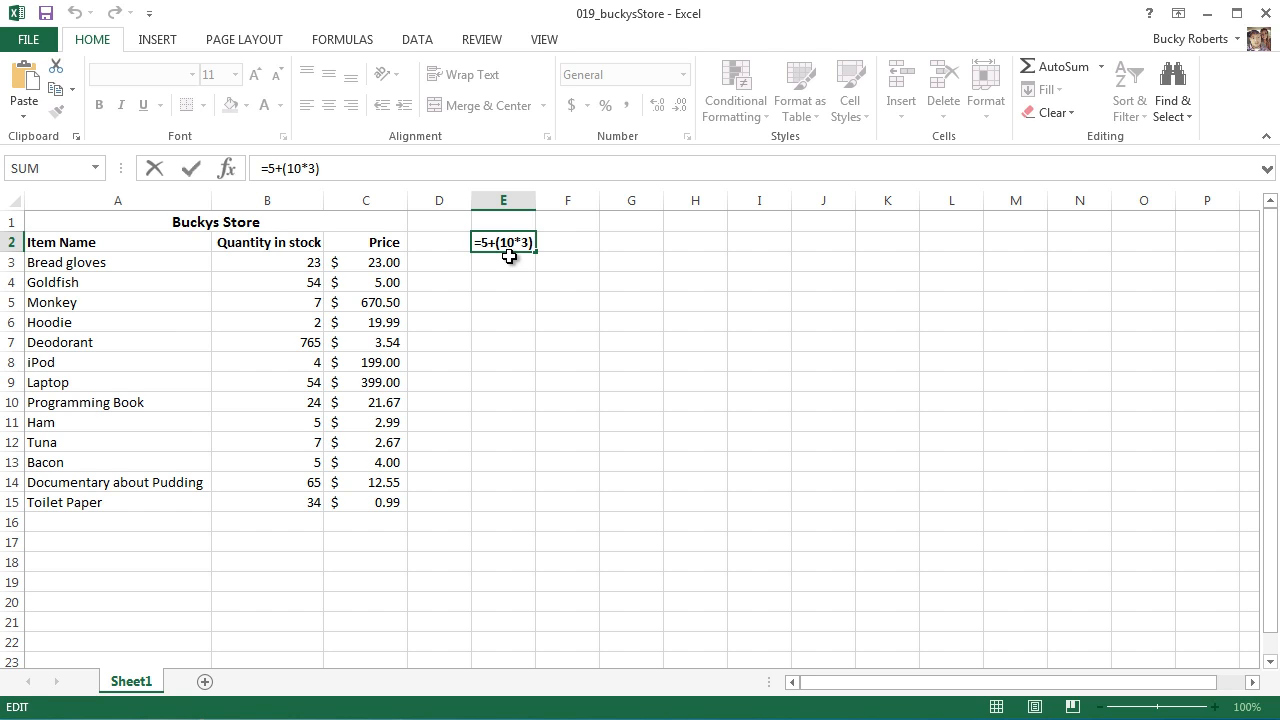
pyautogui.press('enter')
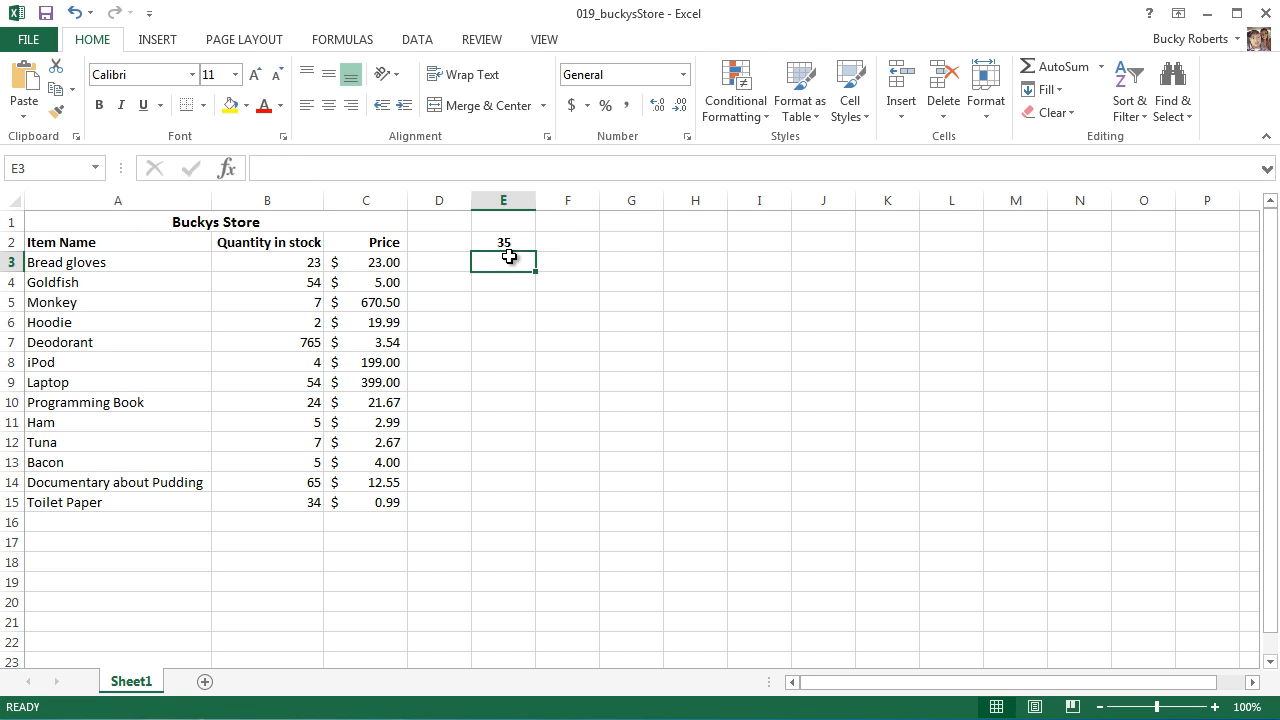
pyautogui.click(503, 242)
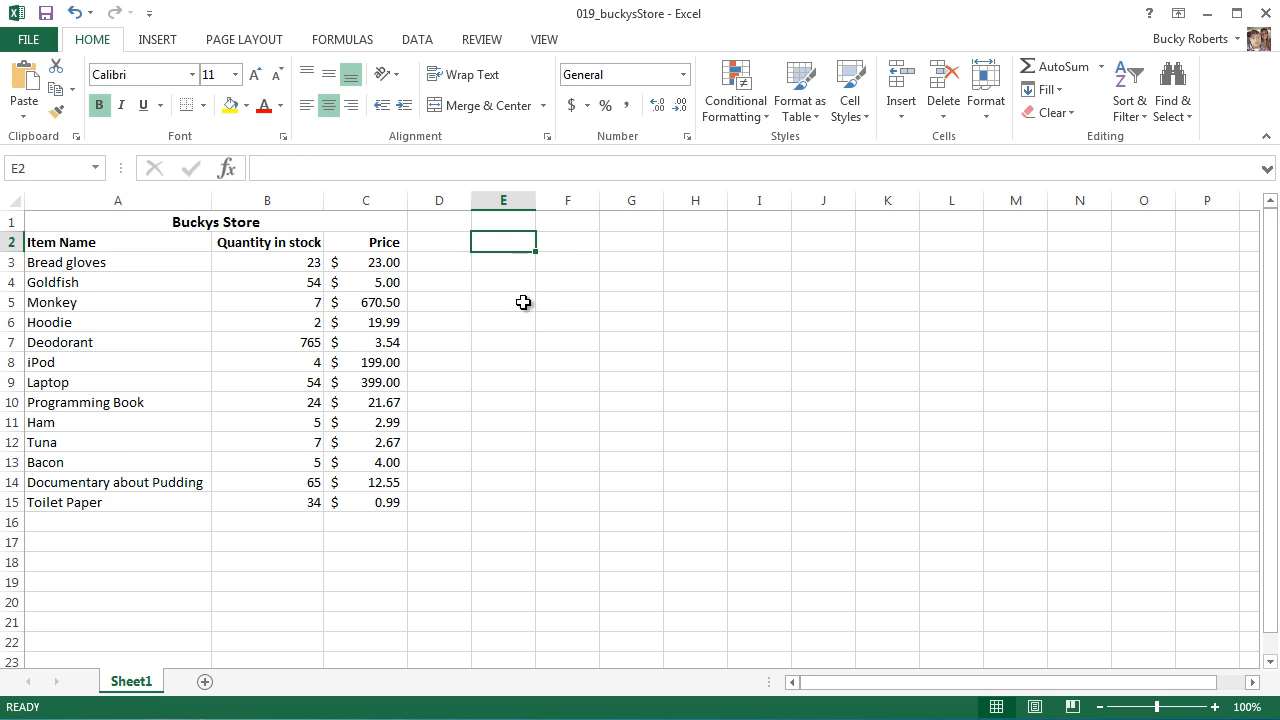
pyautogui.click(503, 302)
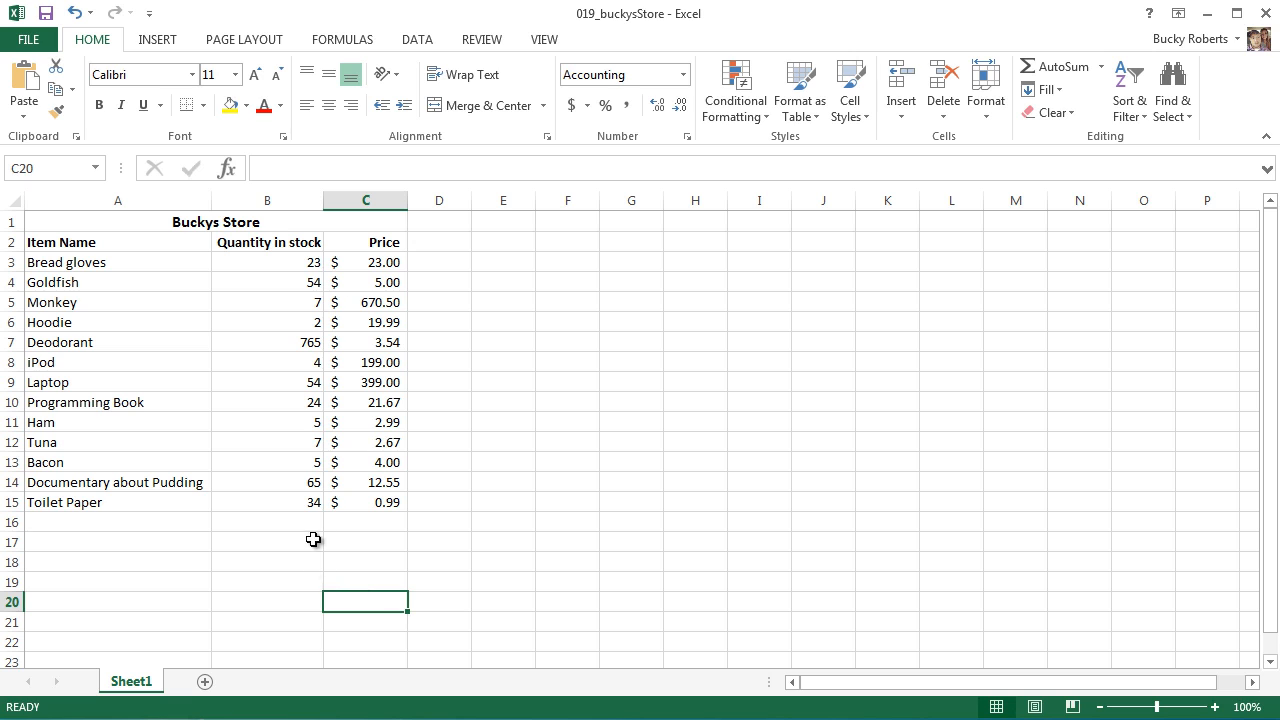
pyautogui.moveTo(267, 262); pyautogui.dragTo(267, 302)
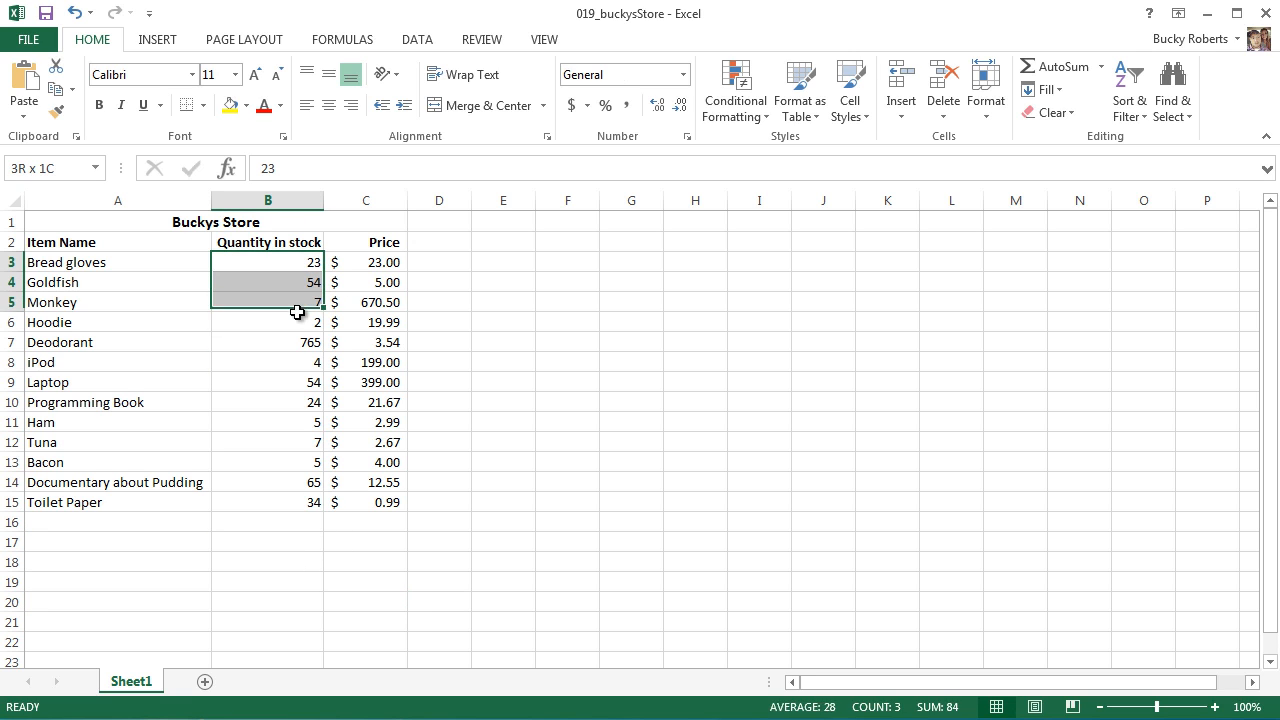
pyautogui.moveTo(297, 312); pyautogui.dragTo(283, 499)
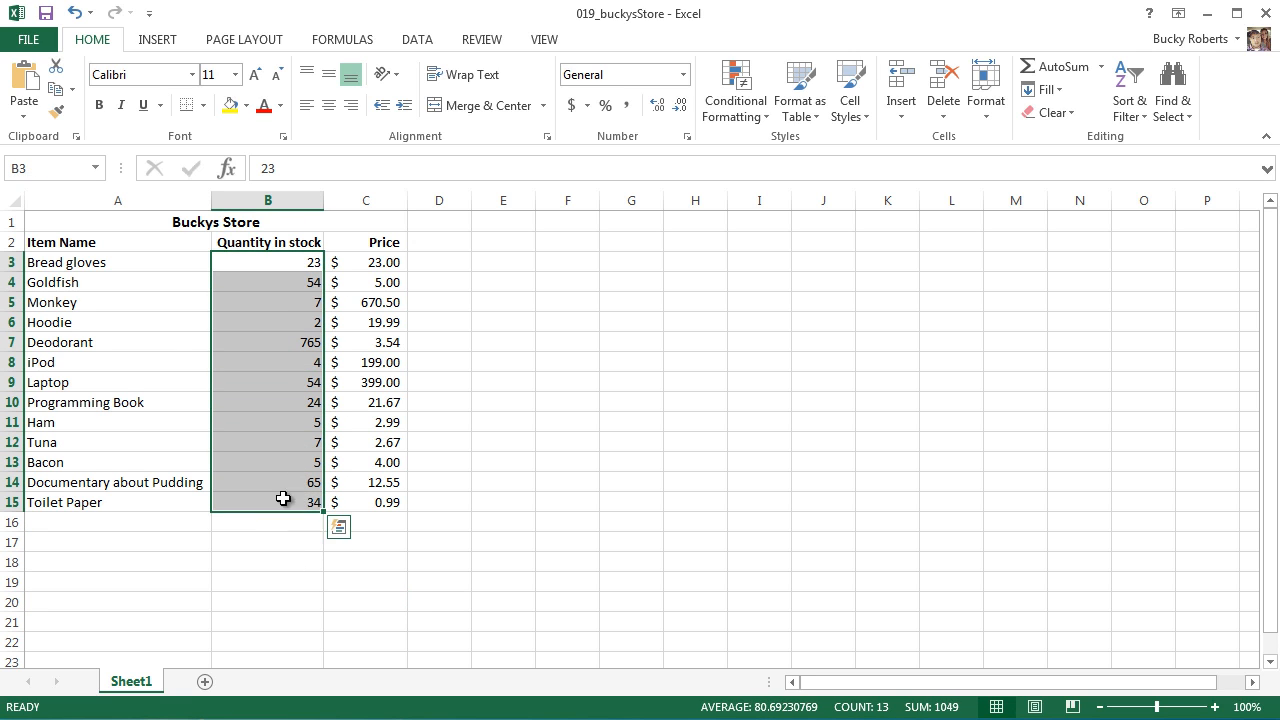
pyautogui.moveTo(280, 293)
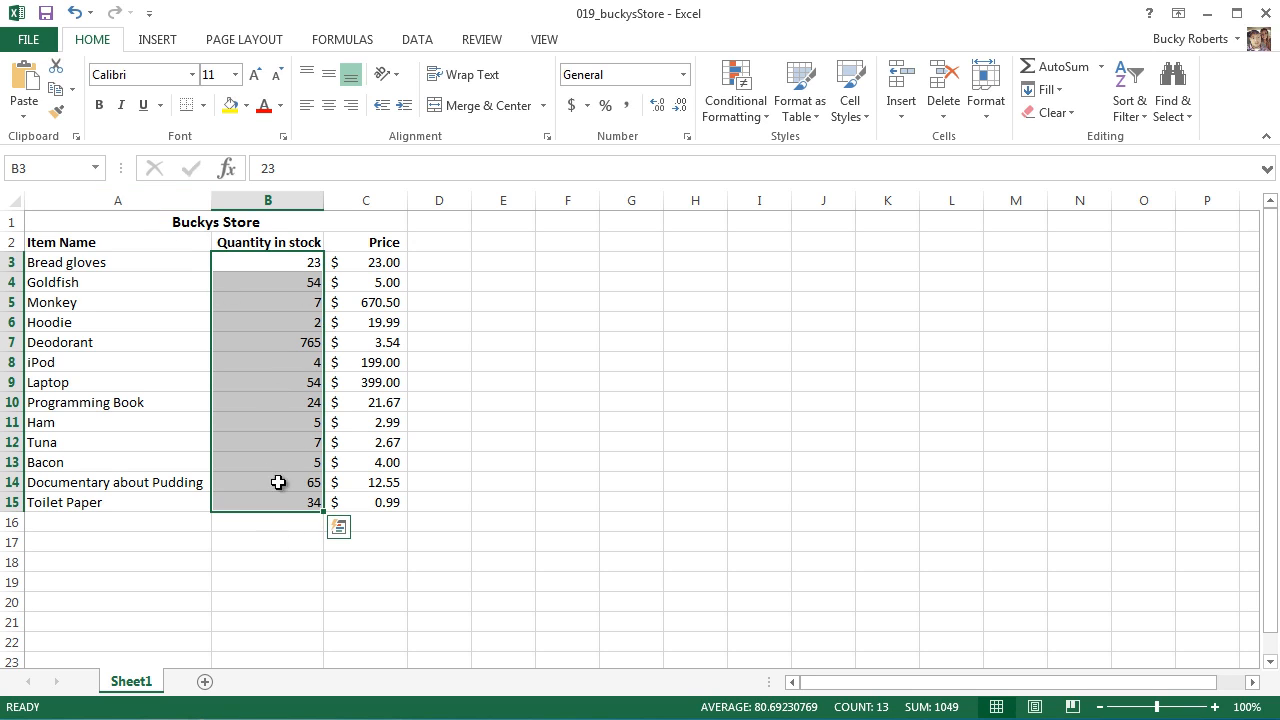
pyautogui.moveTo(257, 509)
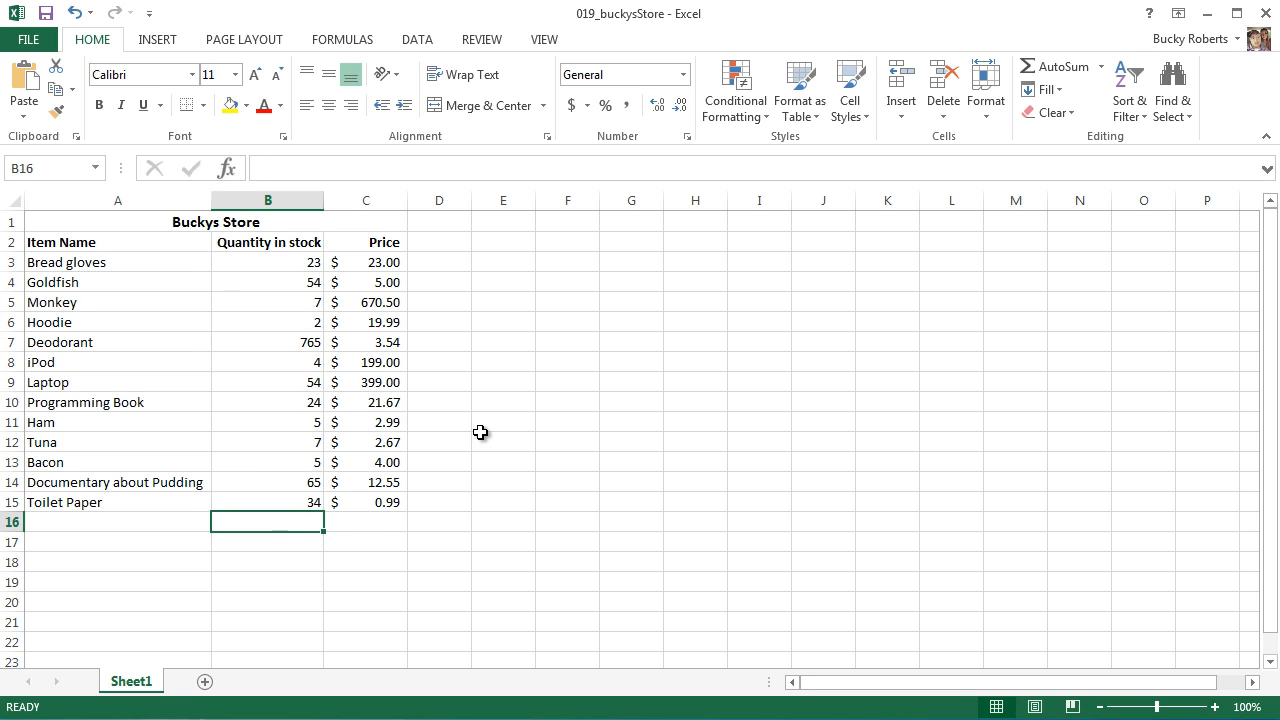
pyautogui.write('=')
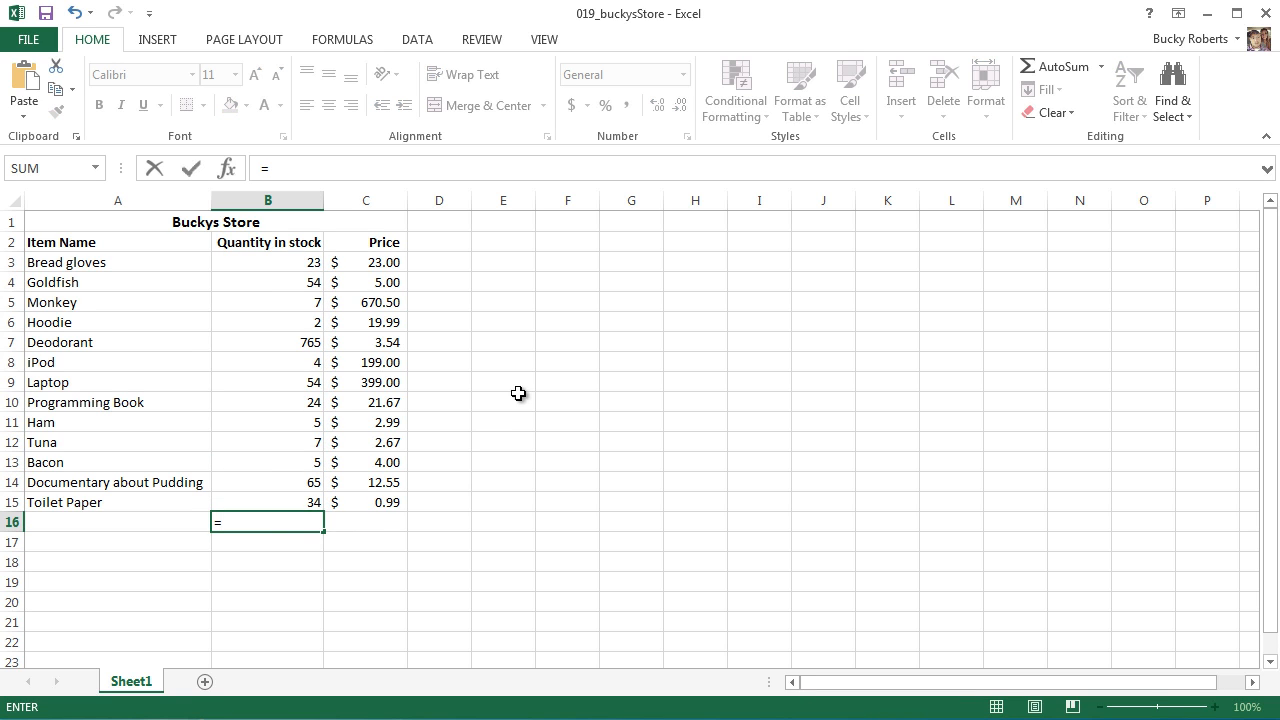
pyautogui.moveTo(267, 262); pyautogui.dragTo(267, 282)
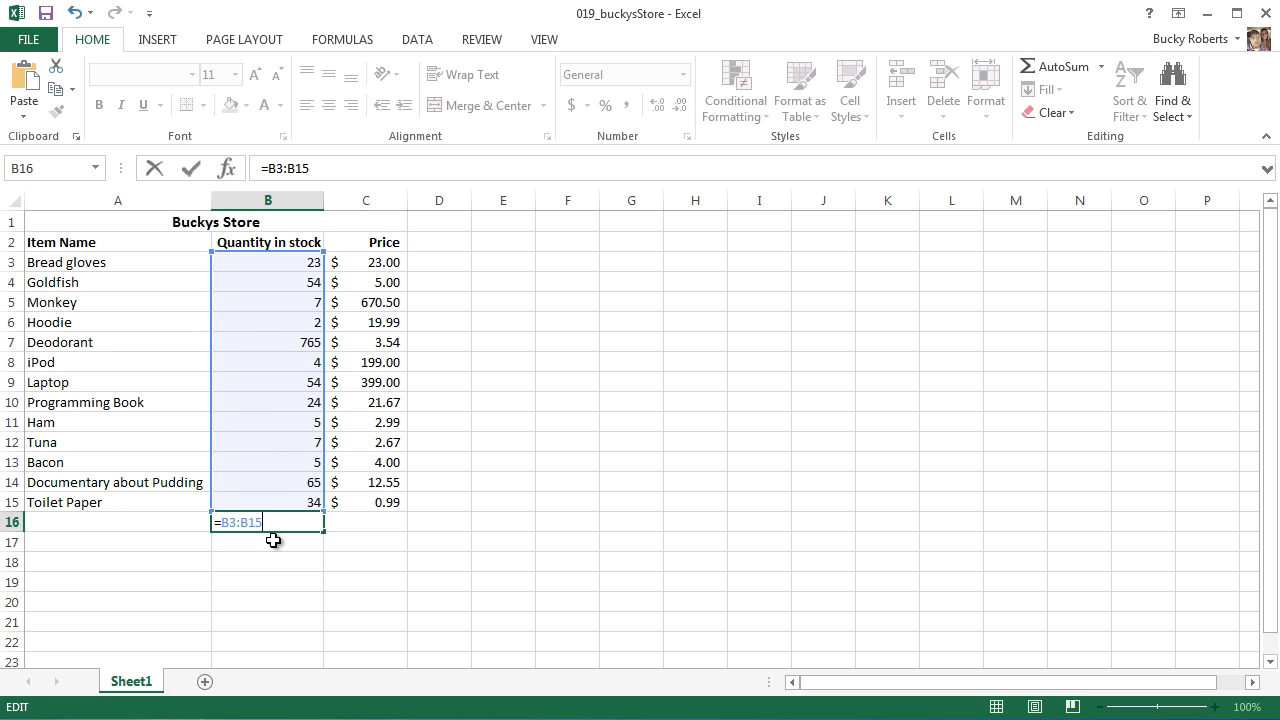
pyautogui.moveTo(286, 368)
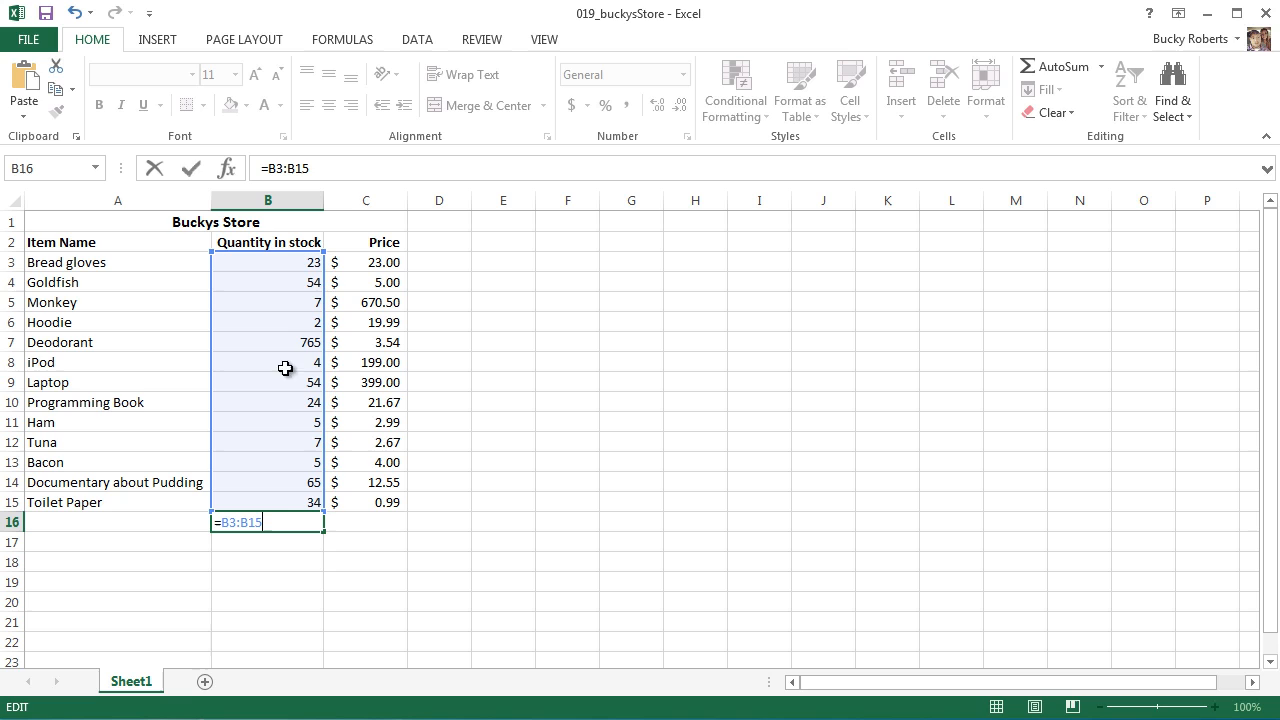
pyautogui.moveTo(281, 525)
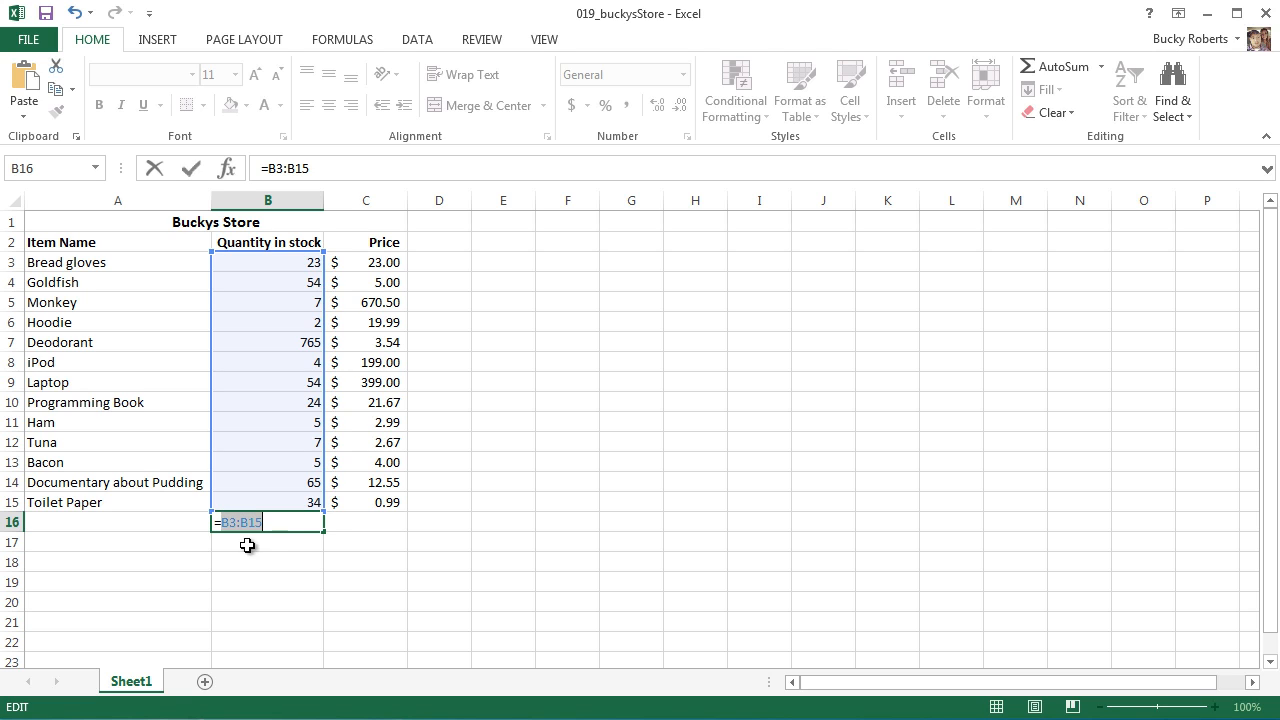
pyautogui.moveTo(404, 321)
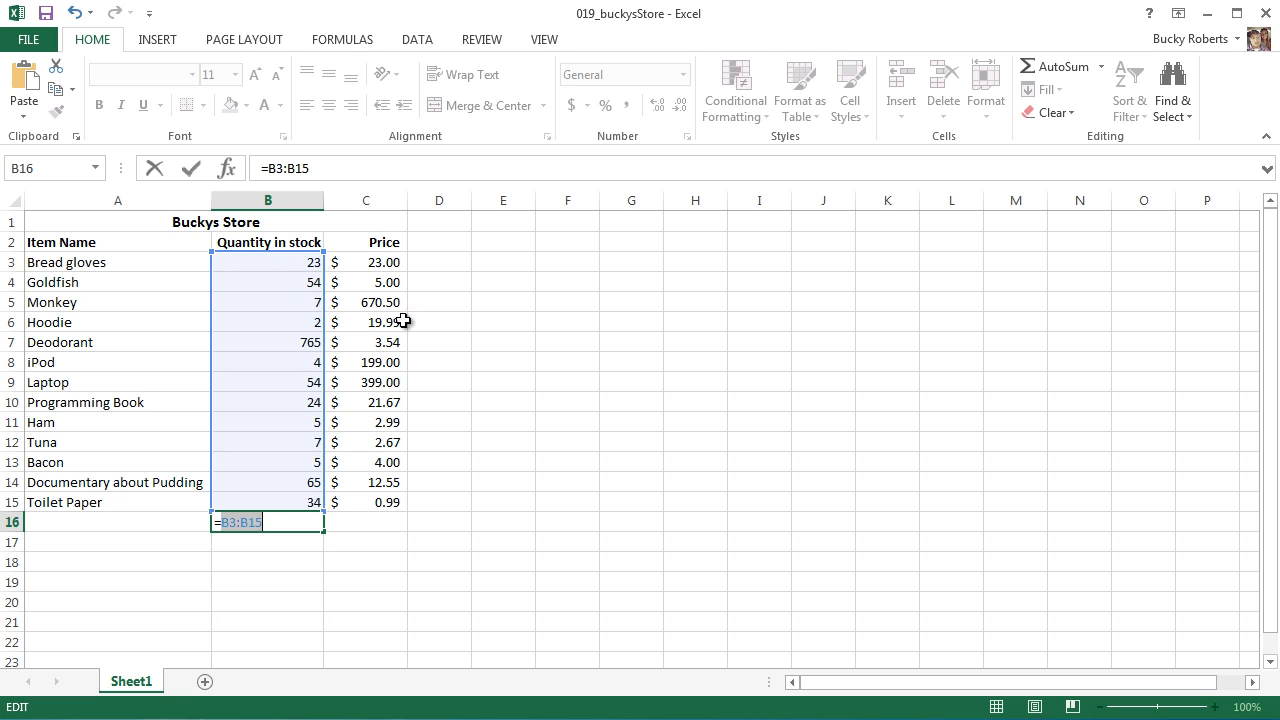
pyautogui.moveTo(296, 500)
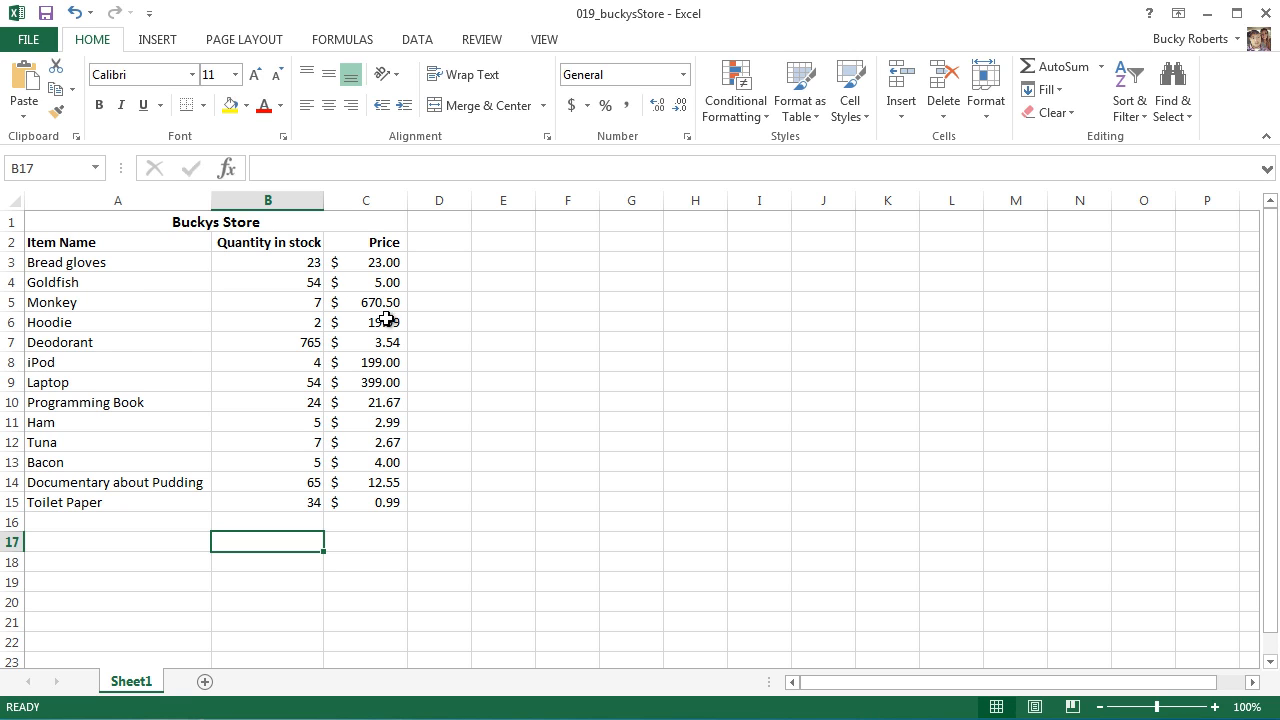
# Step: Name range B3:B15 'Quantity' and start a new formula in B16
pyautogui.moveTo(267, 261); pyautogui.dragTo(267, 402)
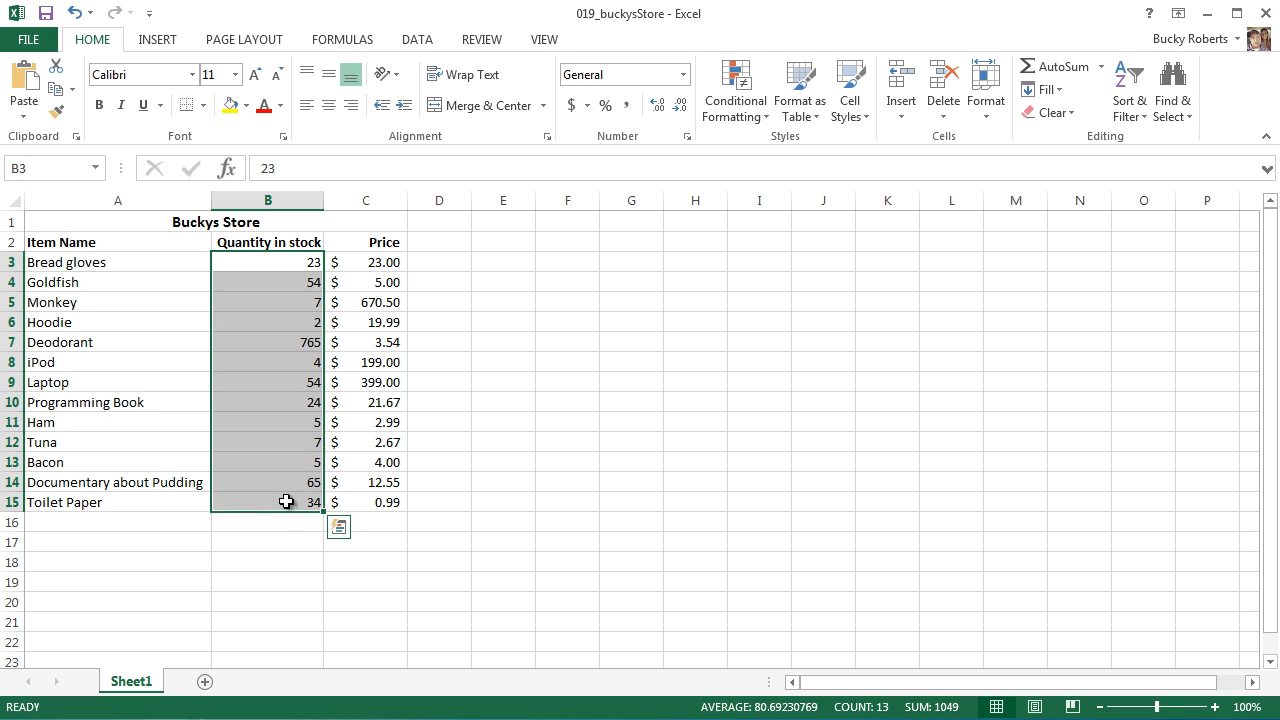
pyautogui.moveTo(42, 167)
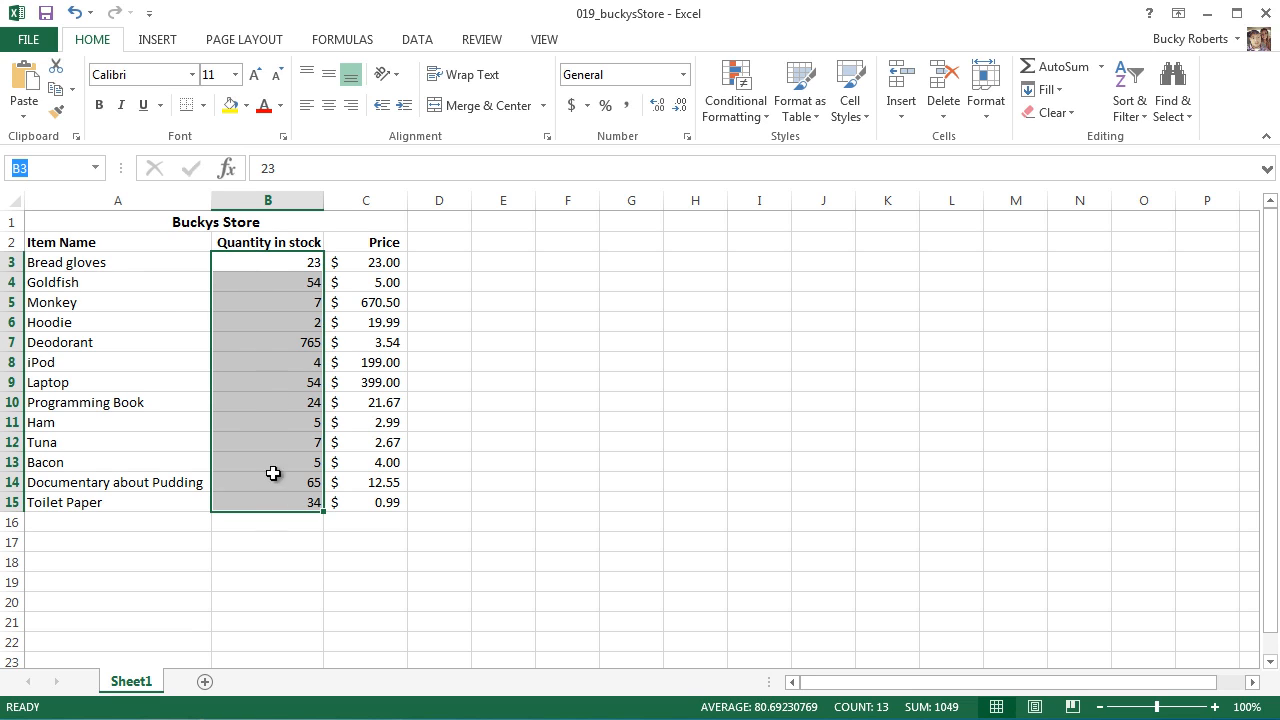
pyautogui.write('Quantity')
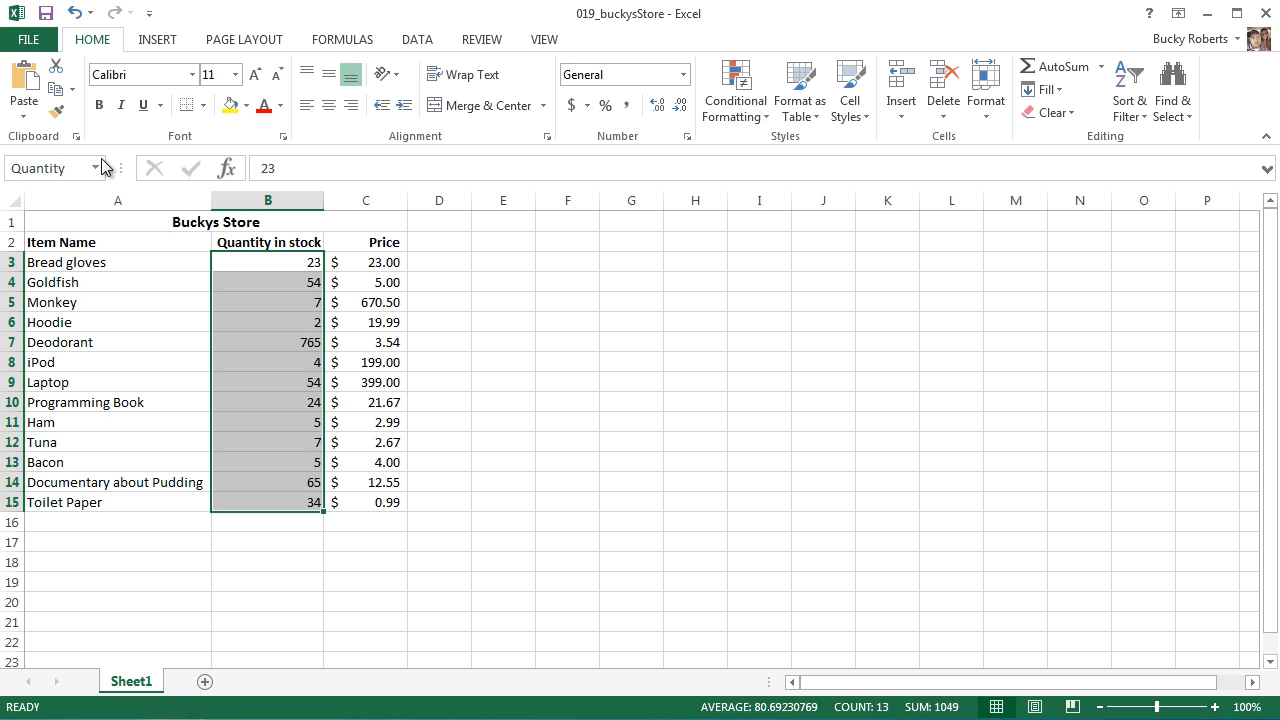
pyautogui.click(267, 521)
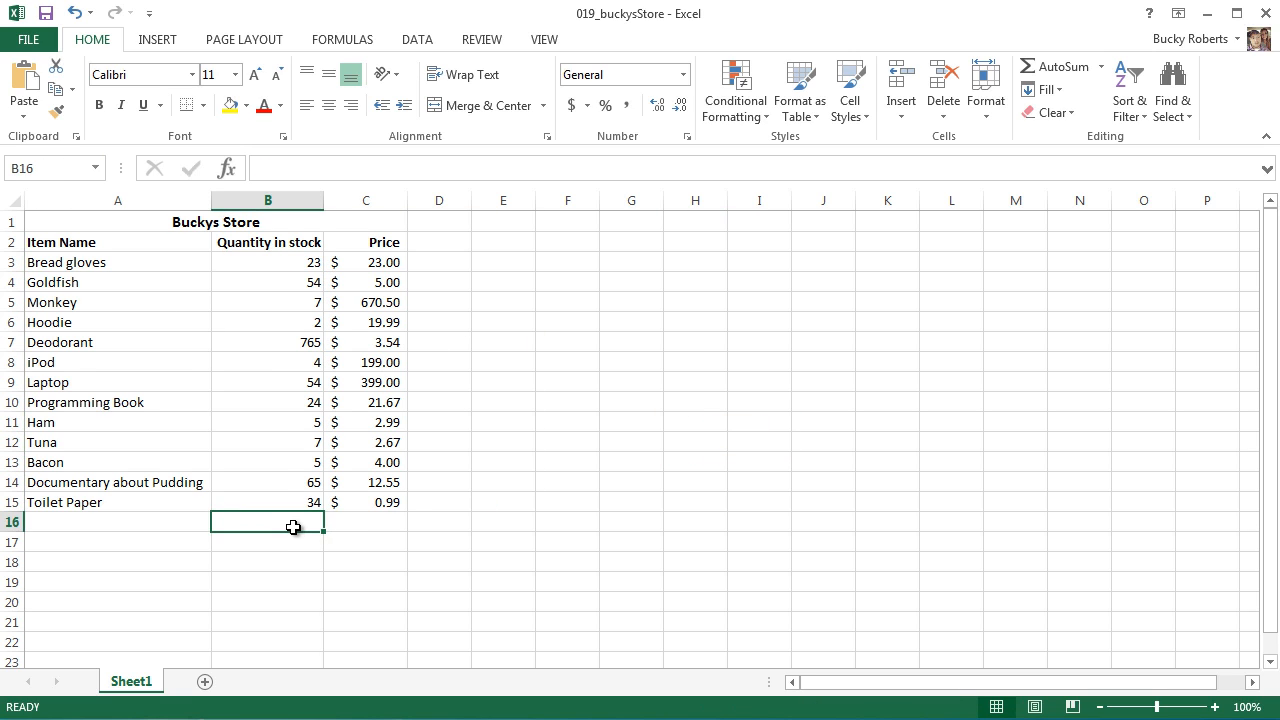
pyautogui.write('=')
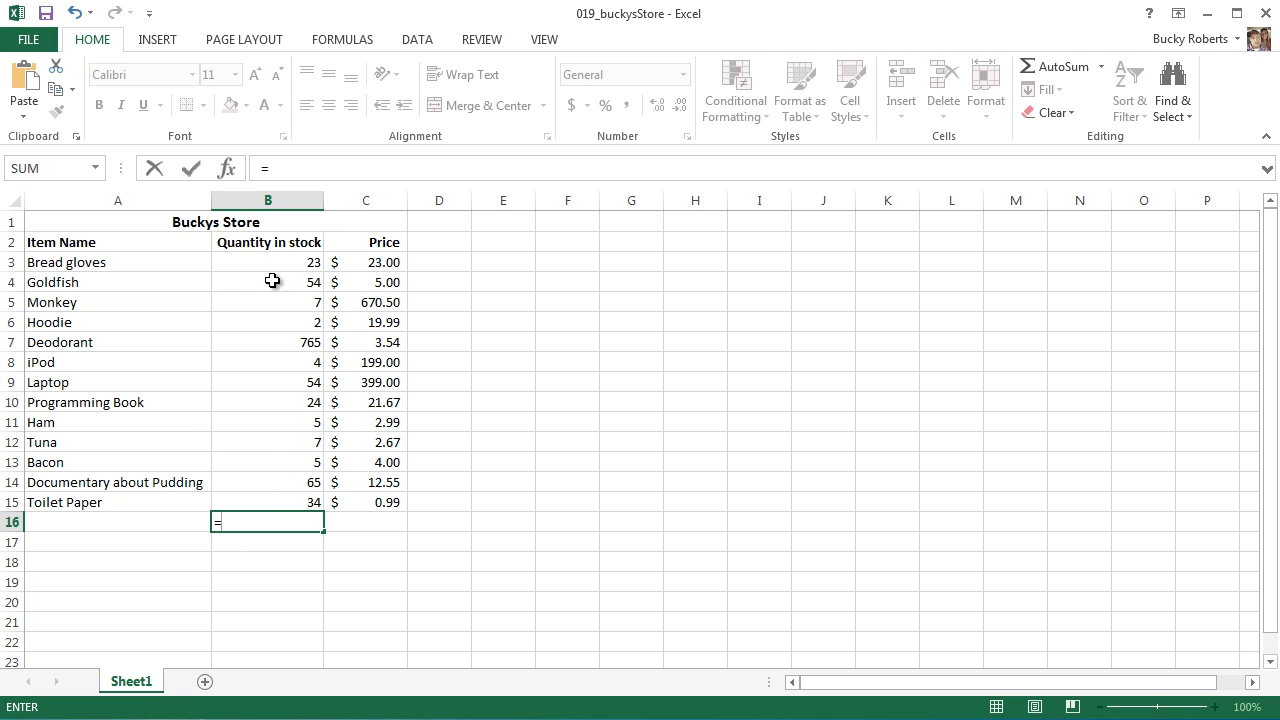
pyautogui.write('Quantity')
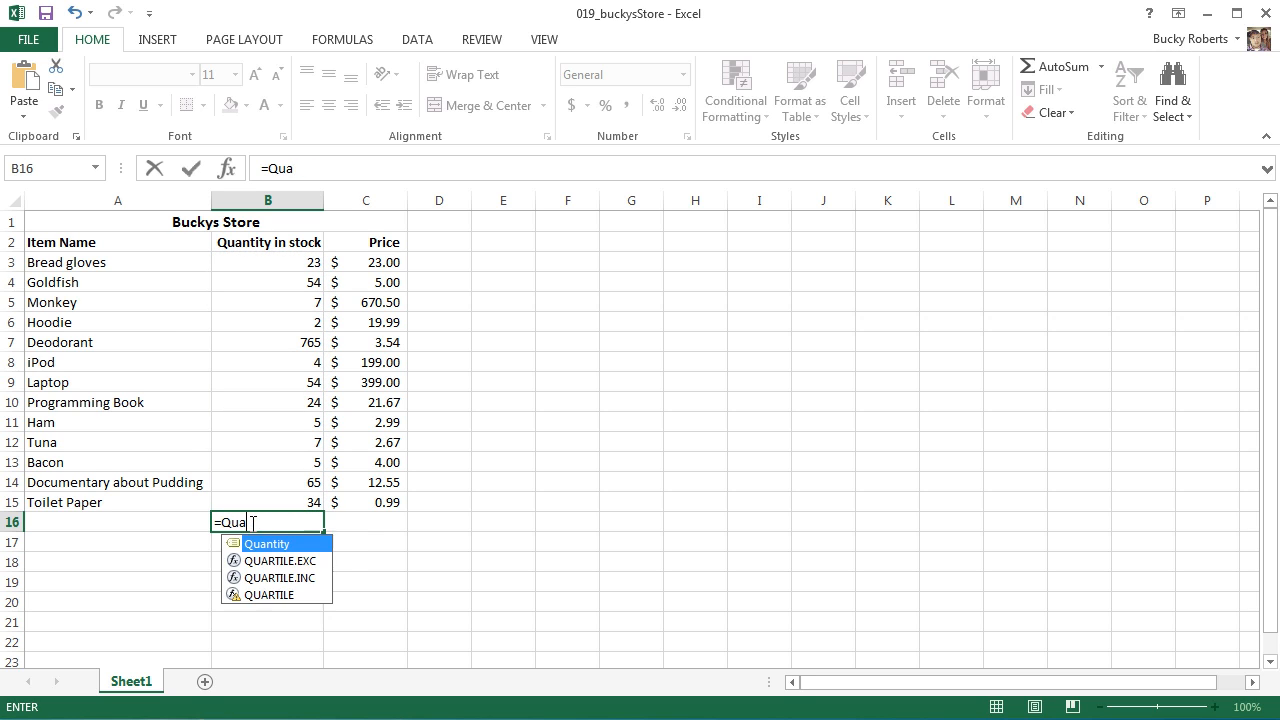
pyautogui.press('Escape')
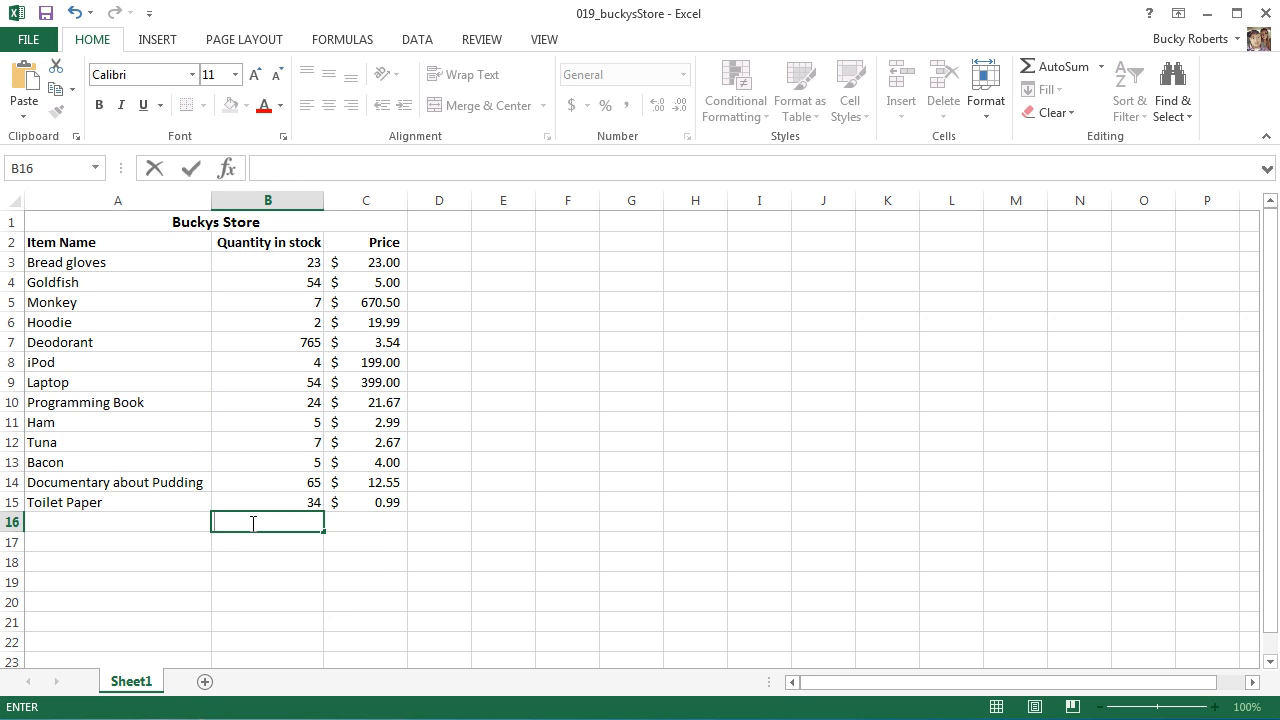
pyautogui.write('=')
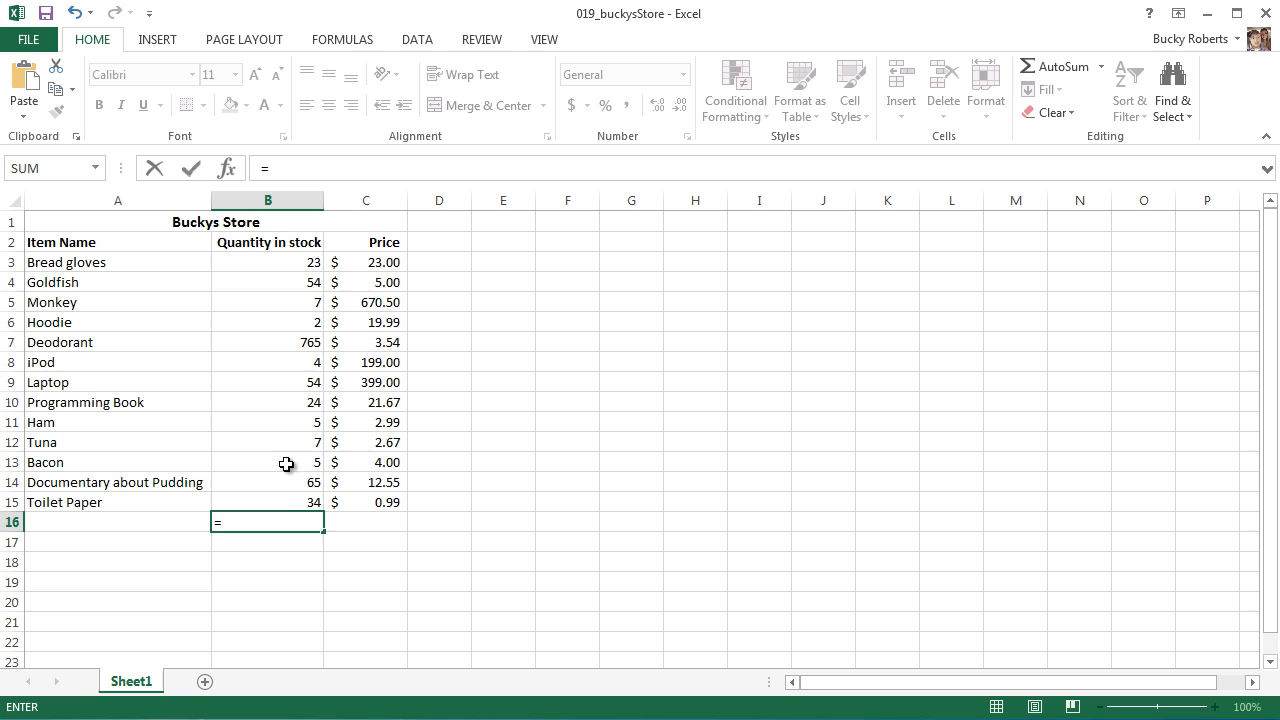
pyautogui.moveTo(465, 376)
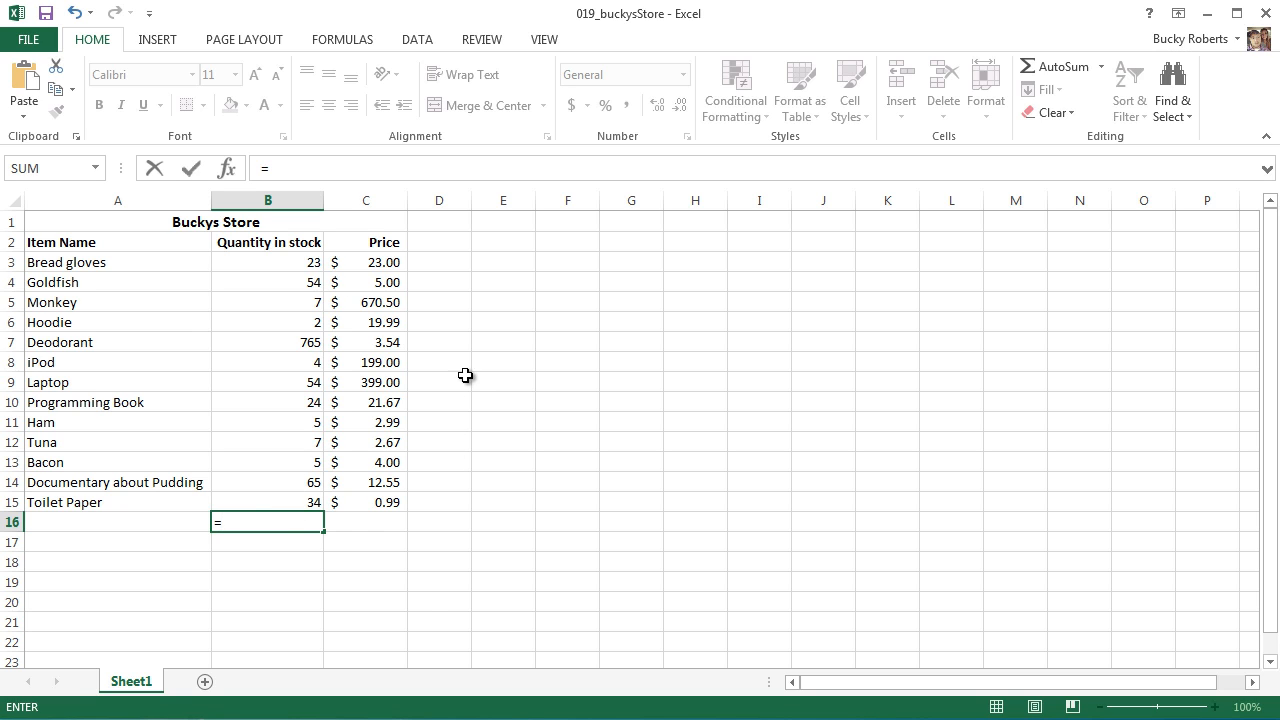
pyautogui.click(365, 522)
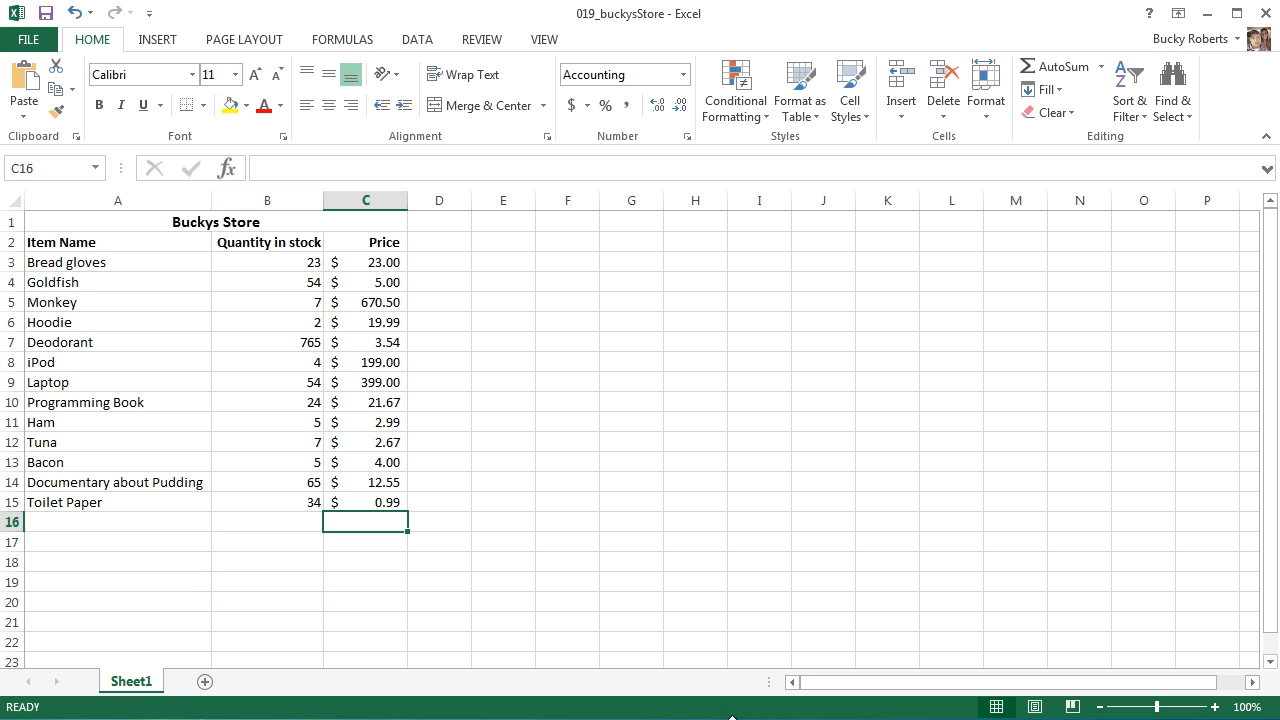
# Step: Enter =AVERAGE(C3:C15) in C16, averaging the prices to $104.99
pyautogui.moveTo(267, 281); pyautogui.dragTo(293, 501)
pyautogui.write('=')
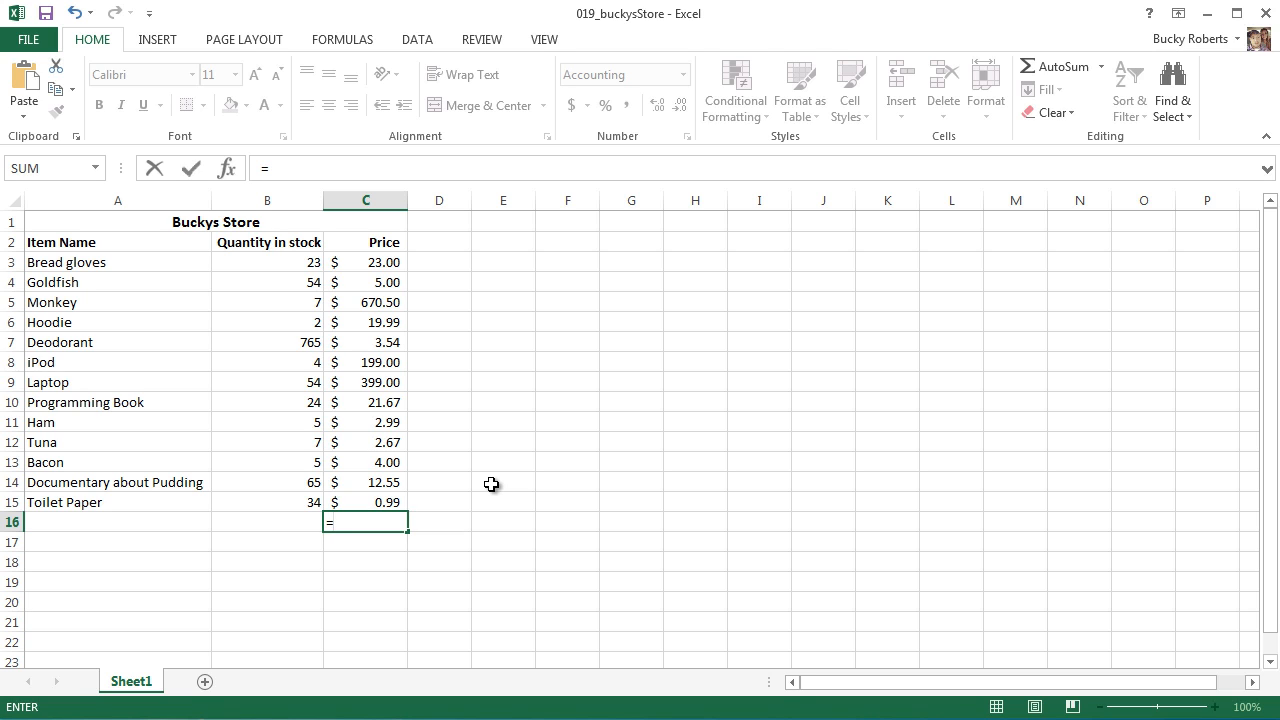
pyautogui.write('AV')
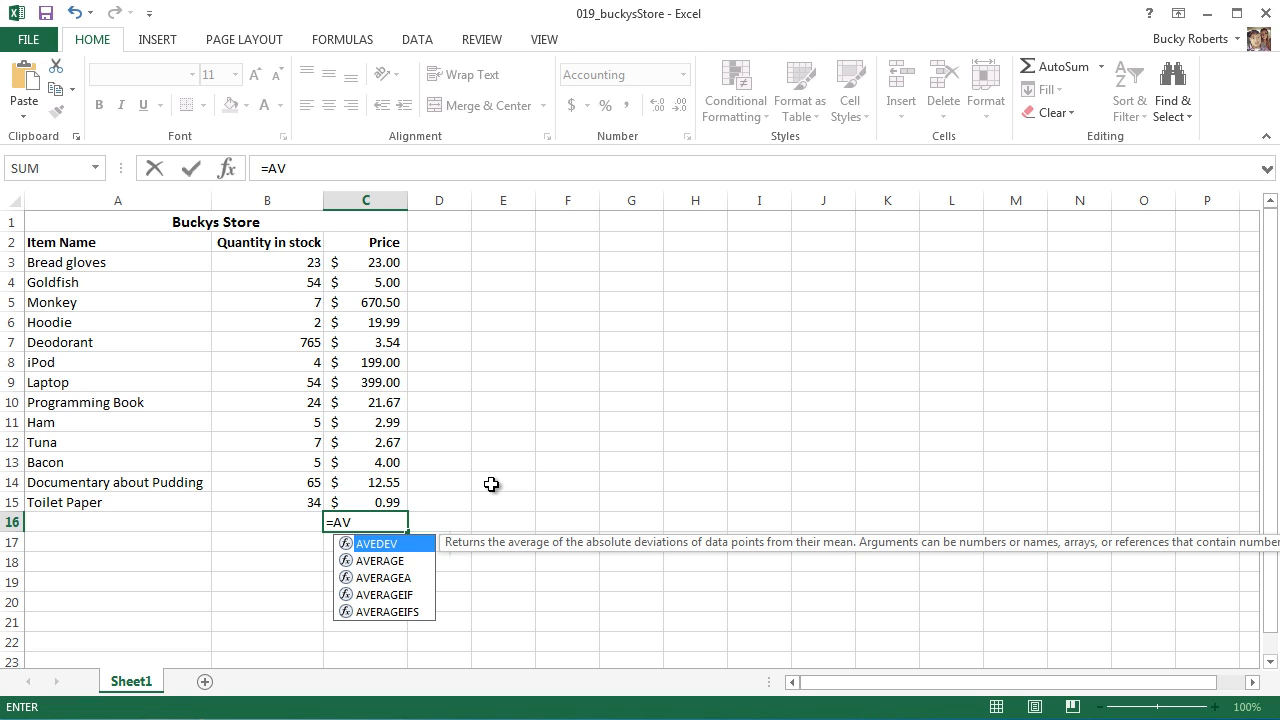
pyautogui.press('Down')
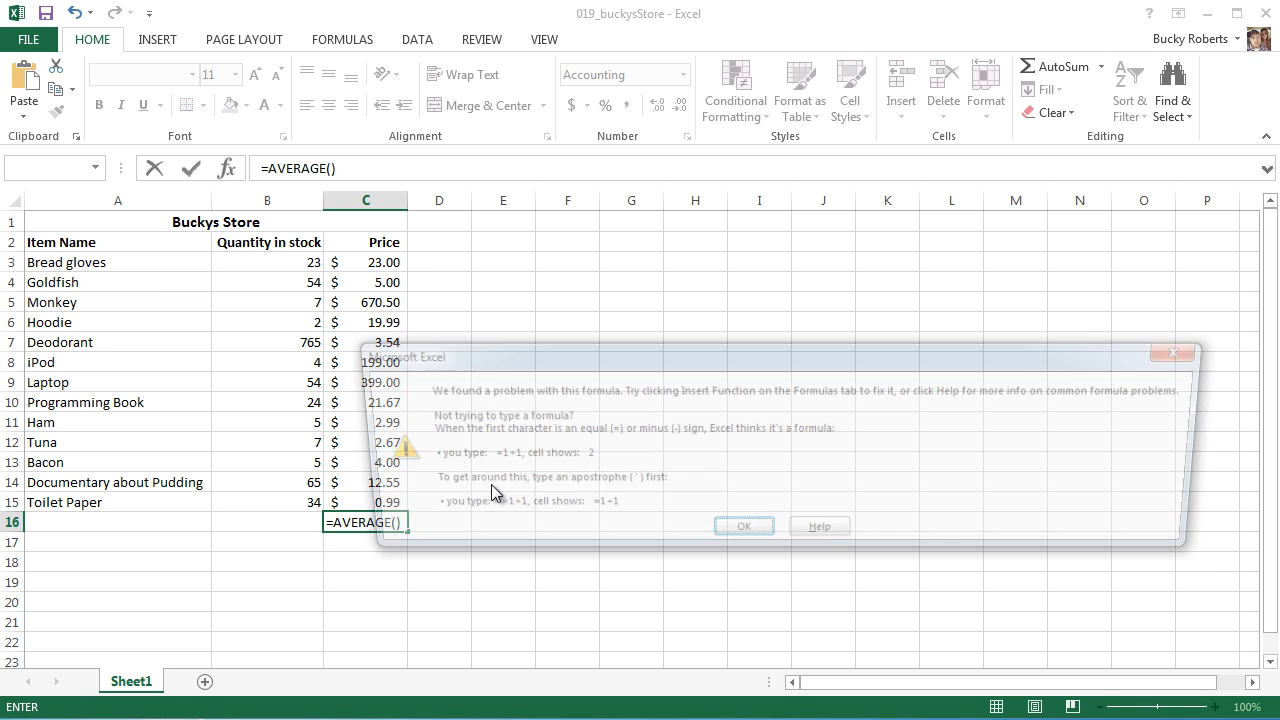
pyautogui.click(744, 526)
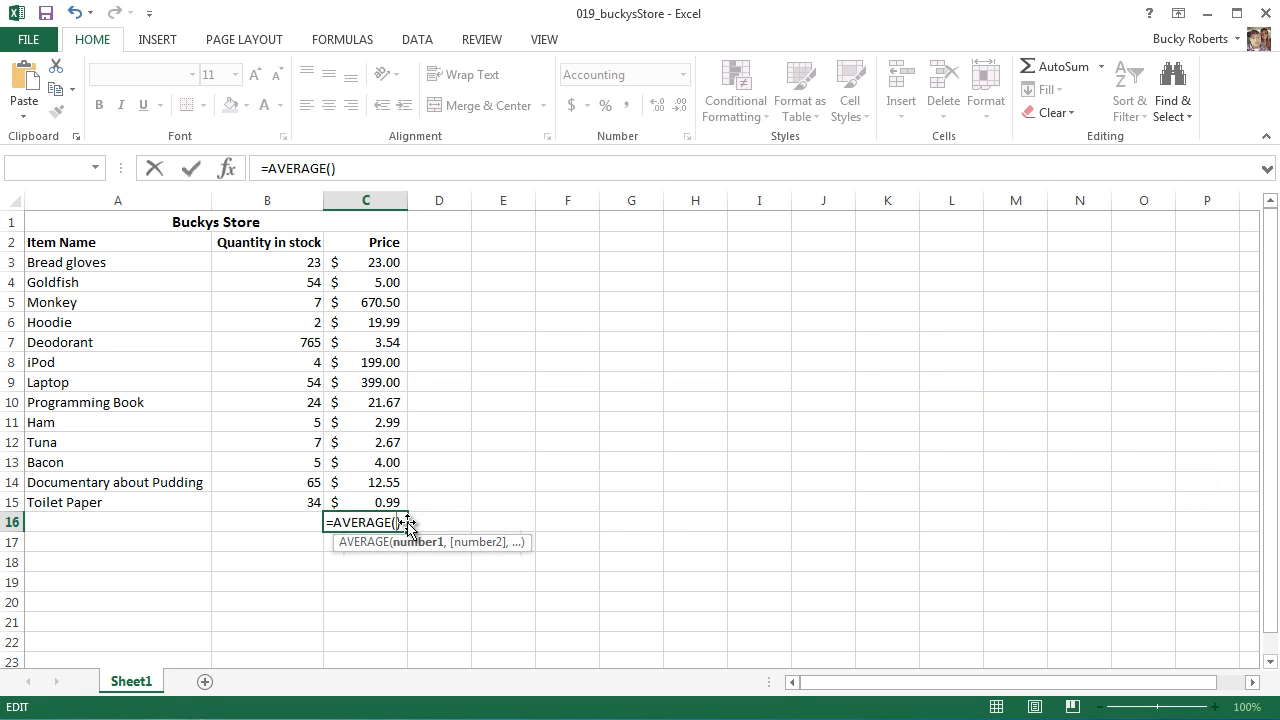
pyautogui.moveTo(412, 290)
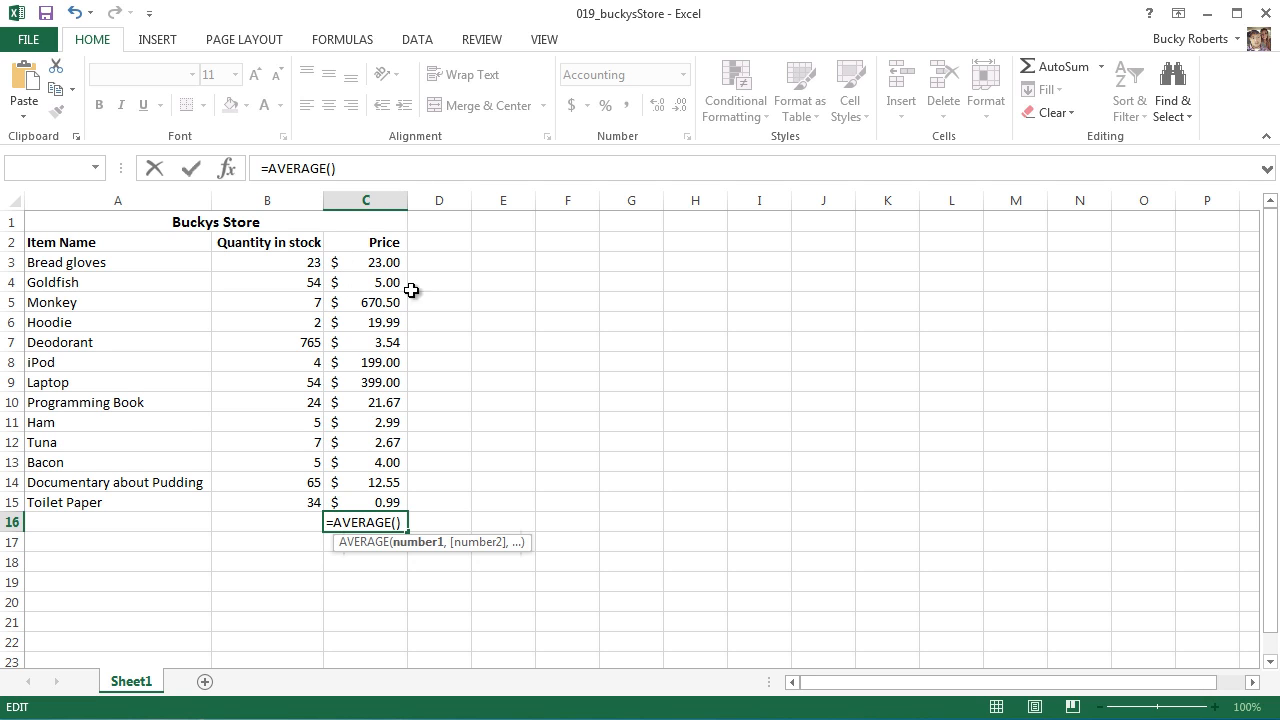
pyautogui.click(365, 262)
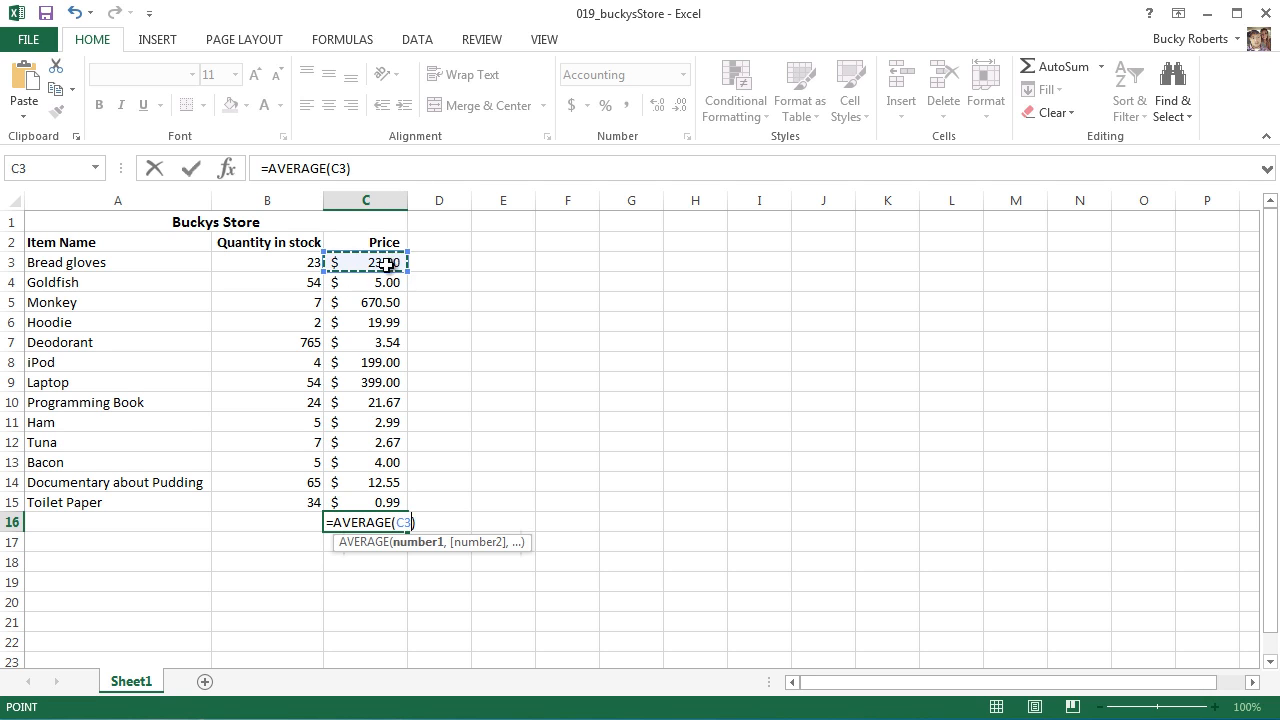
pyautogui.moveTo(365, 262); pyautogui.dragTo(365, 502)
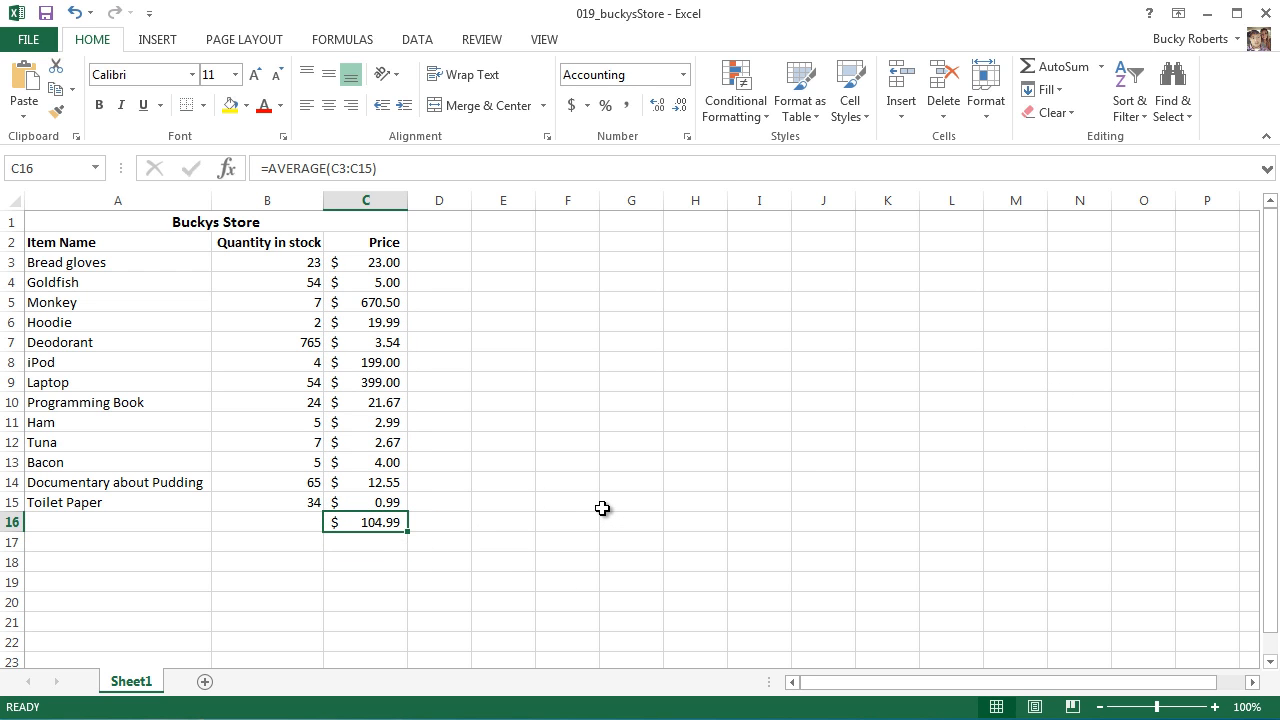
pyautogui.moveTo(598, 502)
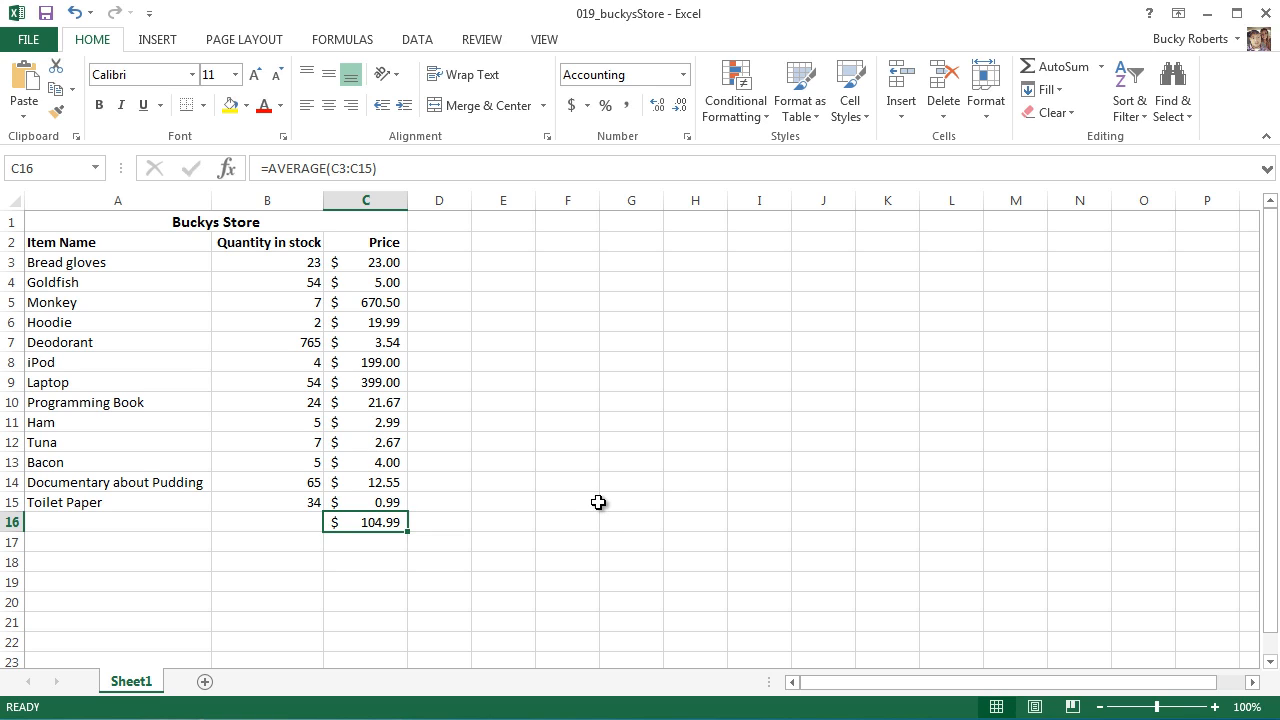
pyautogui.moveTo(665, 476)
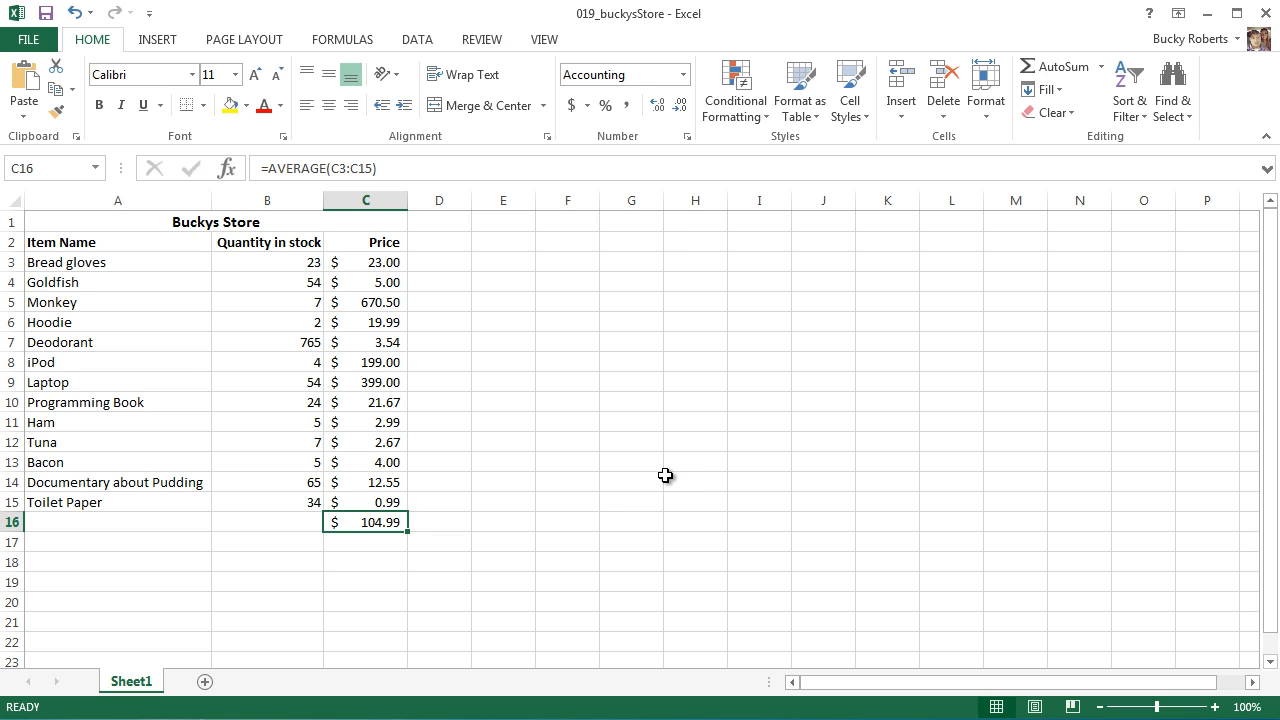
pyautogui.moveTo(310, 175)
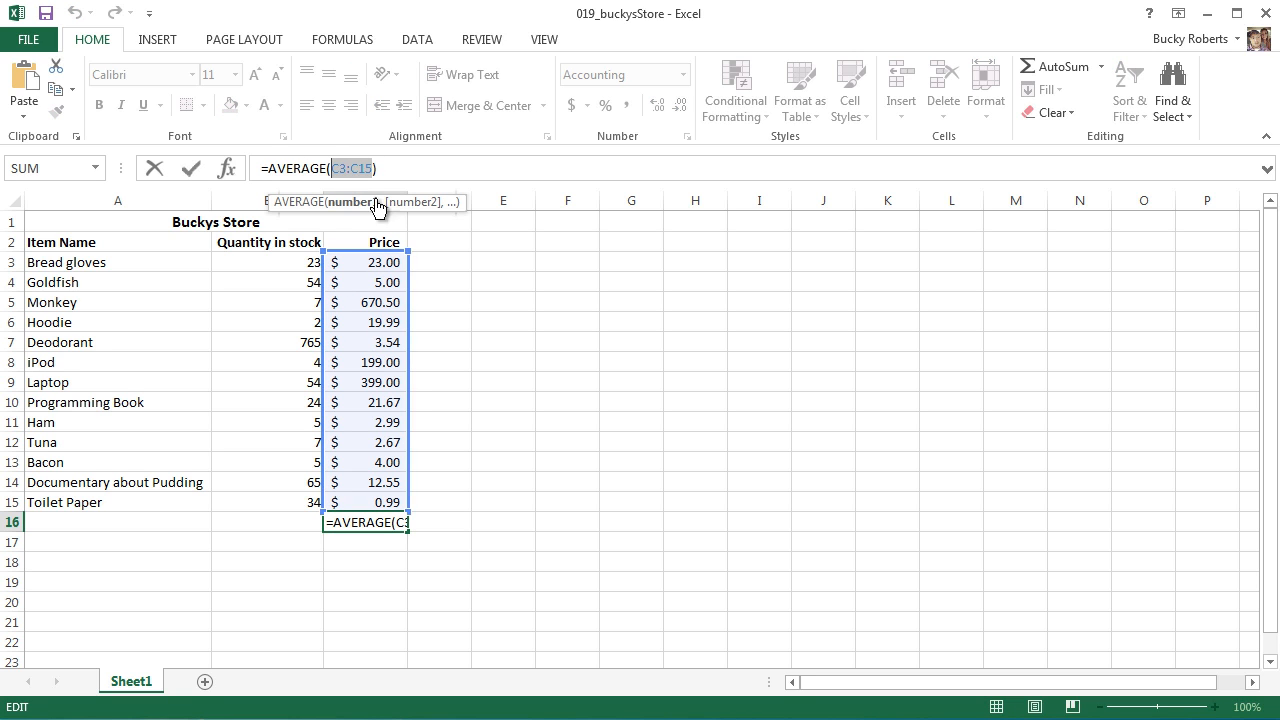
pyautogui.click(440, 281)
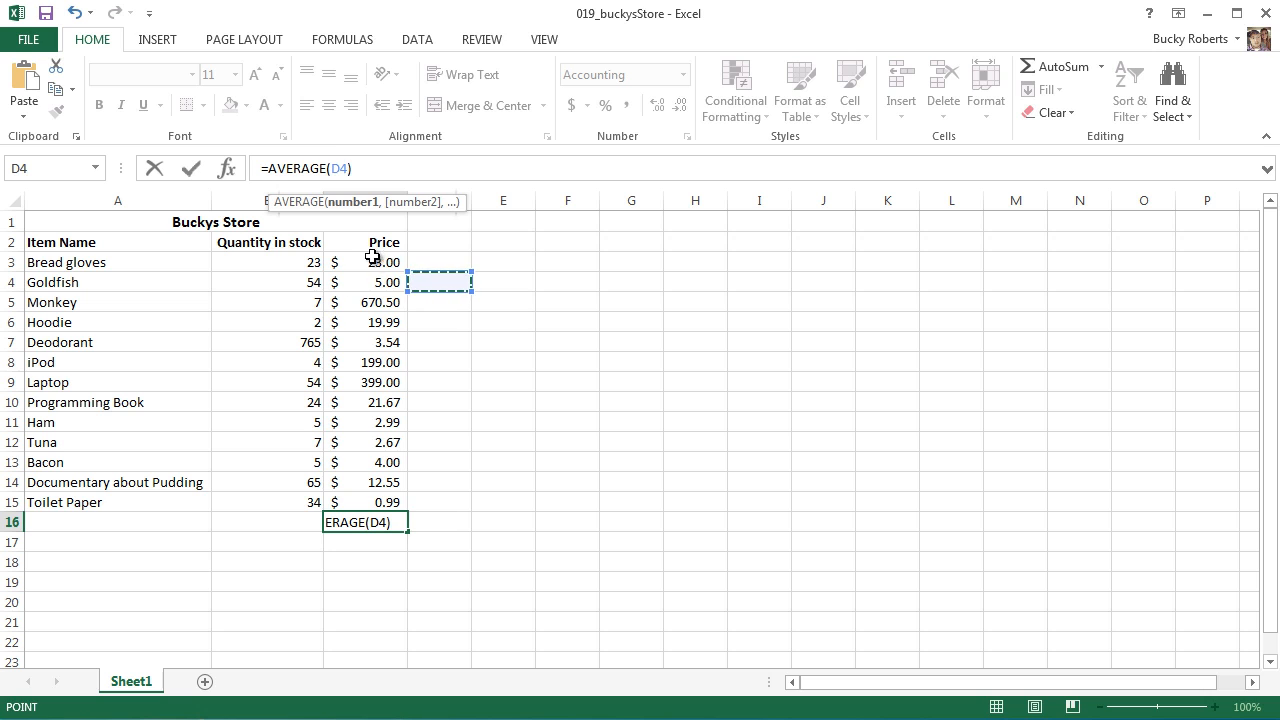
pyautogui.moveTo(375, 262); pyautogui.dragTo(385, 502)
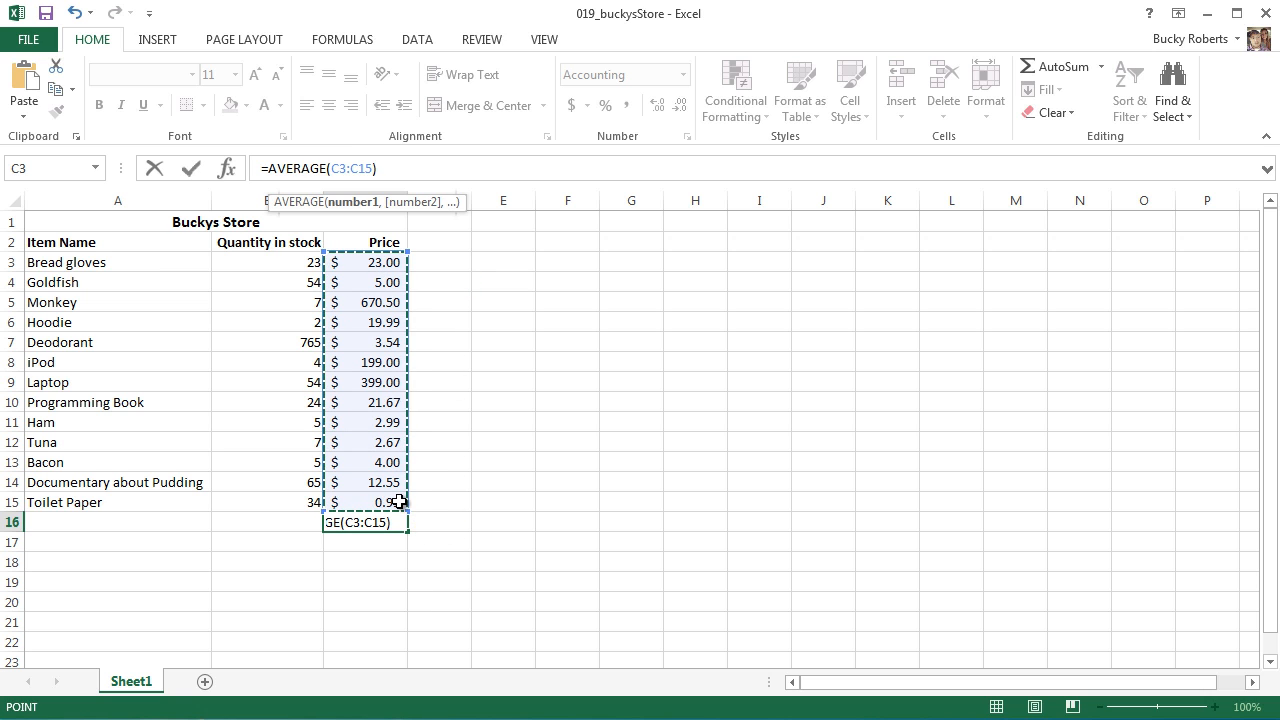
pyautogui.moveTo(421, 498)
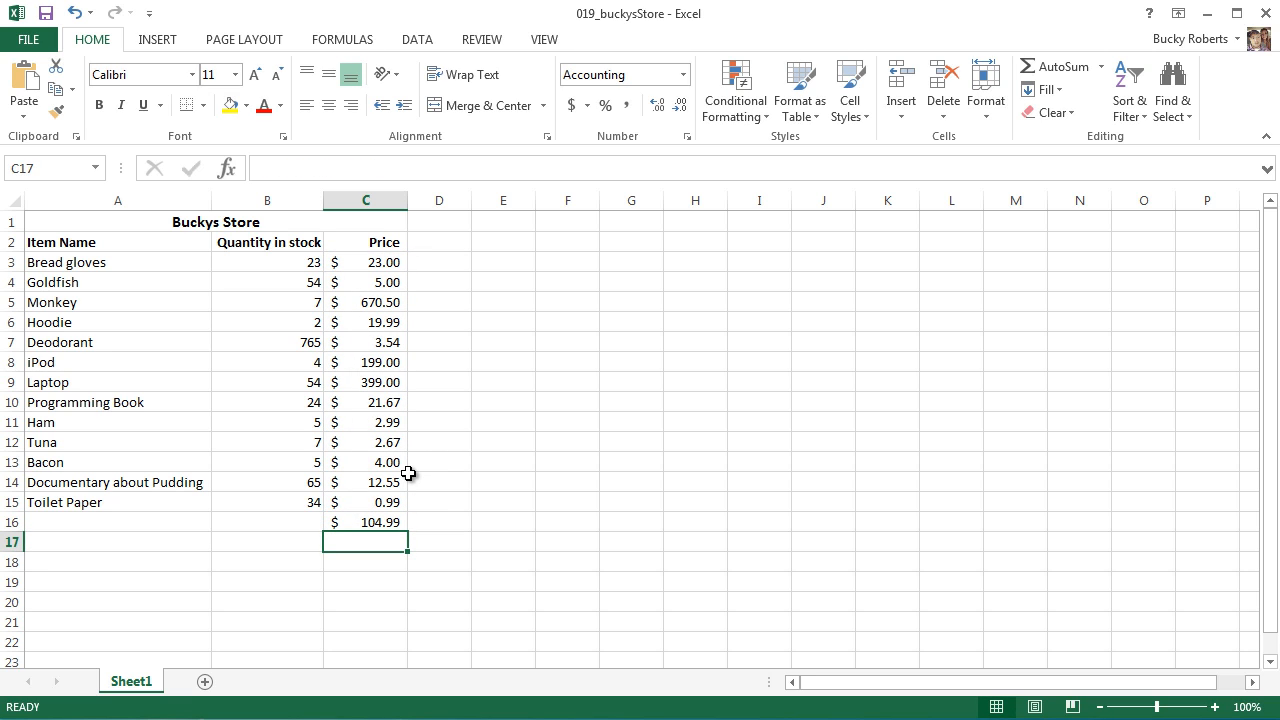
pyautogui.click(365, 521)
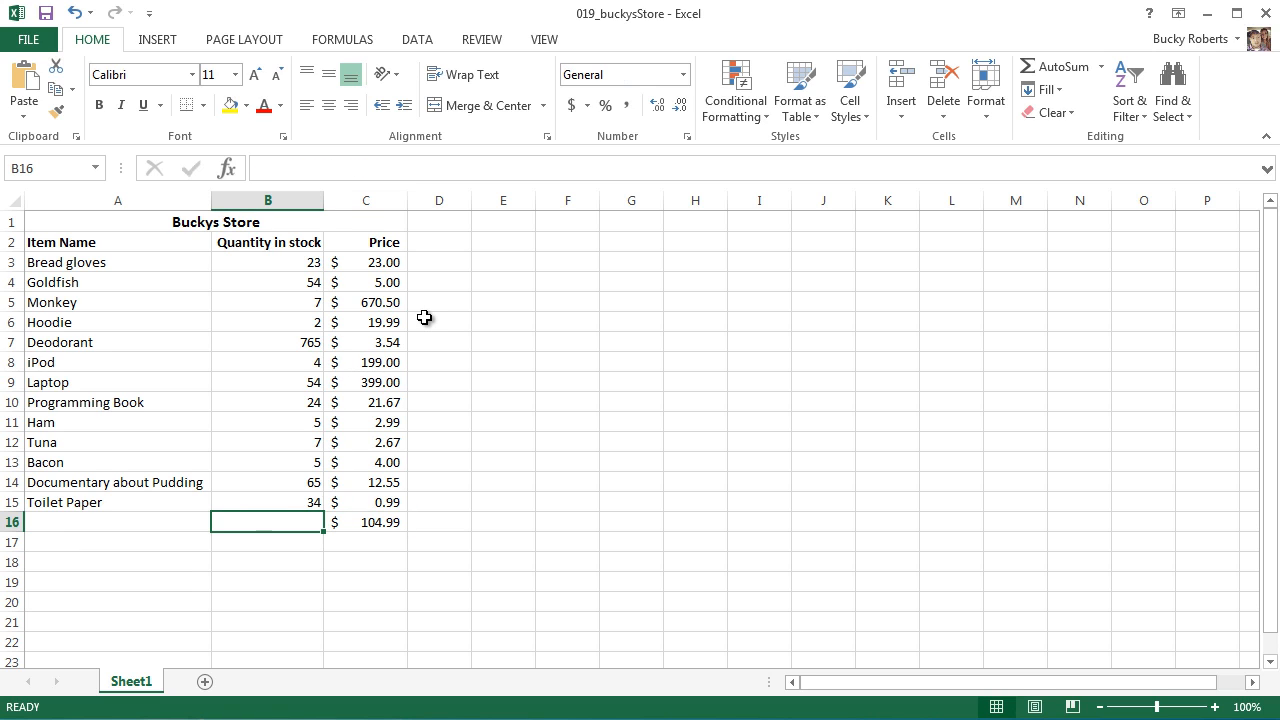
# Step: Enter =AVERAGE(Quantity) in B16 by selecting B3:B15, giving 80.69230769
pyautogui.write('=')
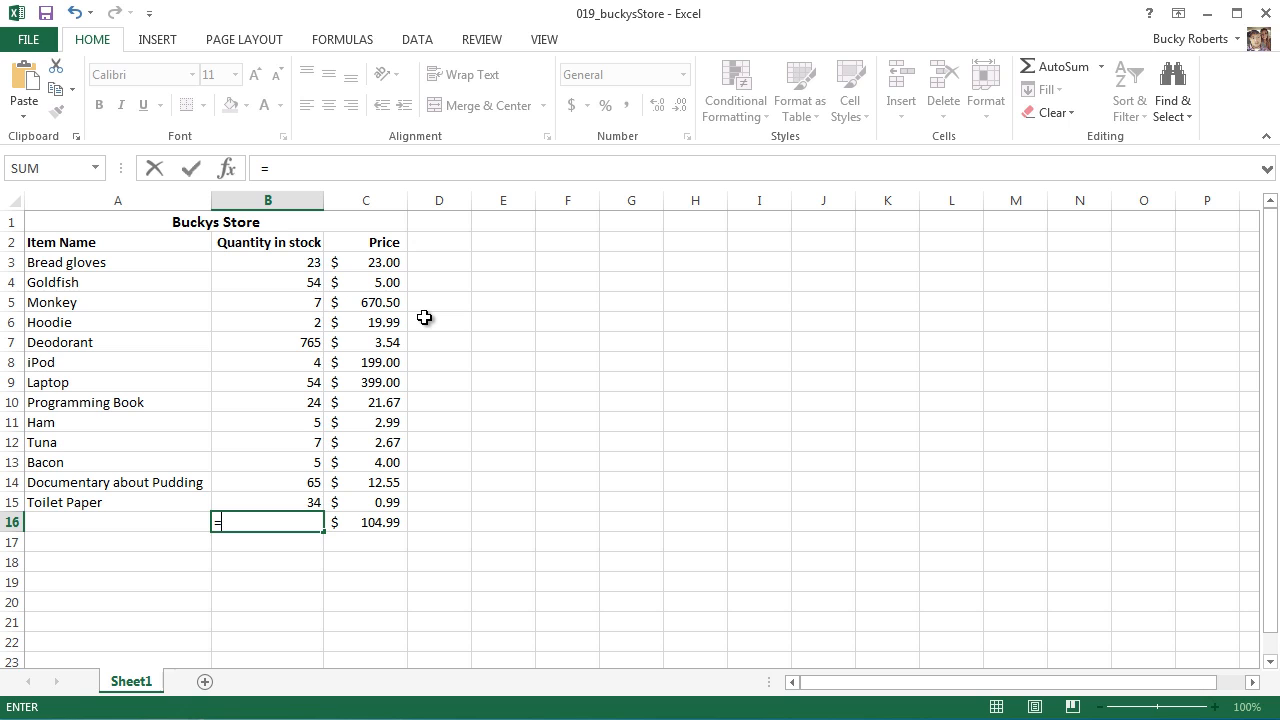
pyautogui.write('Ave')
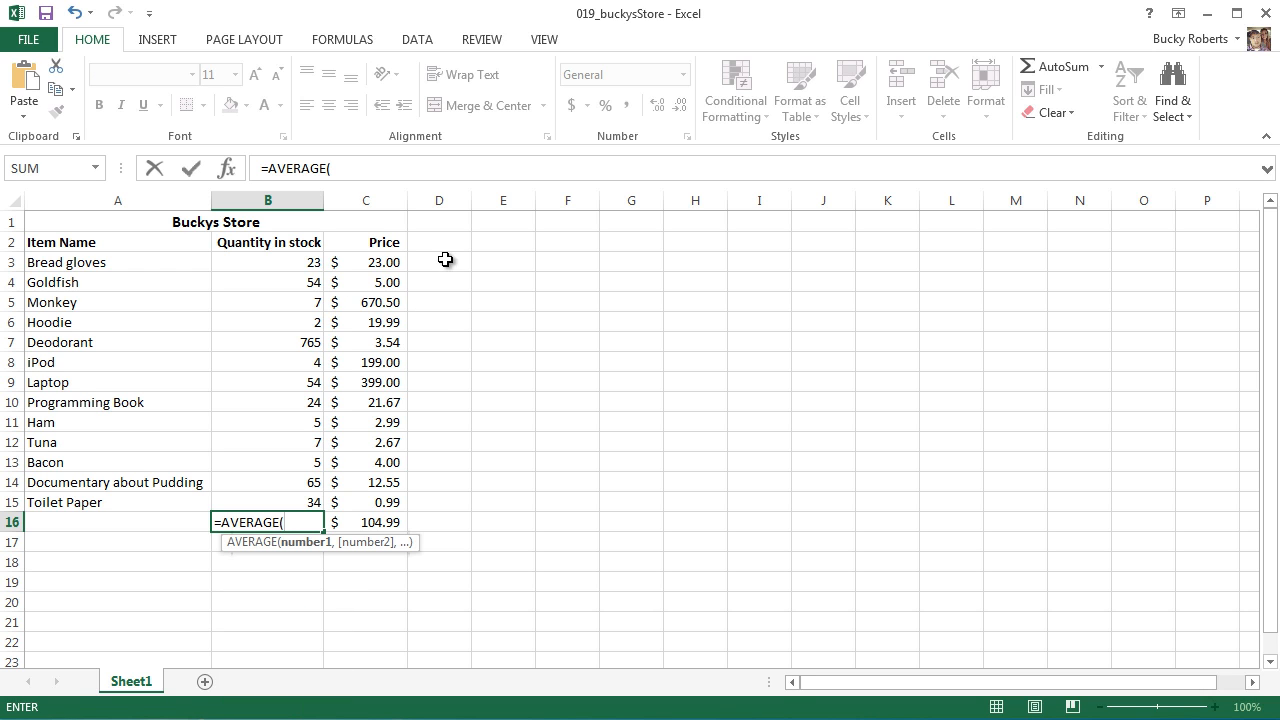
pyautogui.moveTo(267, 262); pyautogui.dragTo(267, 502)
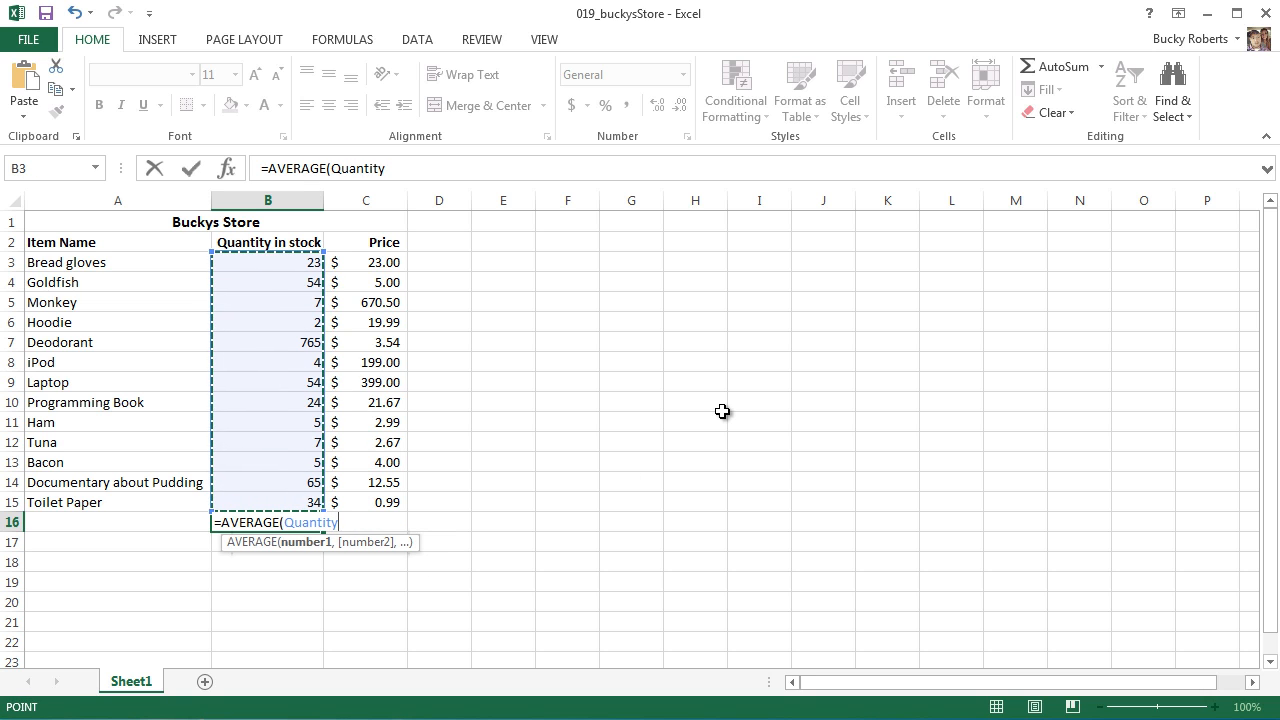
pyautogui.write(')')
pyautogui.click(365, 522)
pyautogui.write('=AVERAGE(C3:C15)')
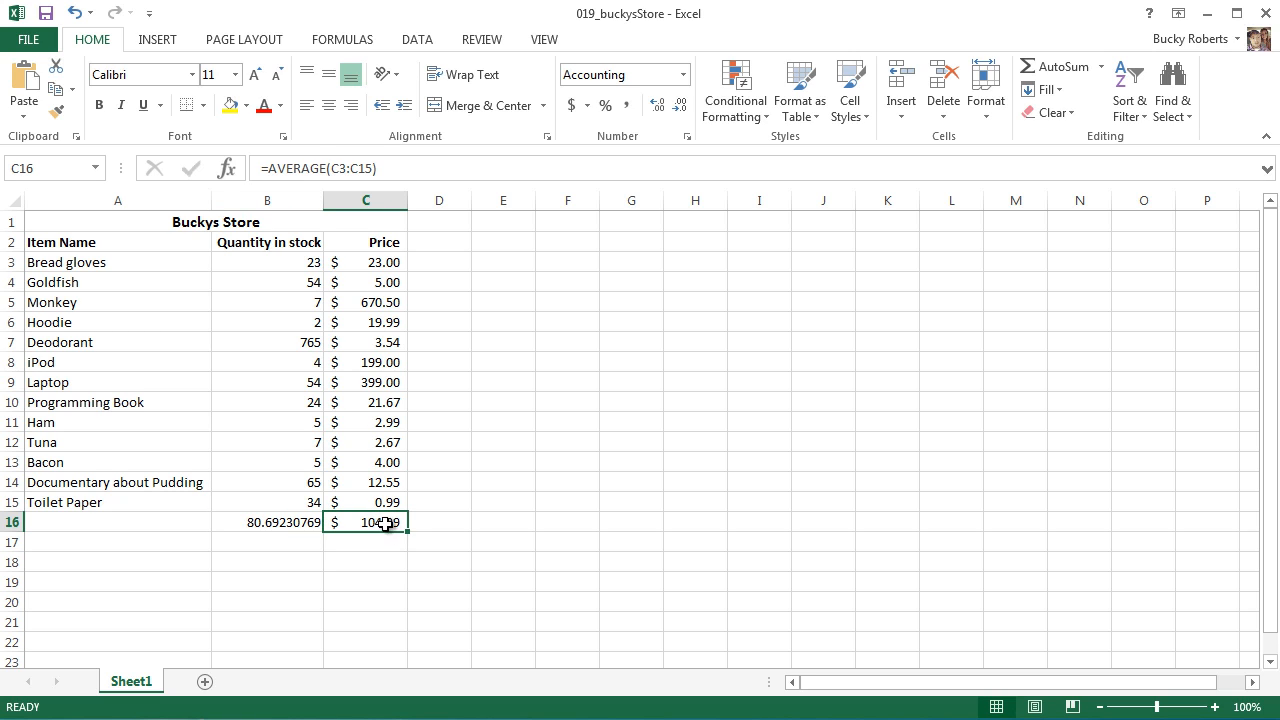
pyautogui.moveTo(367, 167)
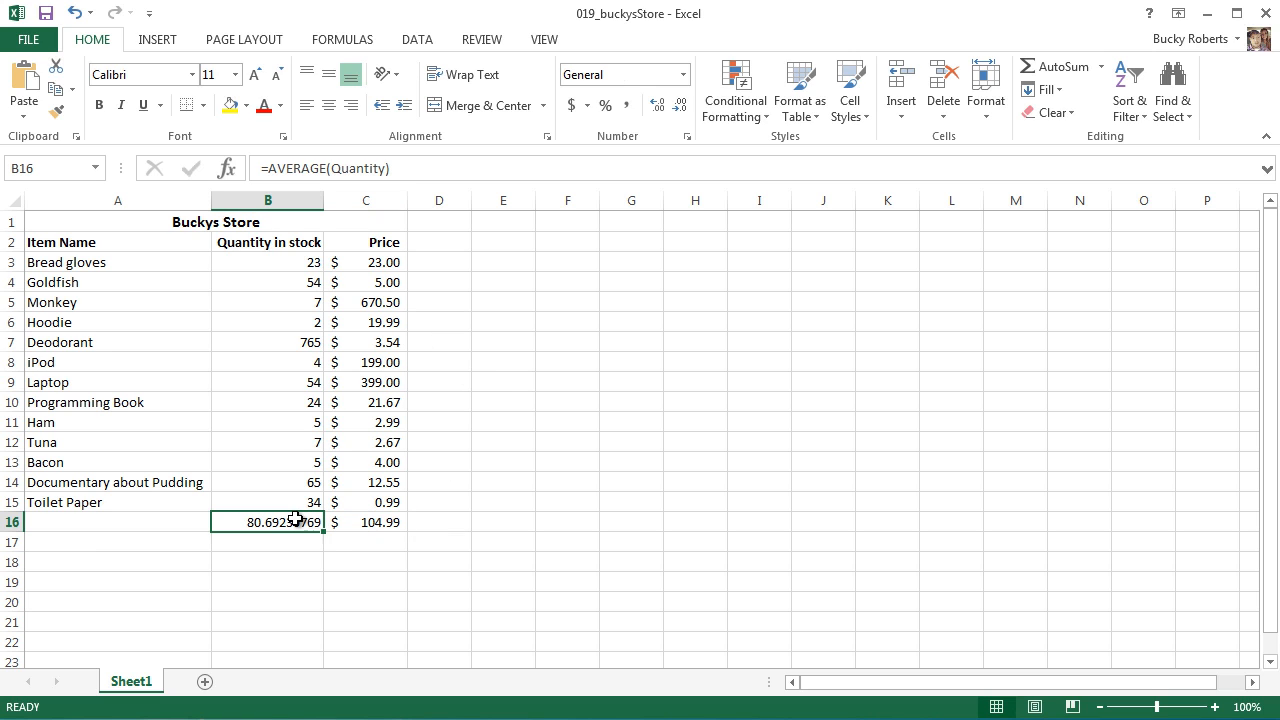
pyautogui.moveTo(270, 259)
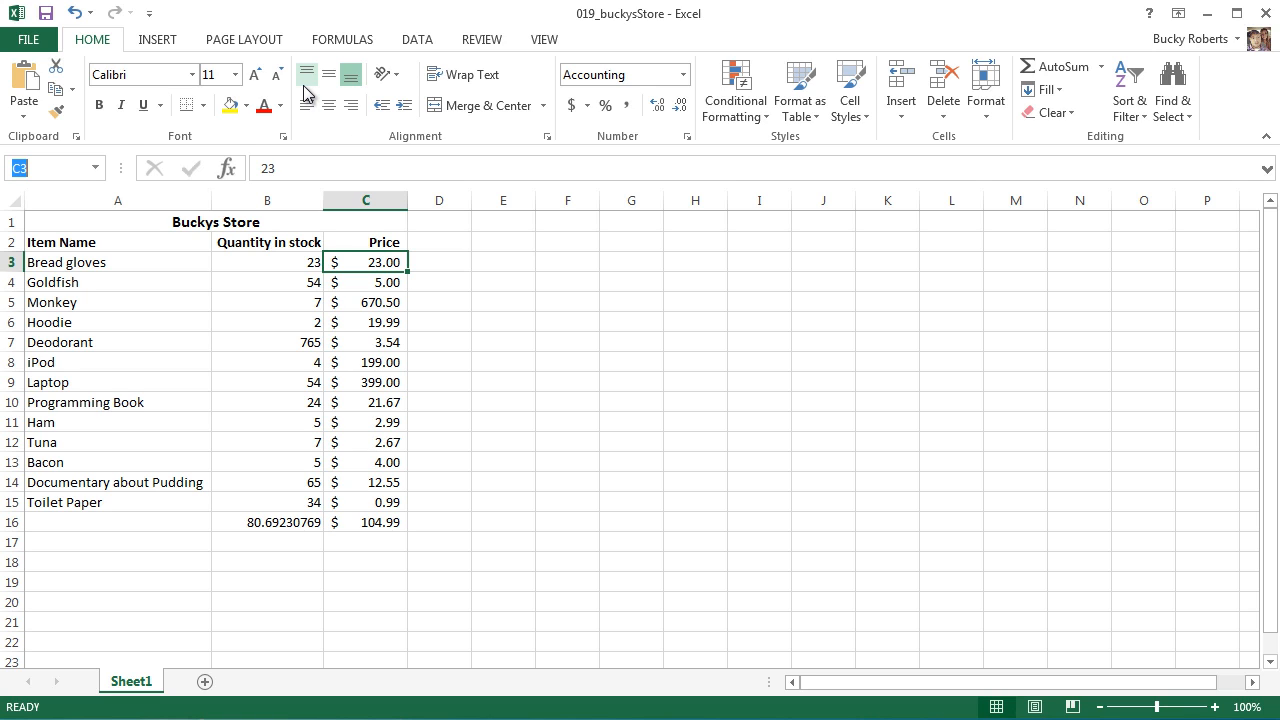
# Step: Name the Bread gloves price cell C3 'GlovesPrice' in the Name Box
pyautogui.write('GlovesPrice')
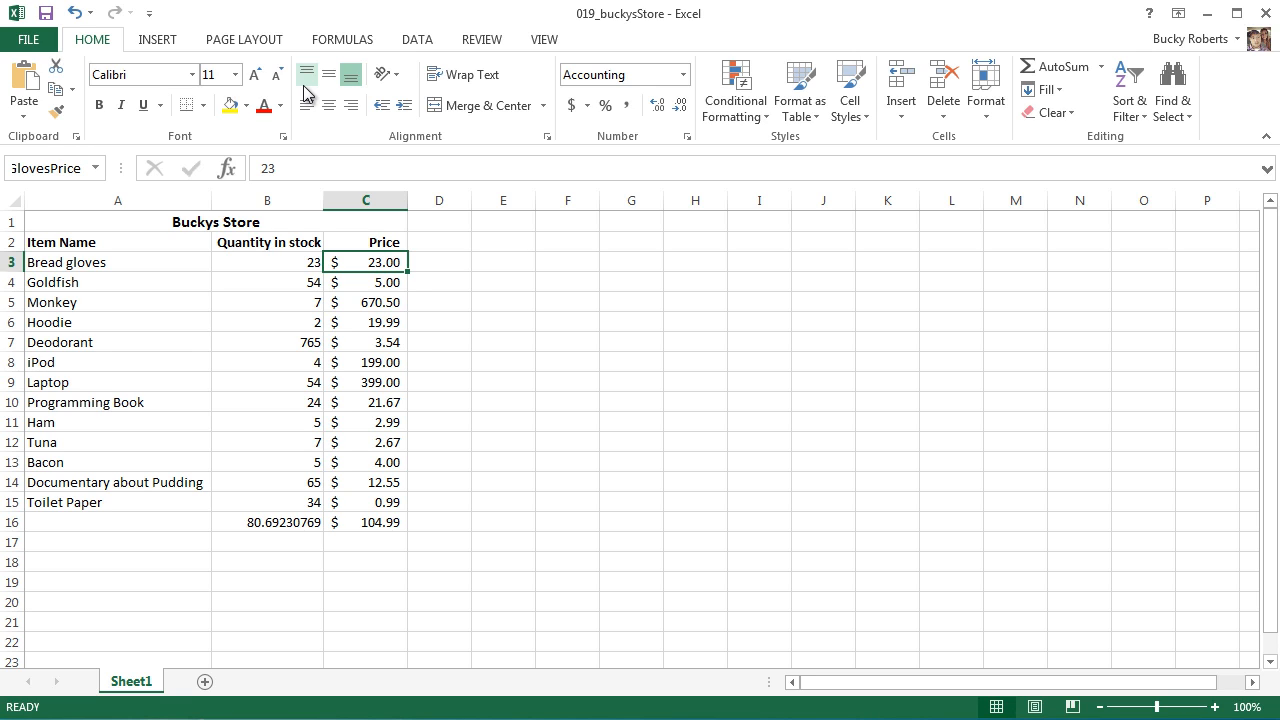
pyautogui.click(695, 401)
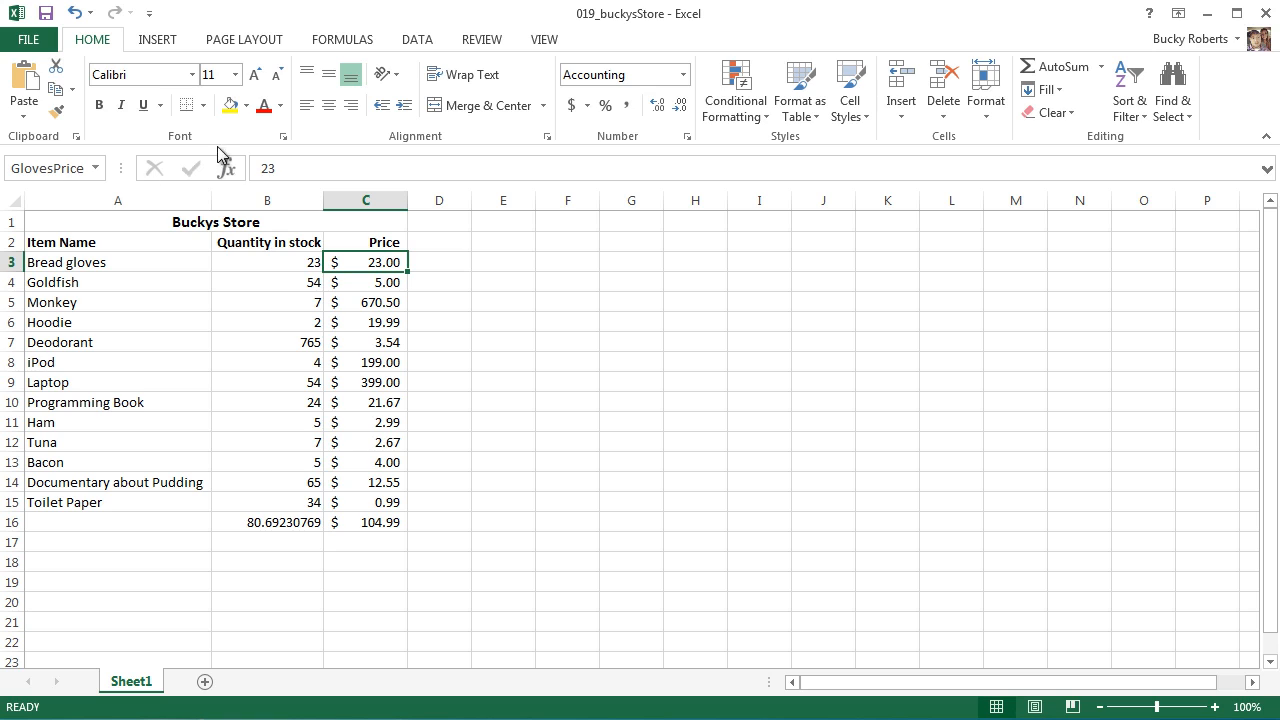
pyautogui.moveTo(55, 167)
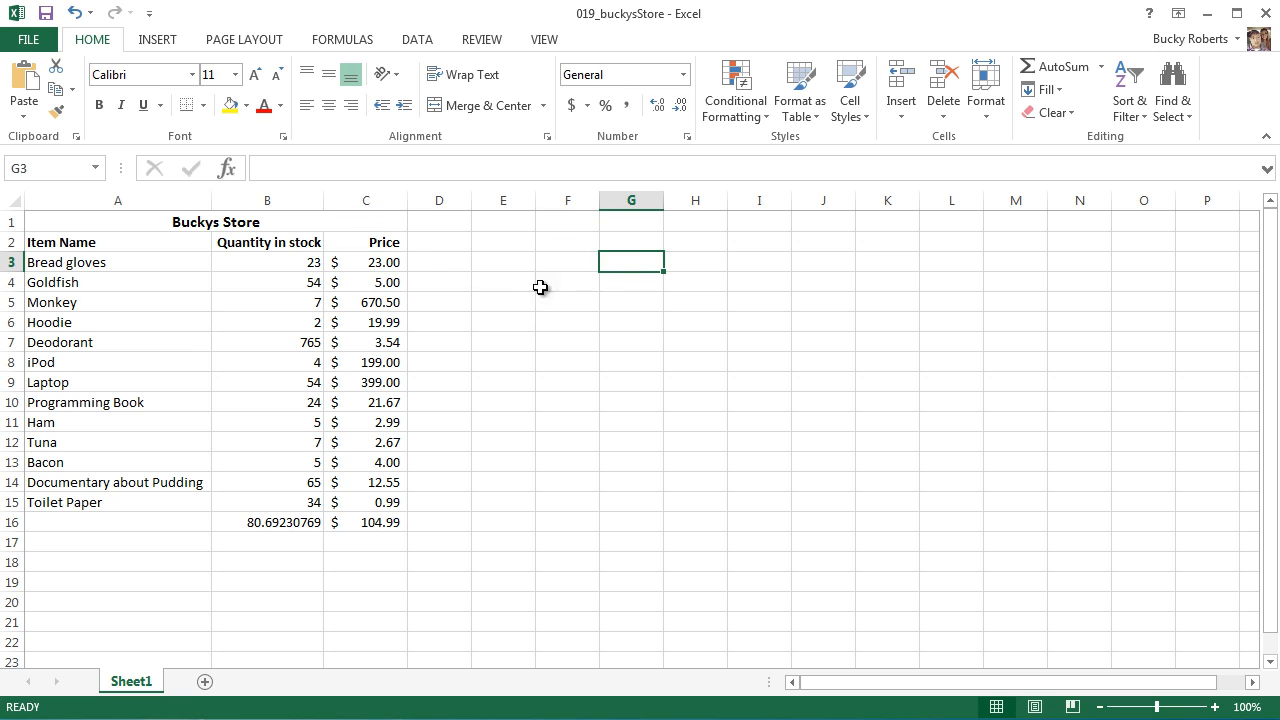
# Step: Enter =GlovesPrice+10 in E3, showing 33, then reopen it to highlight GlovesPrice
pyautogui.click(503, 261)
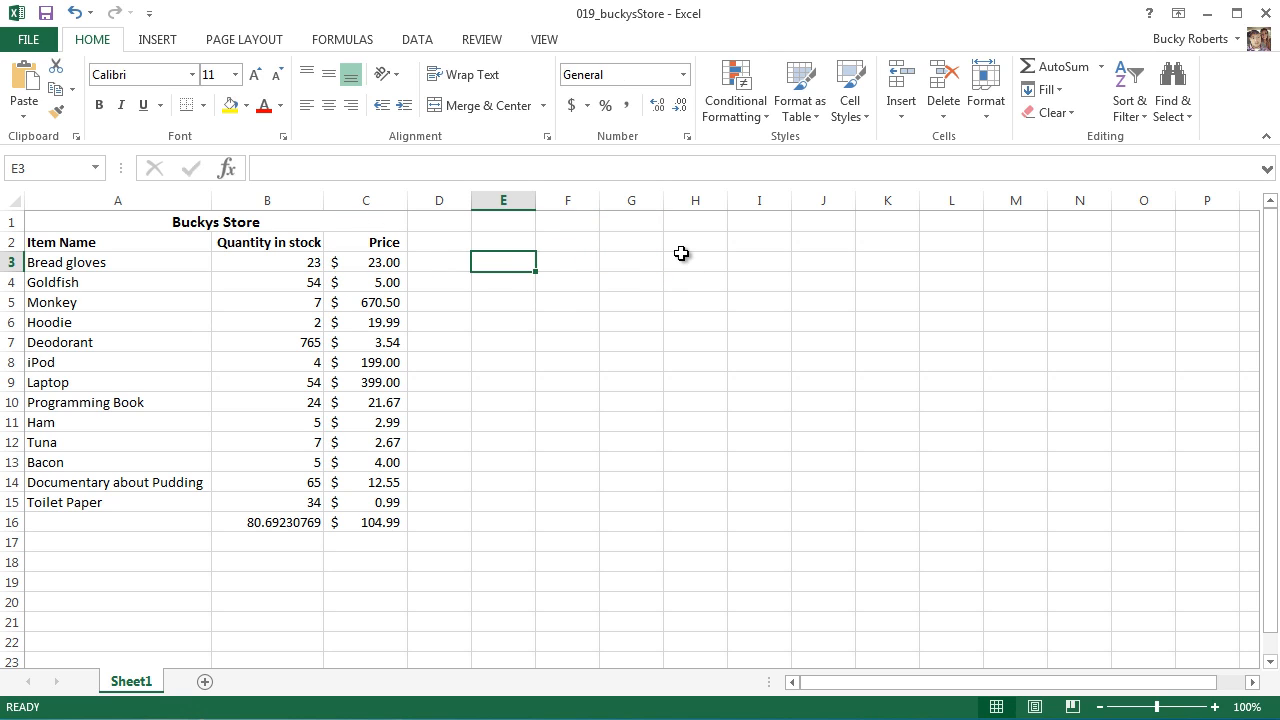
pyautogui.write('=')
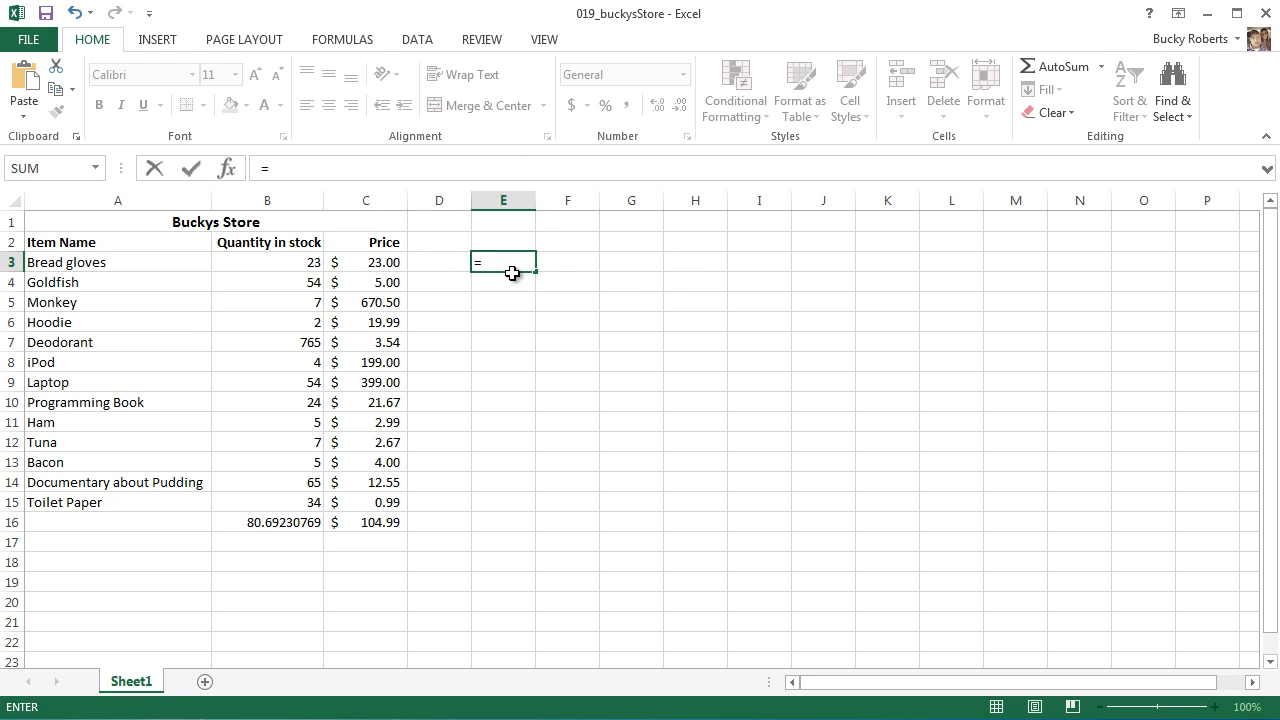
pyautogui.click(365, 262)
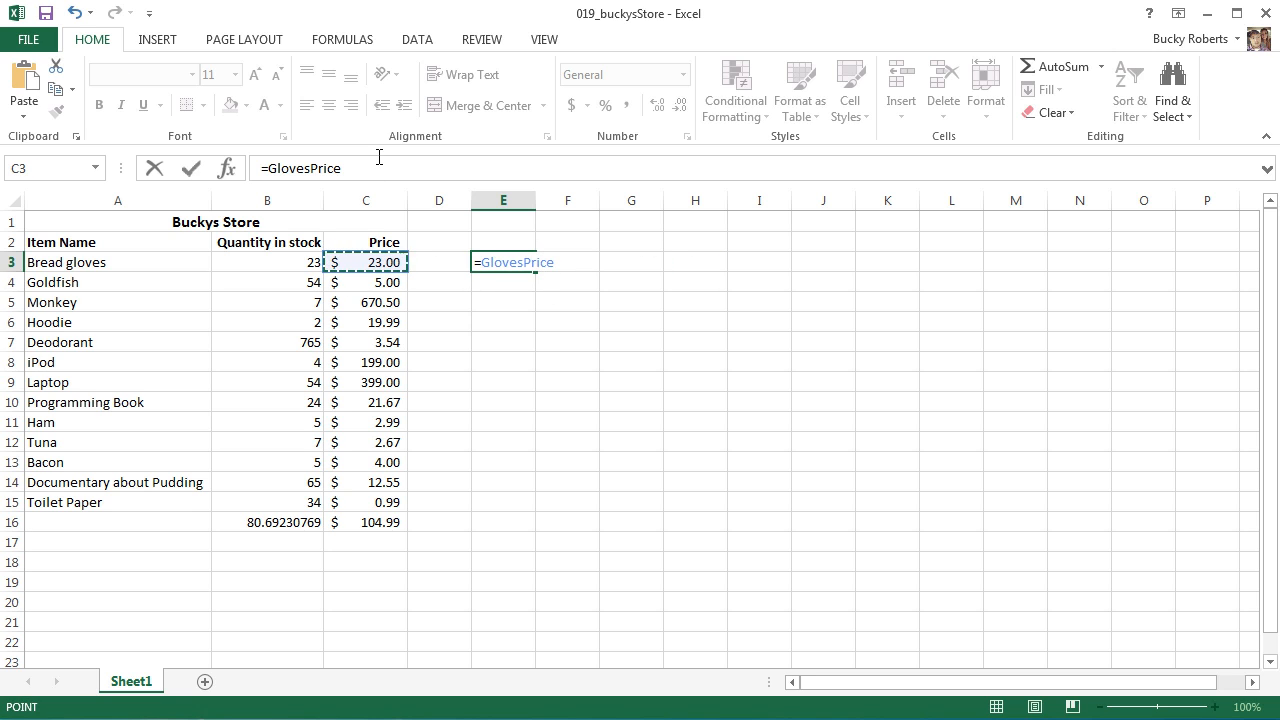
pyautogui.write('+')
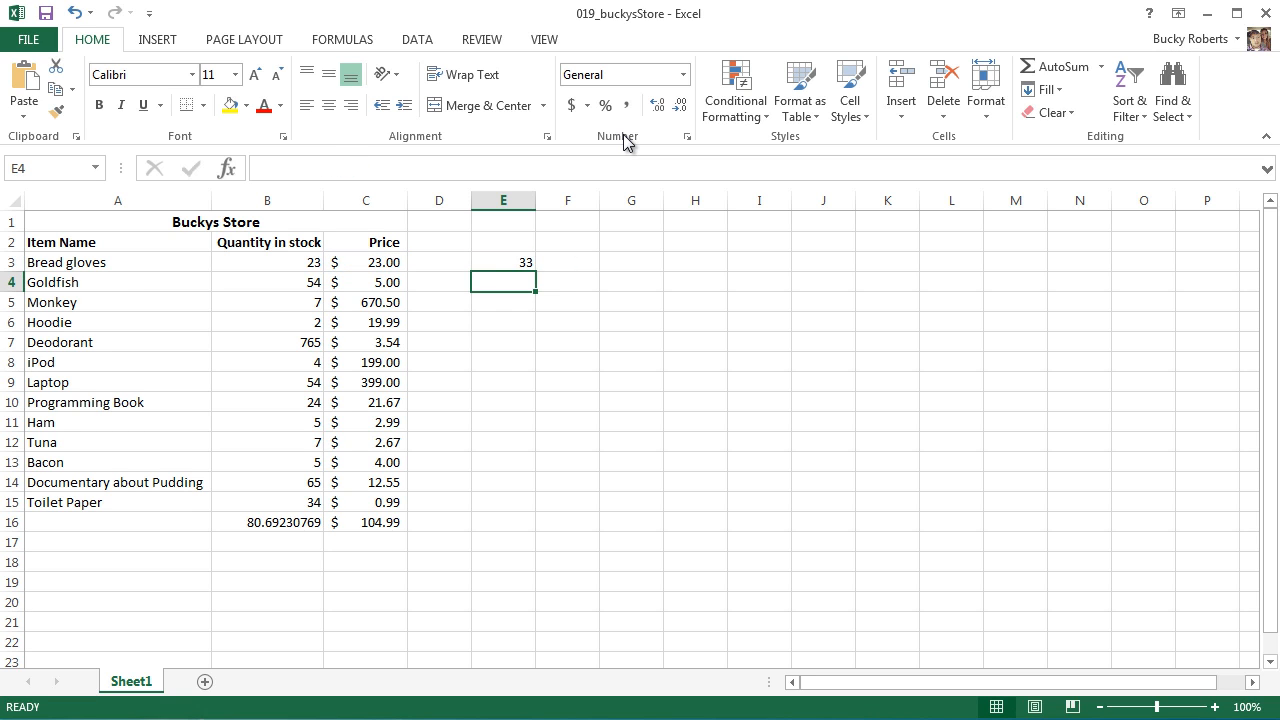
pyautogui.click(503, 262)
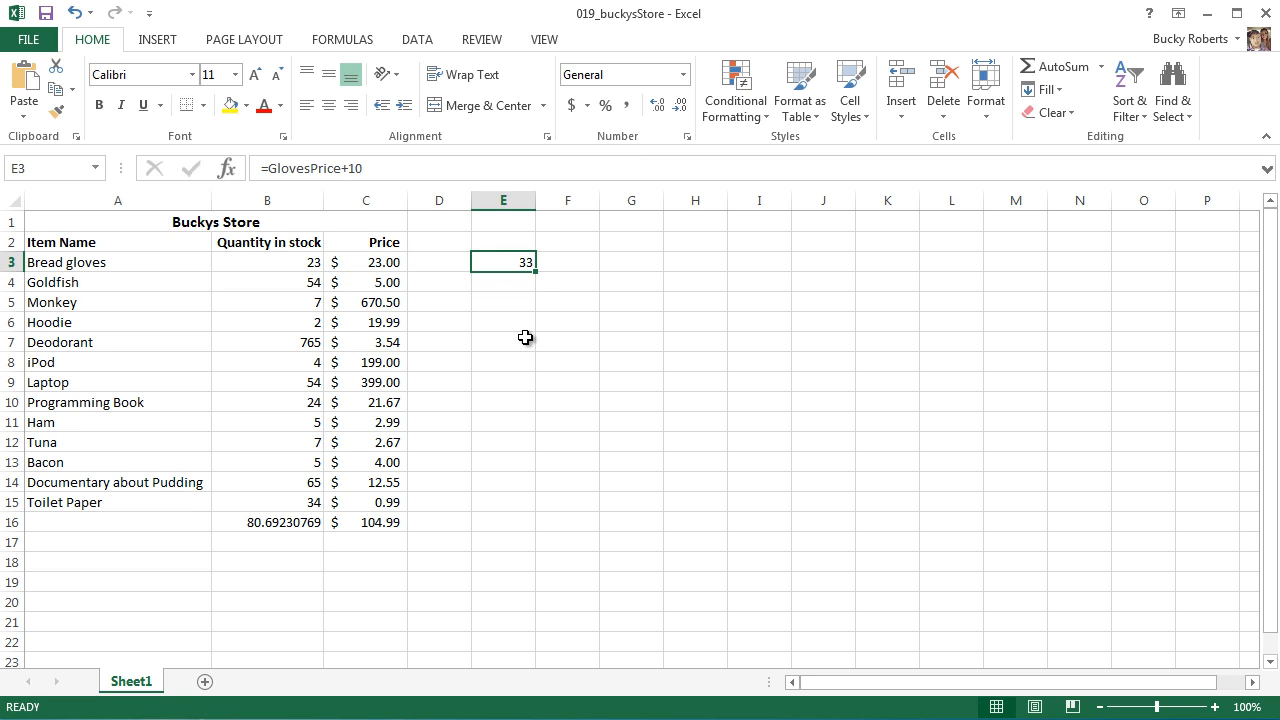
pyautogui.doubleClick(503, 262)
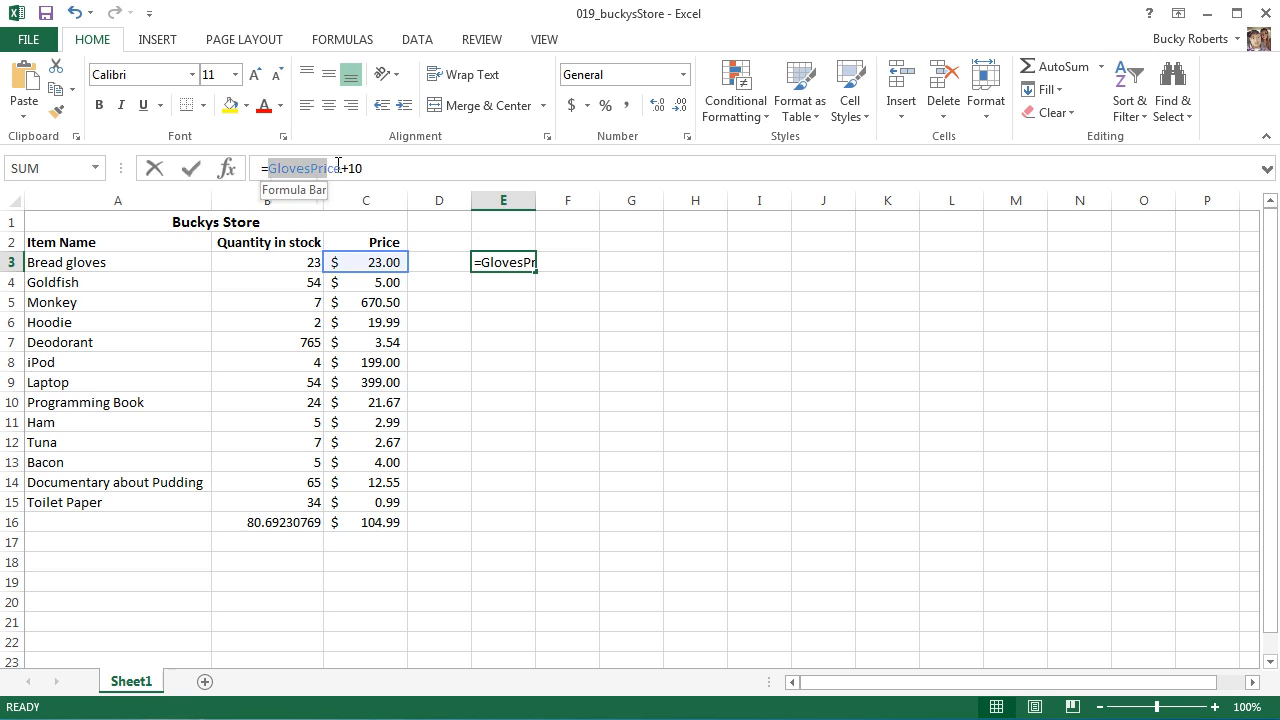